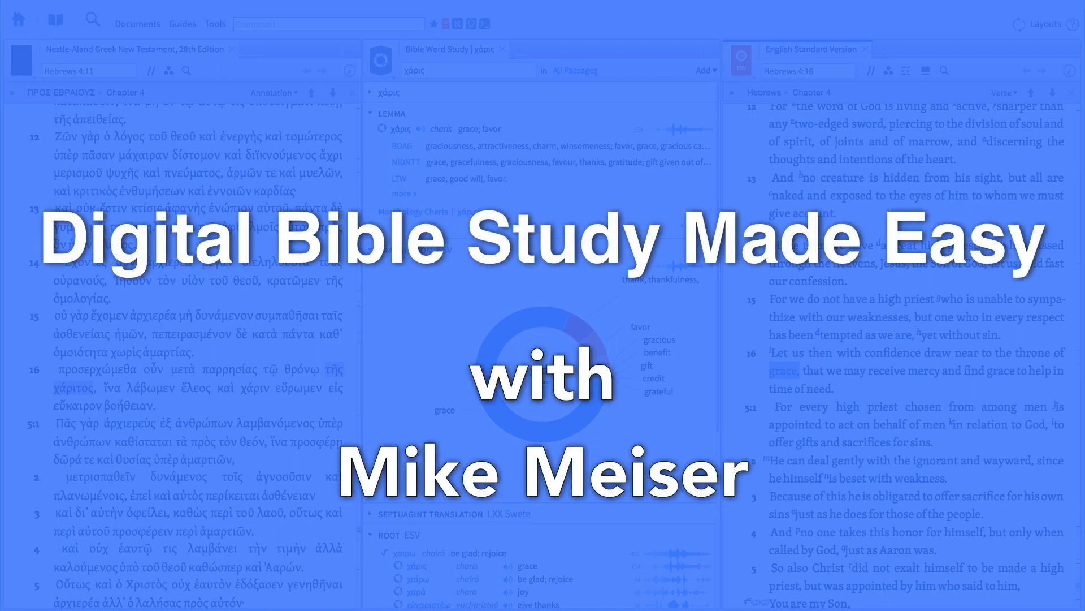
# Open a new search panel on the Morph search type.
pyautogui.click(17, 19)
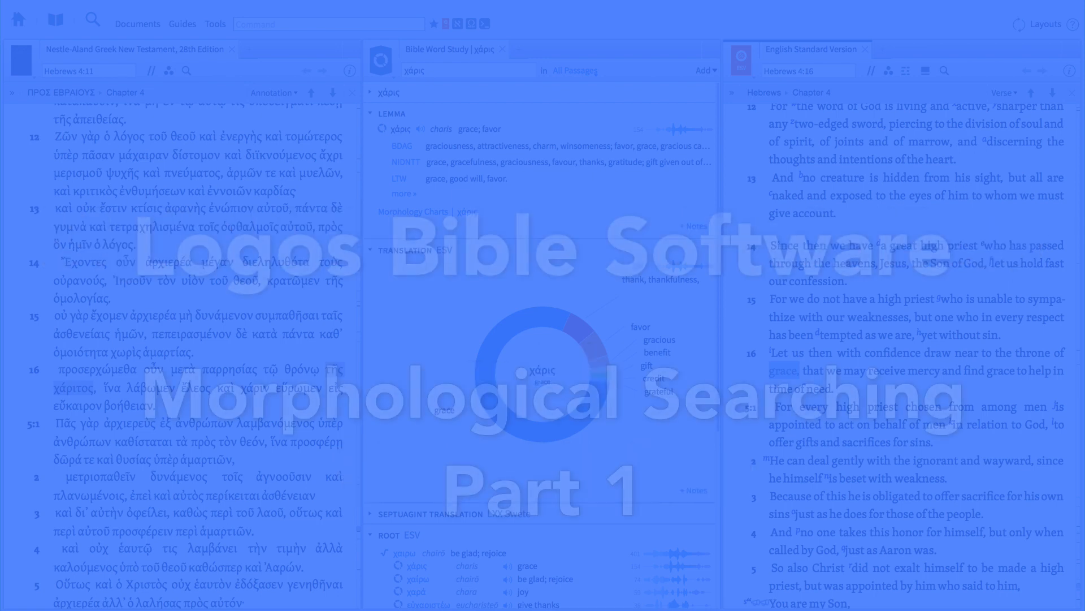
pyautogui.click(18, 18)
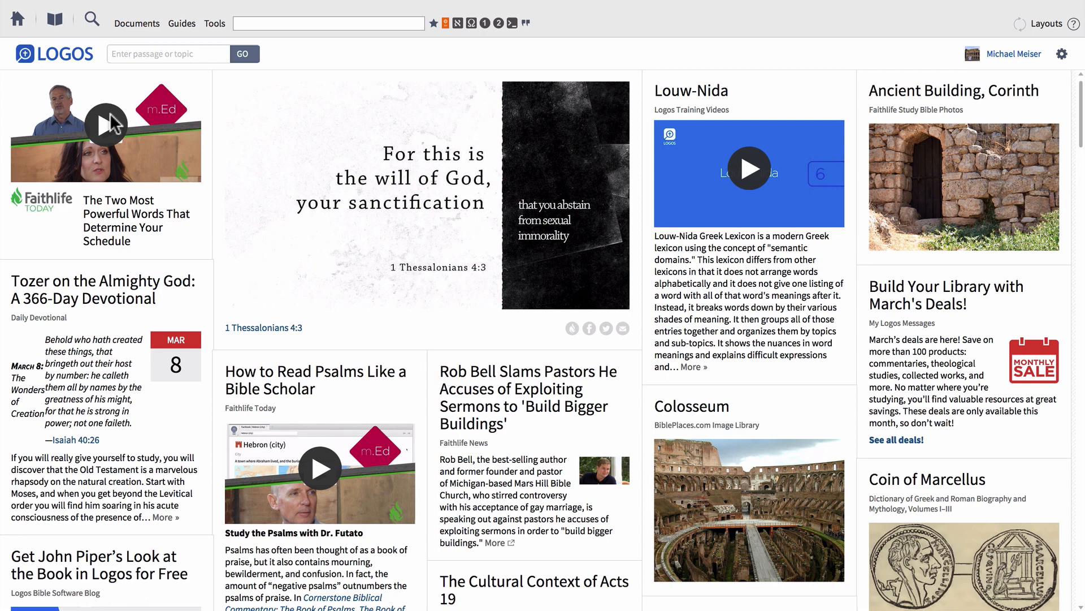
pyautogui.moveTo(92, 19)
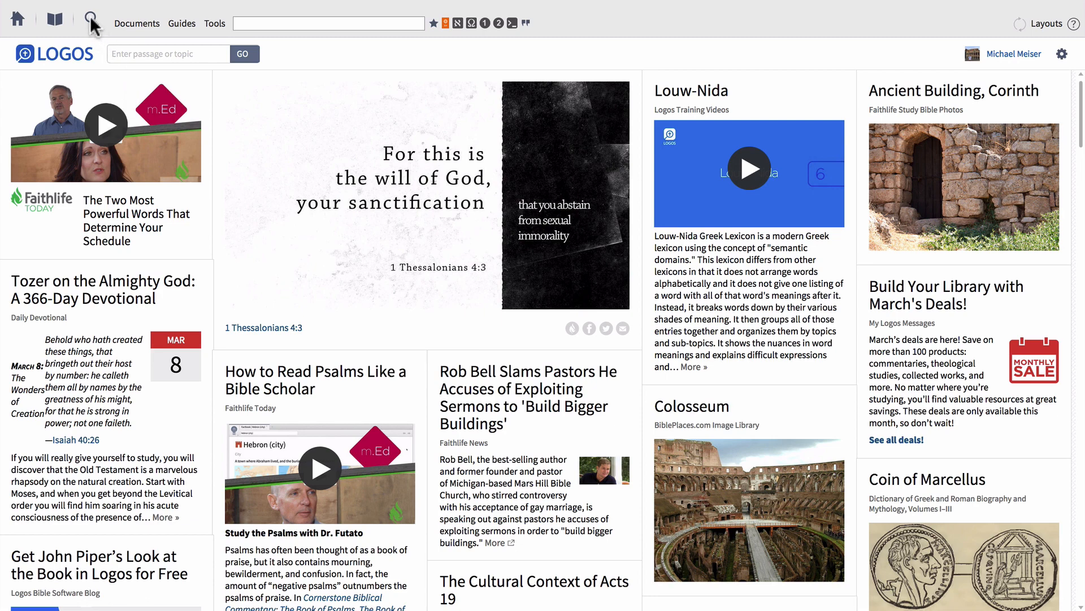
pyautogui.click(90, 23)
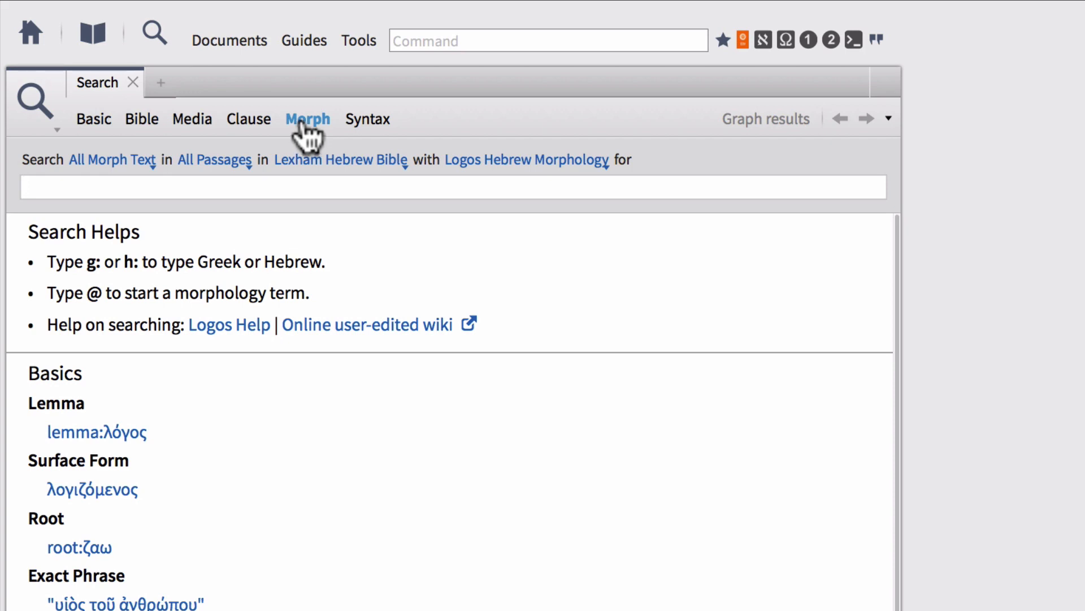
pyautogui.moveTo(315, 132)
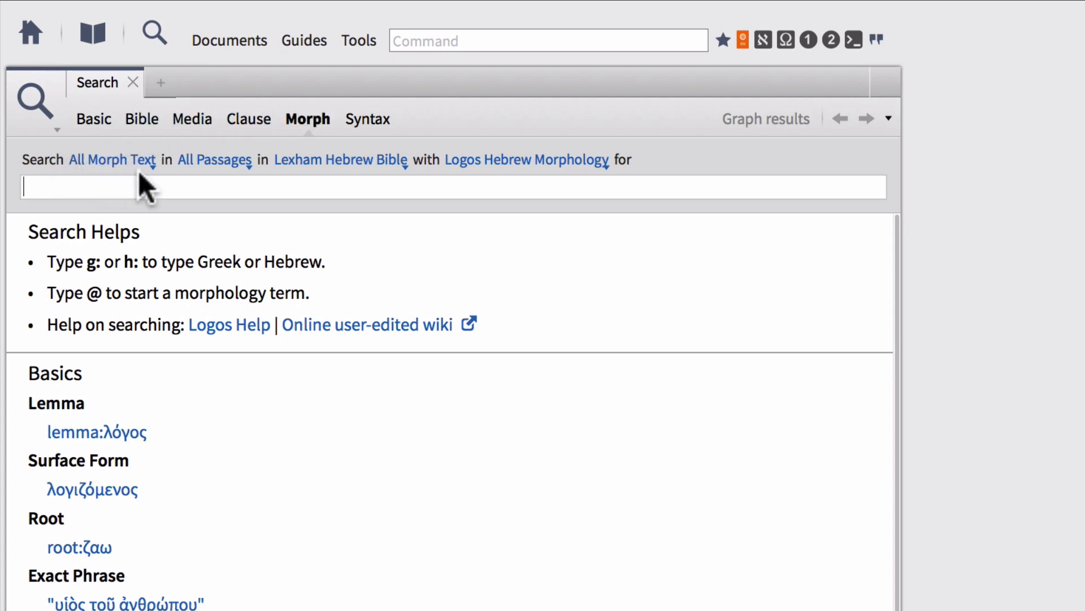
pyautogui.moveTo(350, 182)
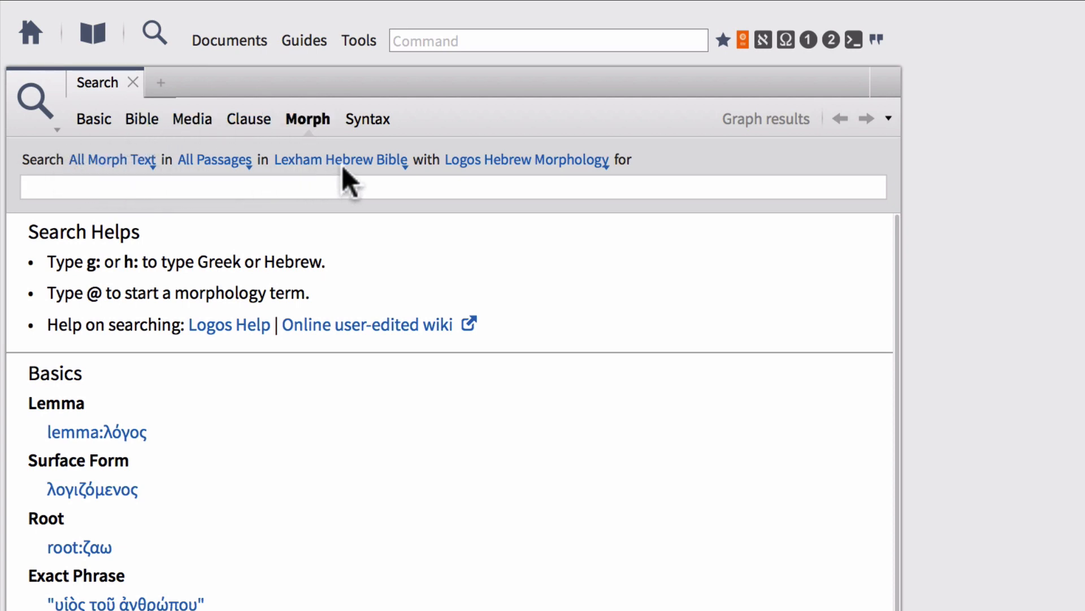
pyautogui.moveTo(544, 177)
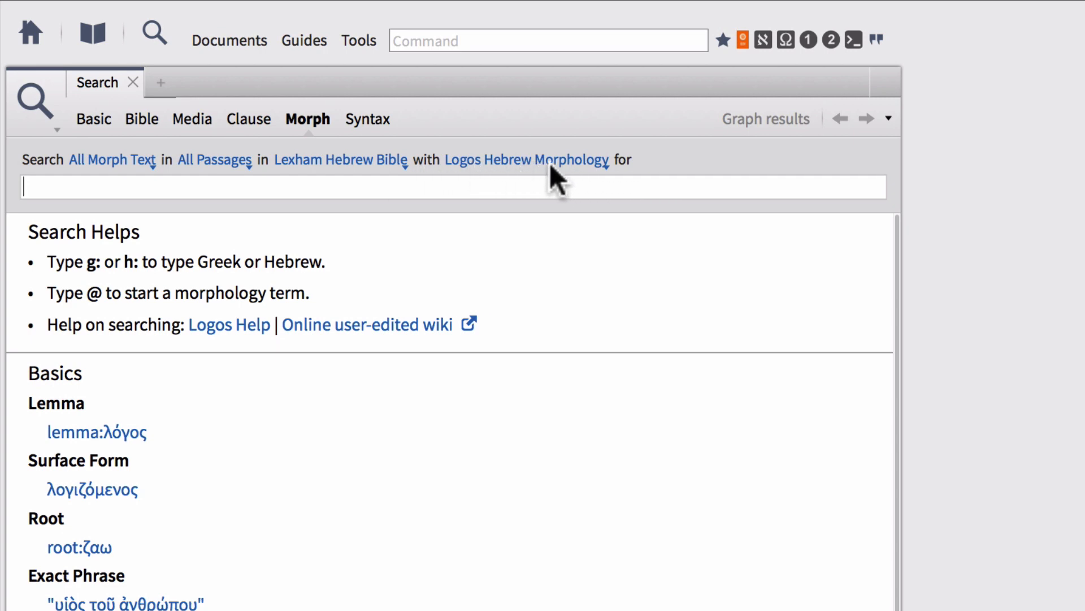
pyautogui.moveTo(317, 172)
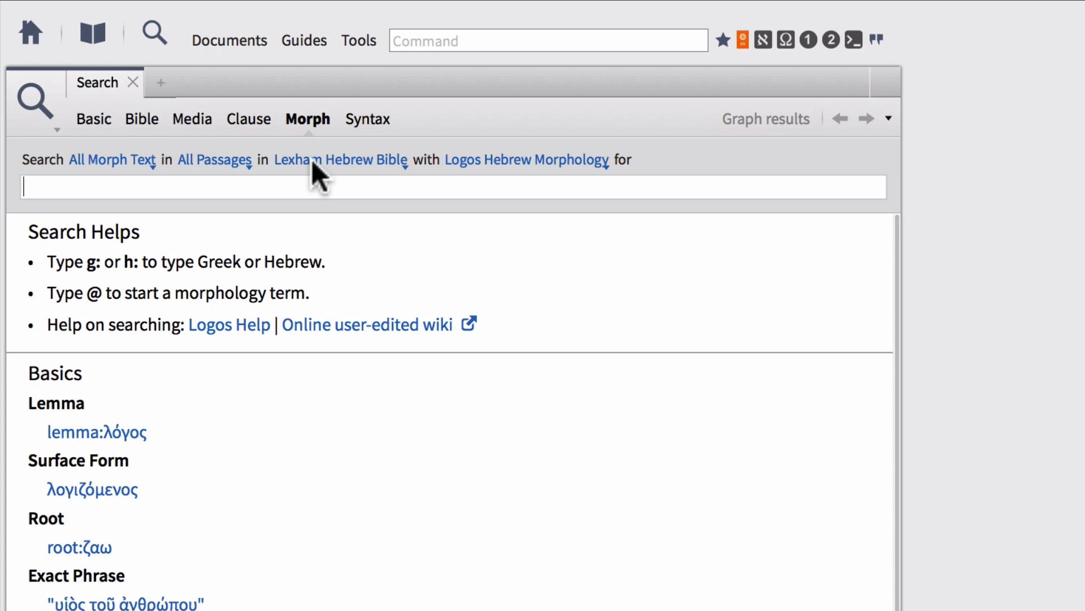
pyautogui.moveTo(344, 185)
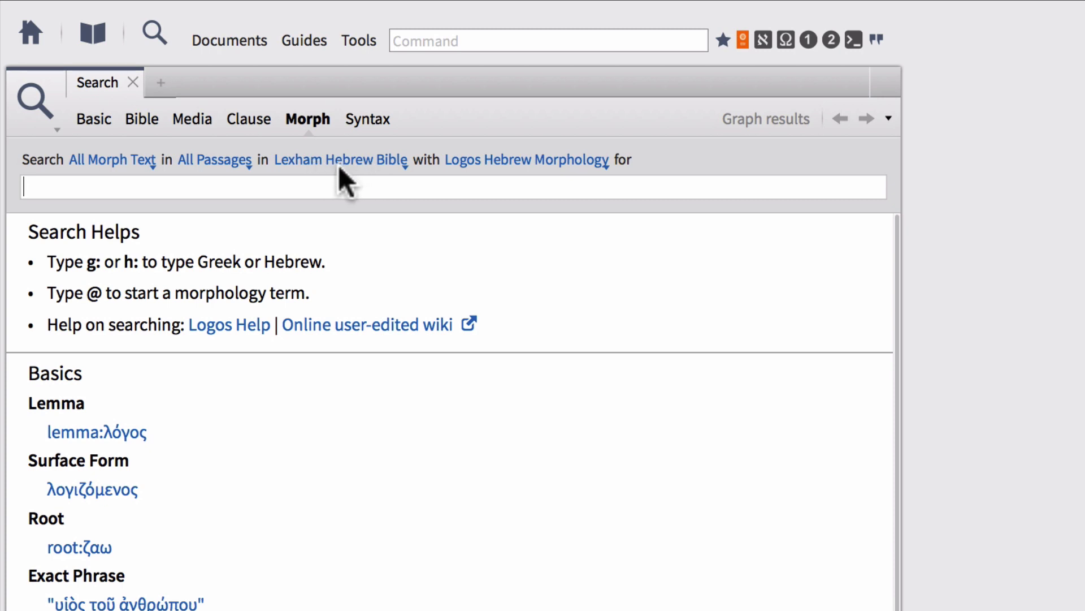
pyautogui.moveTo(391, 179)
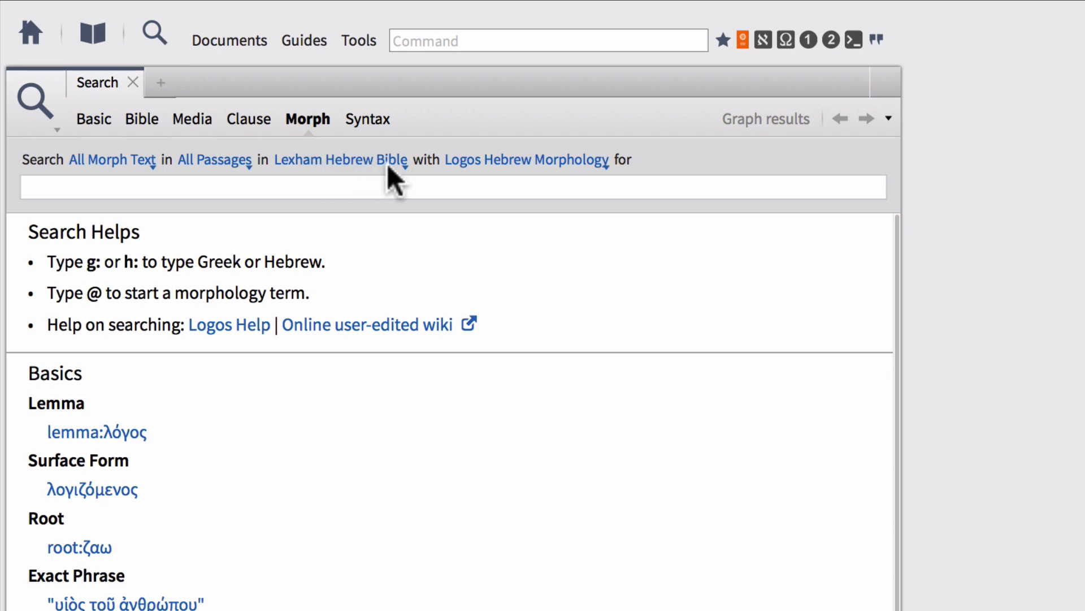
pyautogui.click(527, 160)
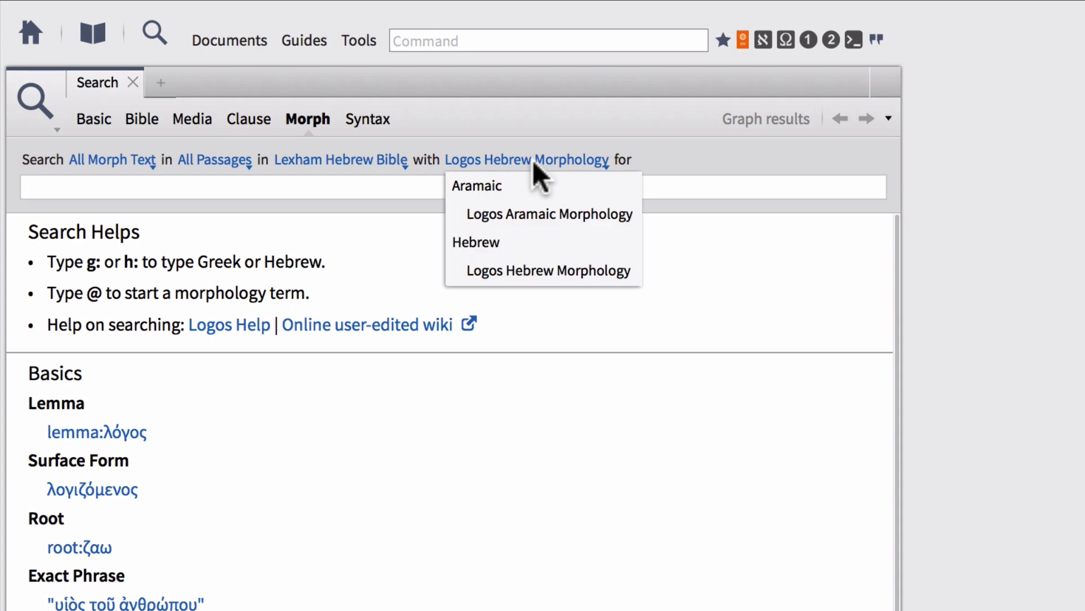
pyautogui.moveTo(526, 222)
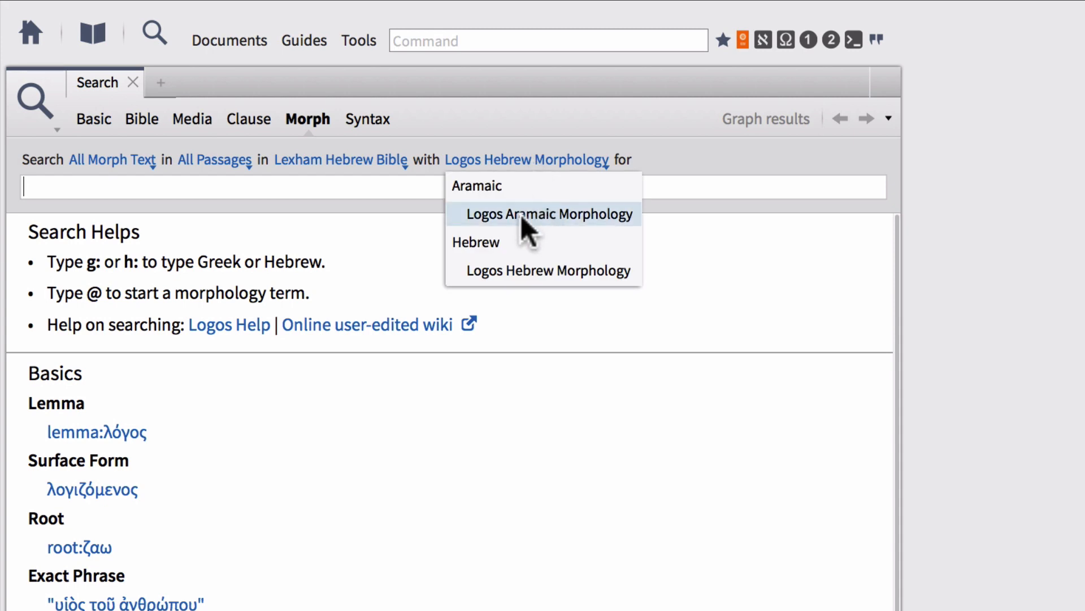
pyautogui.moveTo(573, 228)
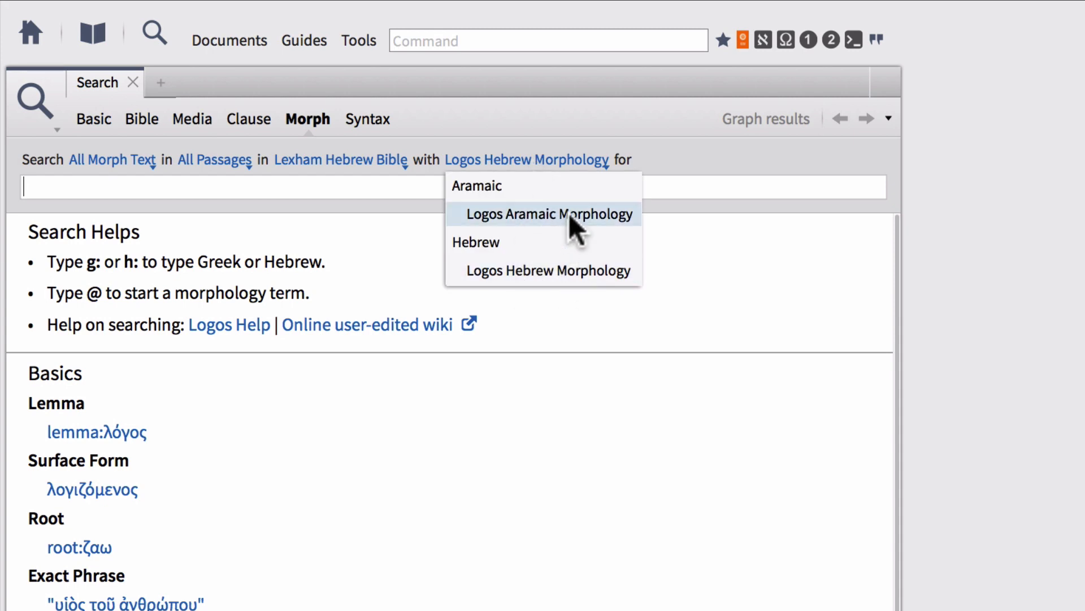
pyautogui.moveTo(576, 227)
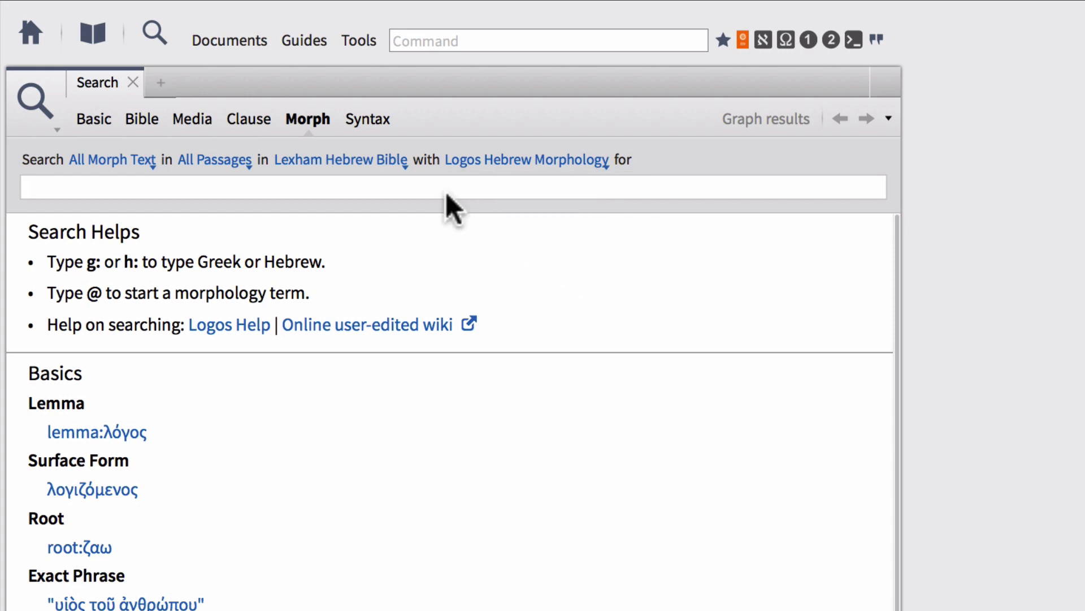
# Target The Hebrew Bible: Andersen-Forbes (via 'afat') with Andersen-Forbes Hebrew Morphology.
pyautogui.click(341, 159)
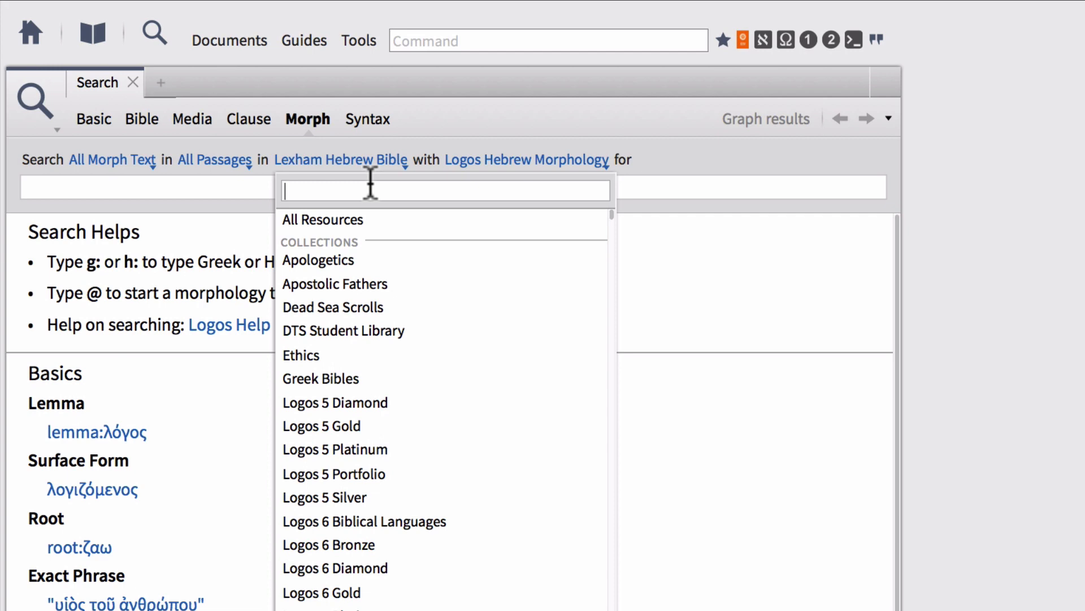
pyautogui.write('afat')
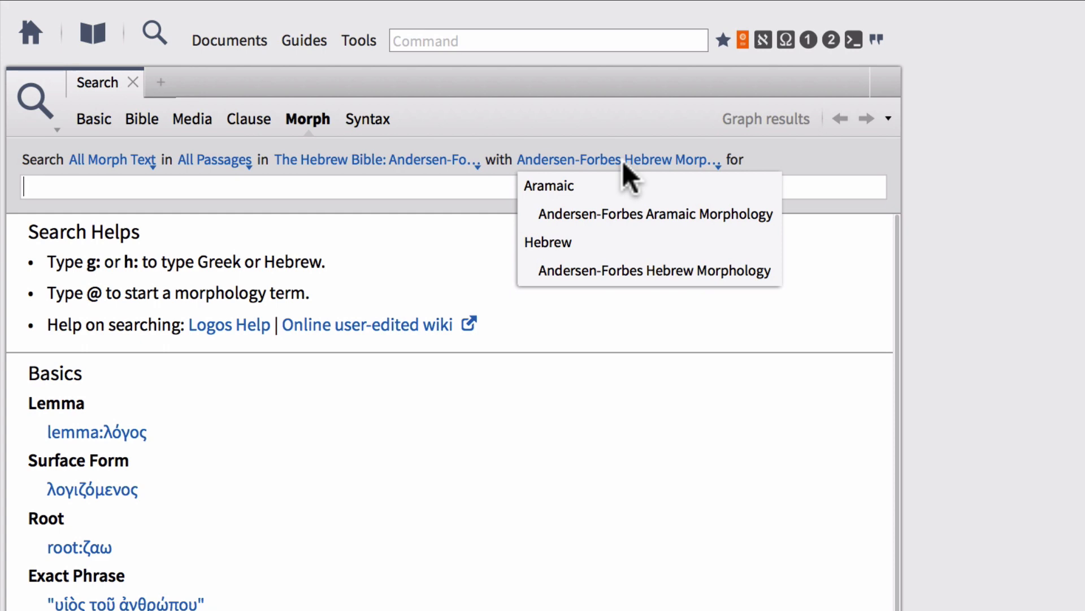
pyautogui.moveTo(629, 232)
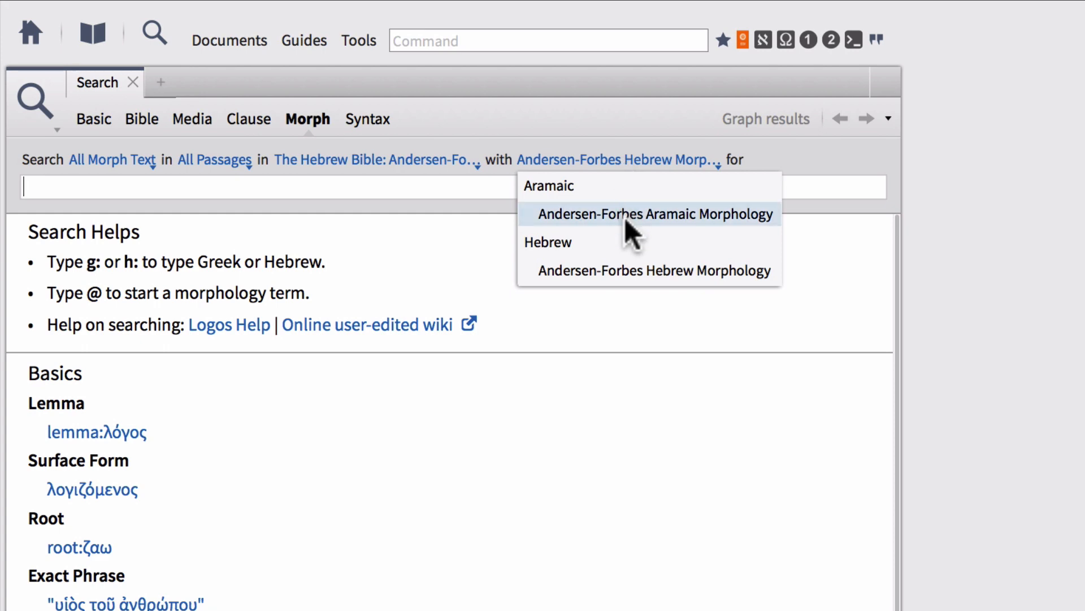
pyautogui.moveTo(633, 284)
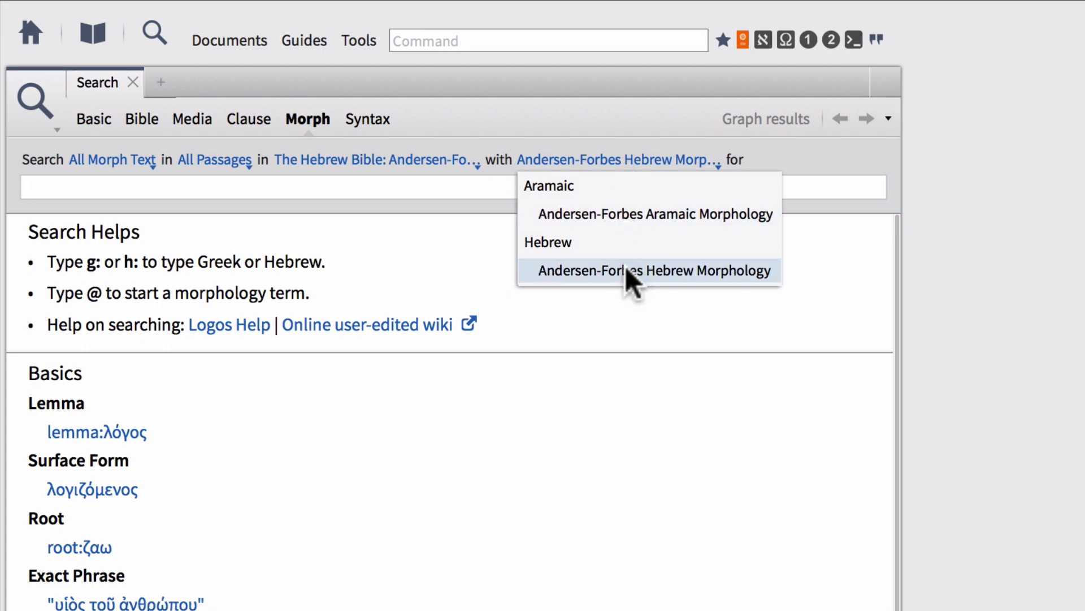
pyautogui.click(654, 271)
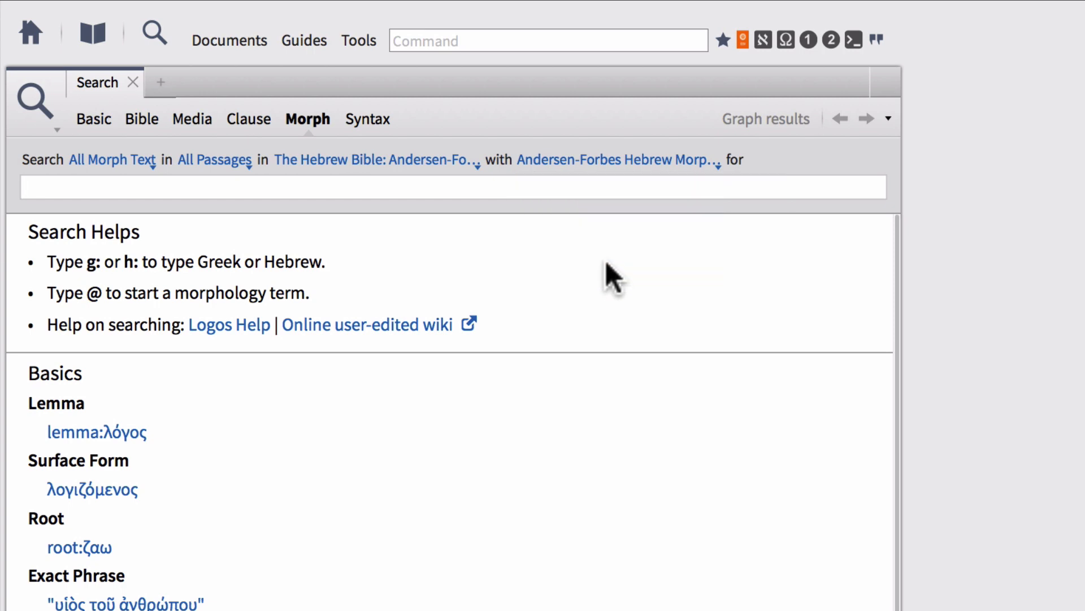
pyautogui.moveTo(635, 183)
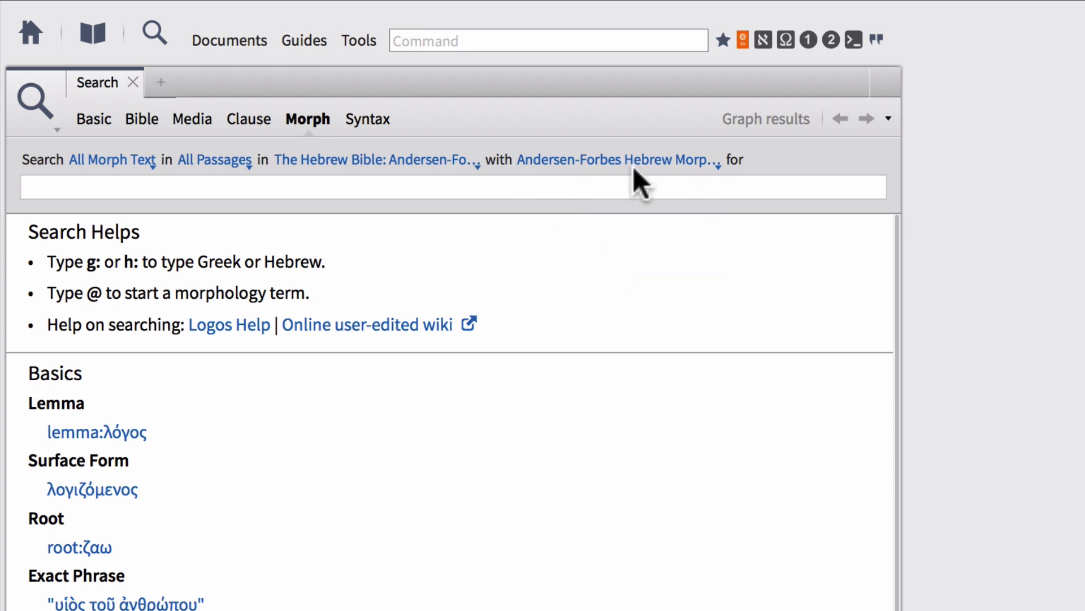
pyautogui.click(450, 187)
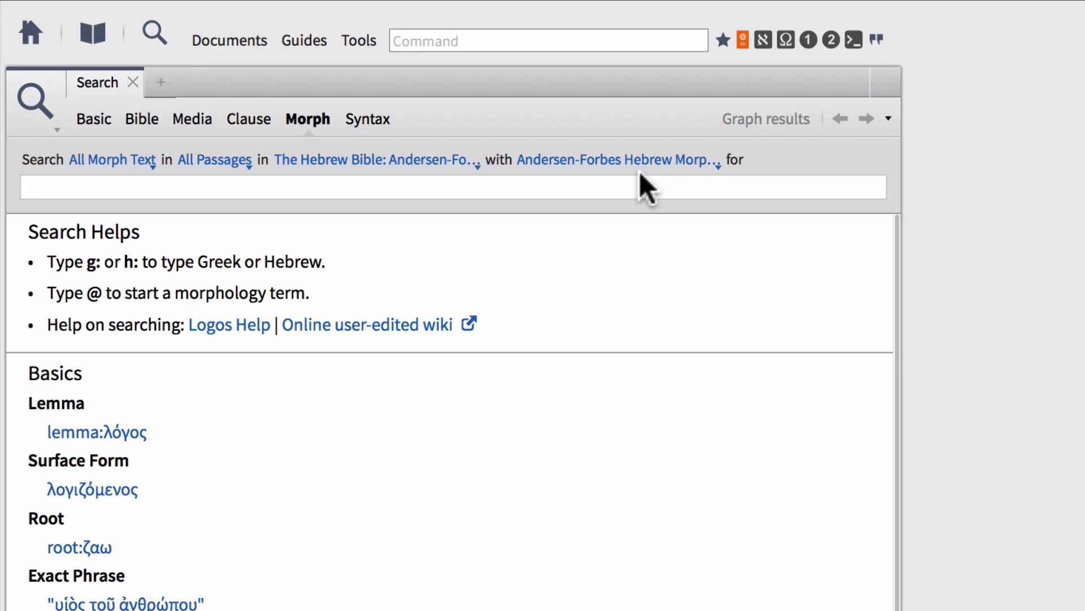
pyautogui.click(450, 186)
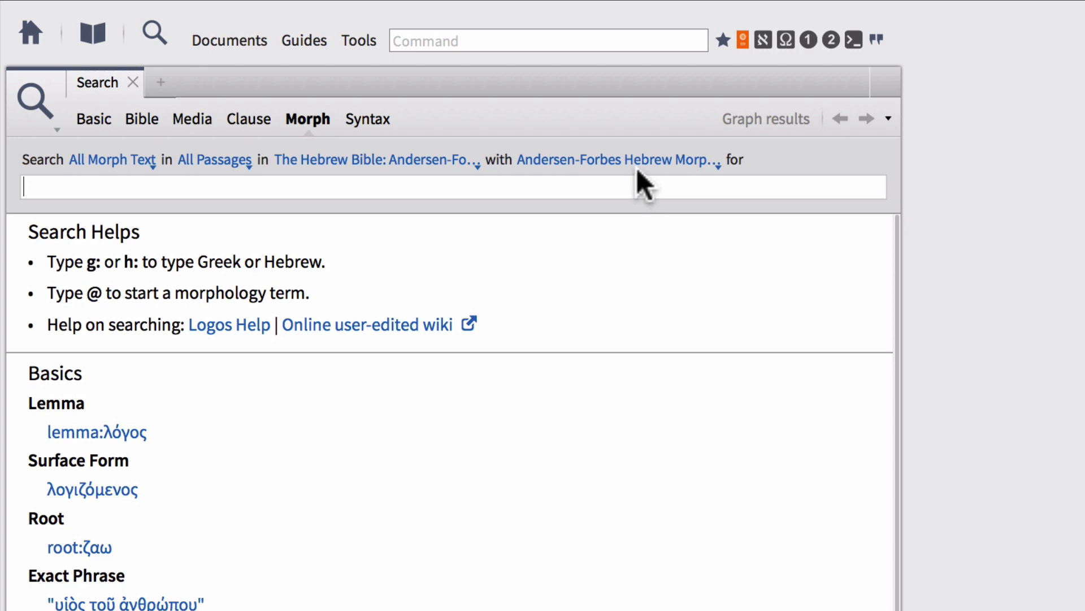
pyautogui.moveTo(620, 183)
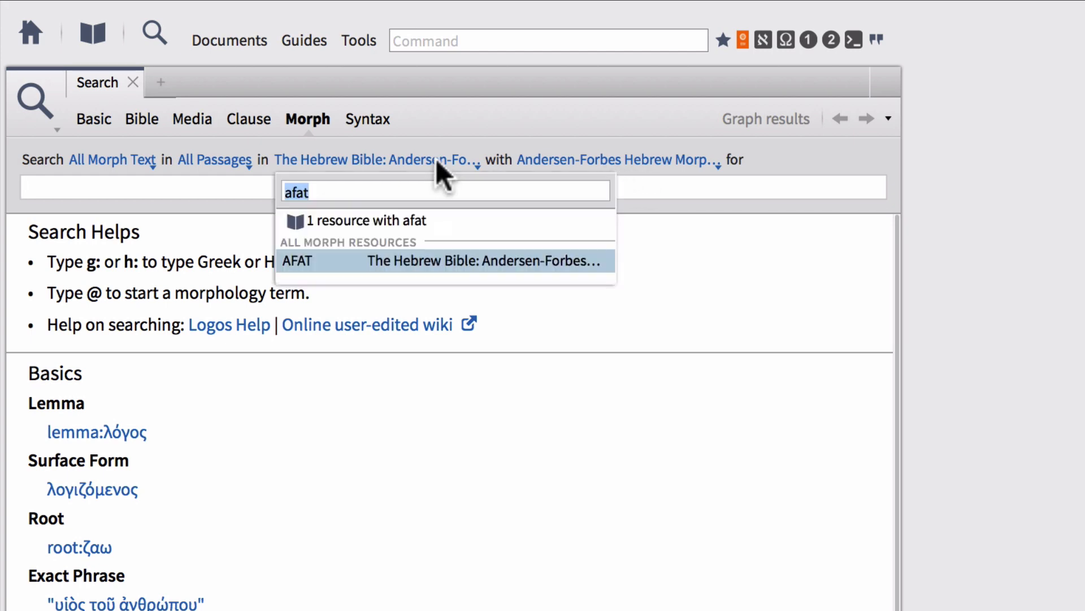
# Pick English Standard Version as the resource and review its morphology options, keeping Logos Hebrew Morphology.
pyautogui.write('es')
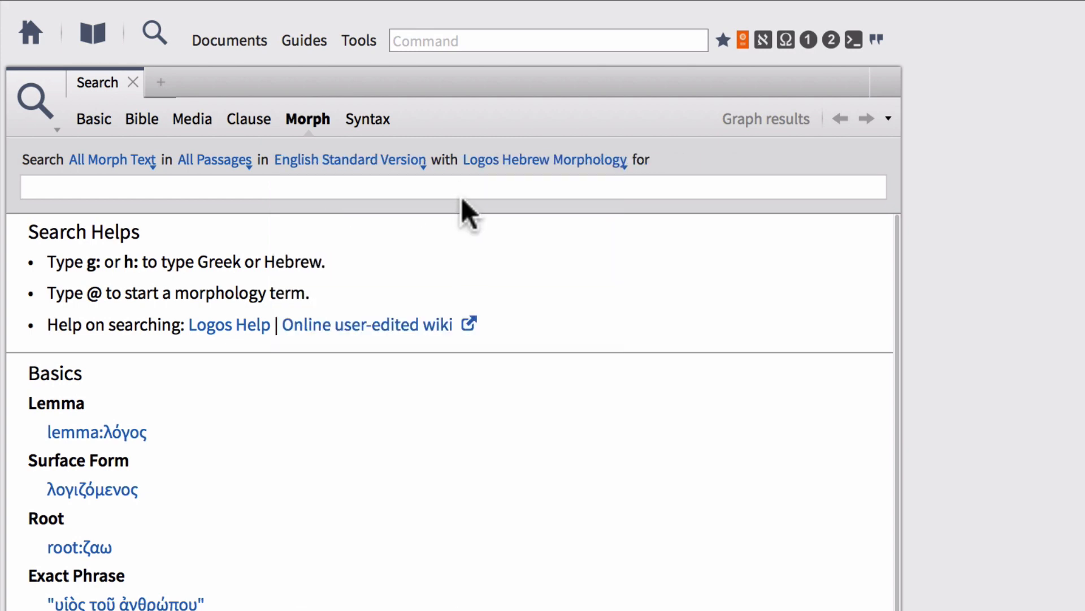
pyautogui.moveTo(364, 187)
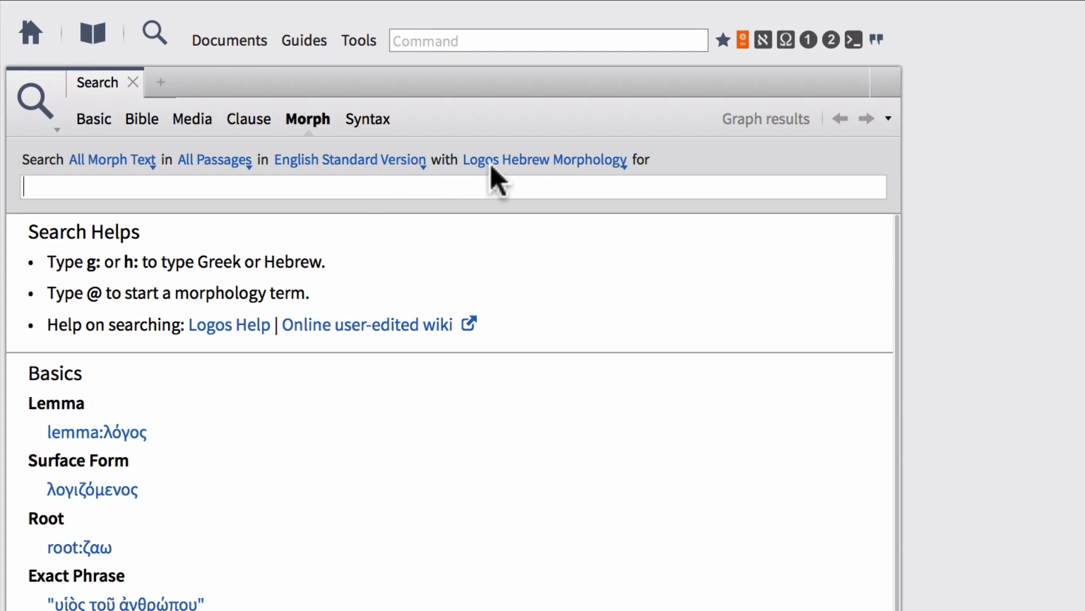
pyautogui.click(544, 159)
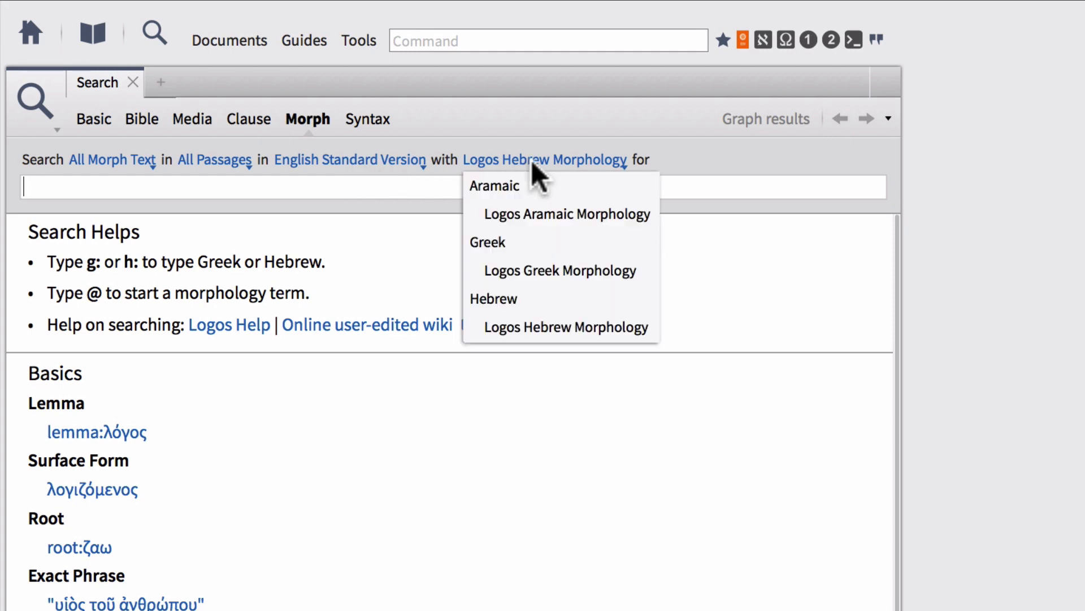
pyautogui.moveTo(547, 271)
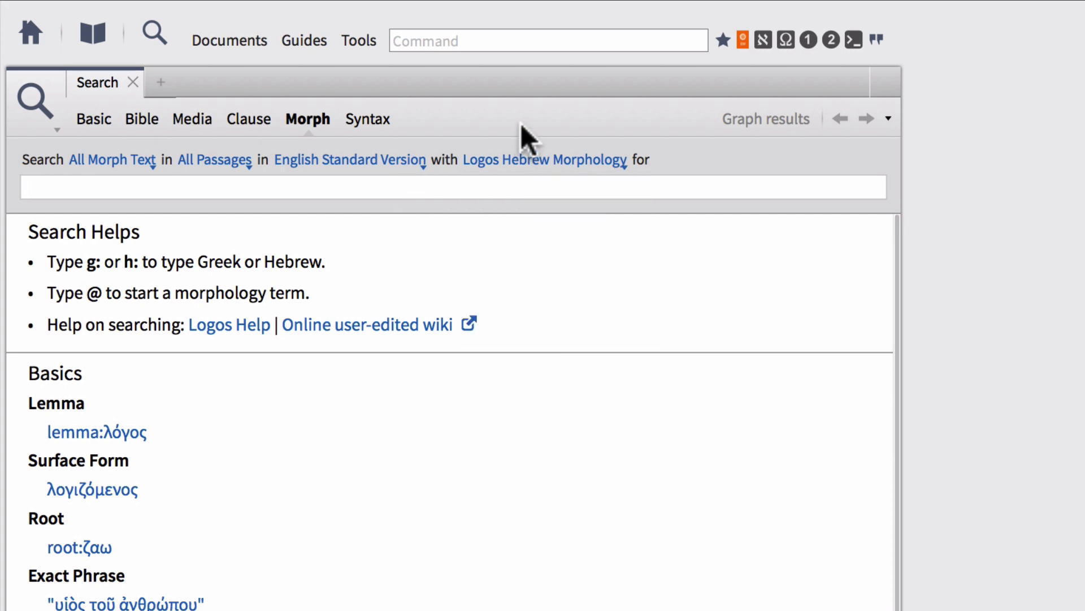
pyautogui.click(450, 187)
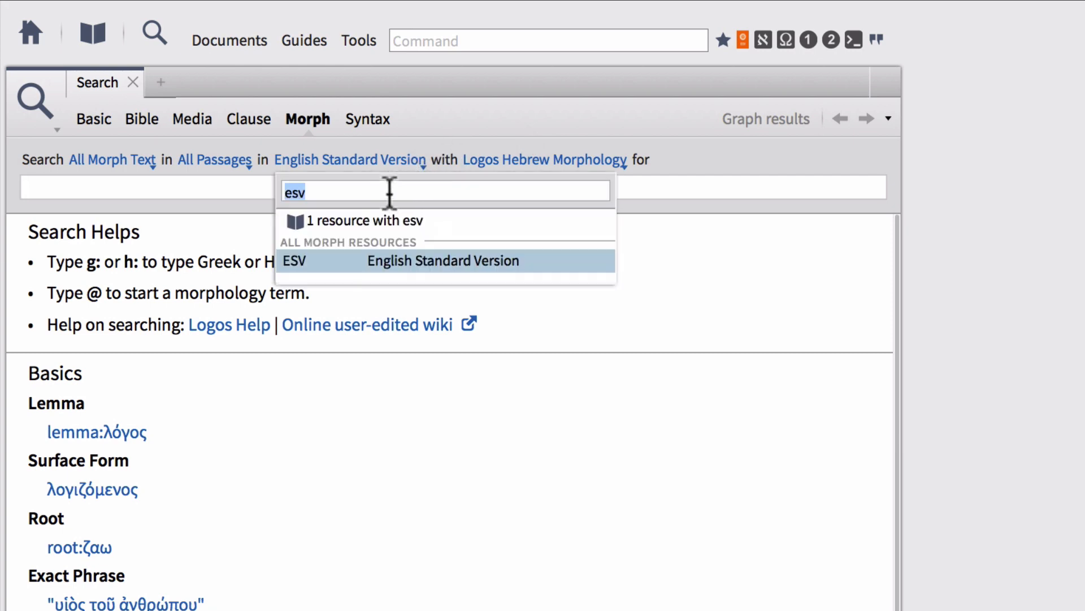
pyautogui.write('na')
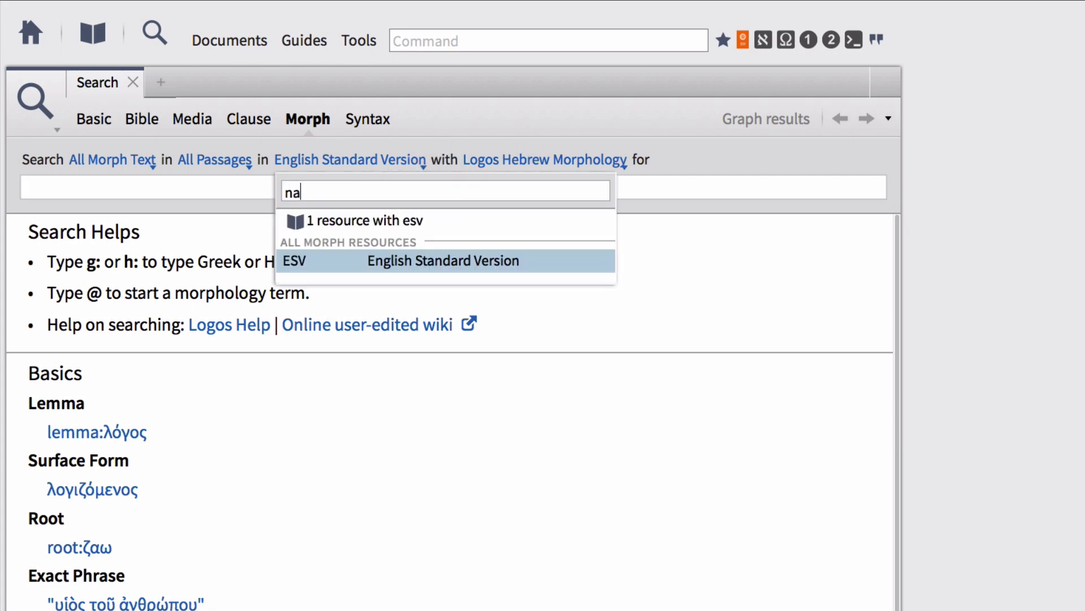
pyautogui.write('28')
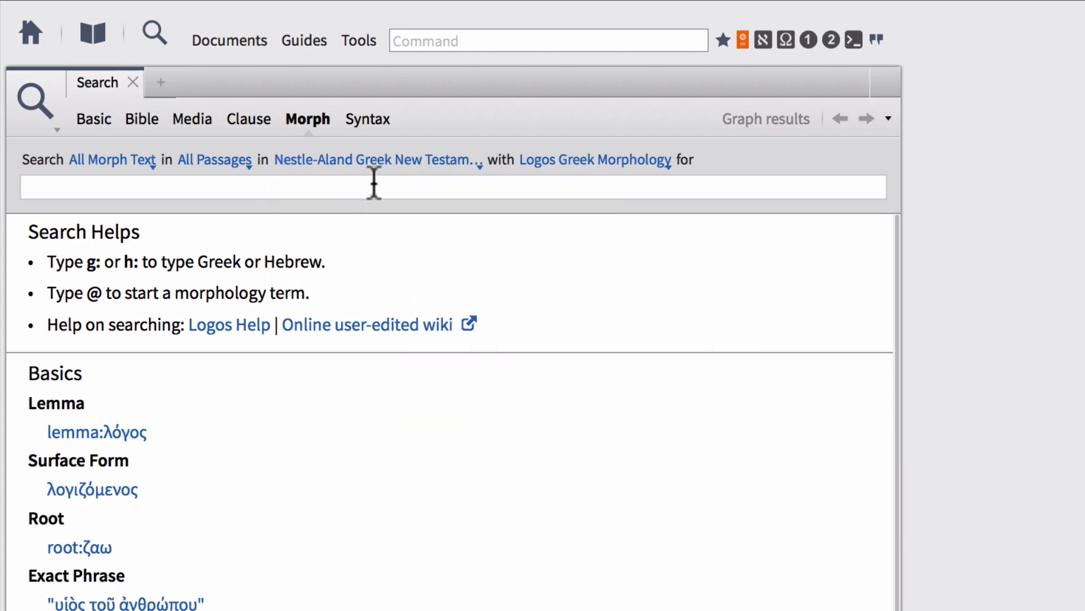
pyautogui.click(595, 159)
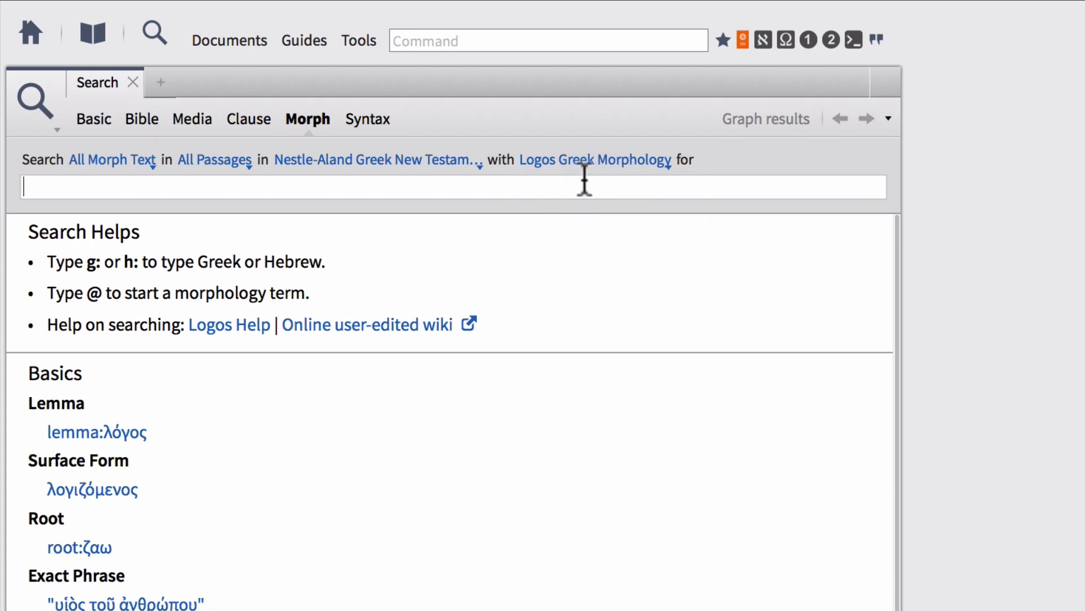
pyautogui.moveTo(494, 194)
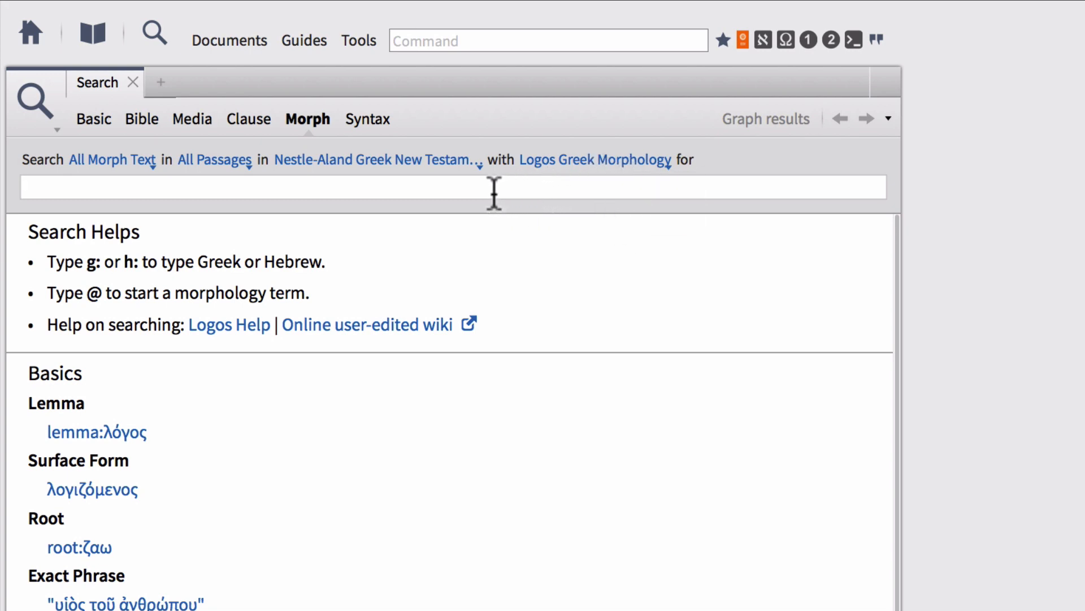
pyautogui.moveTo(309, 194)
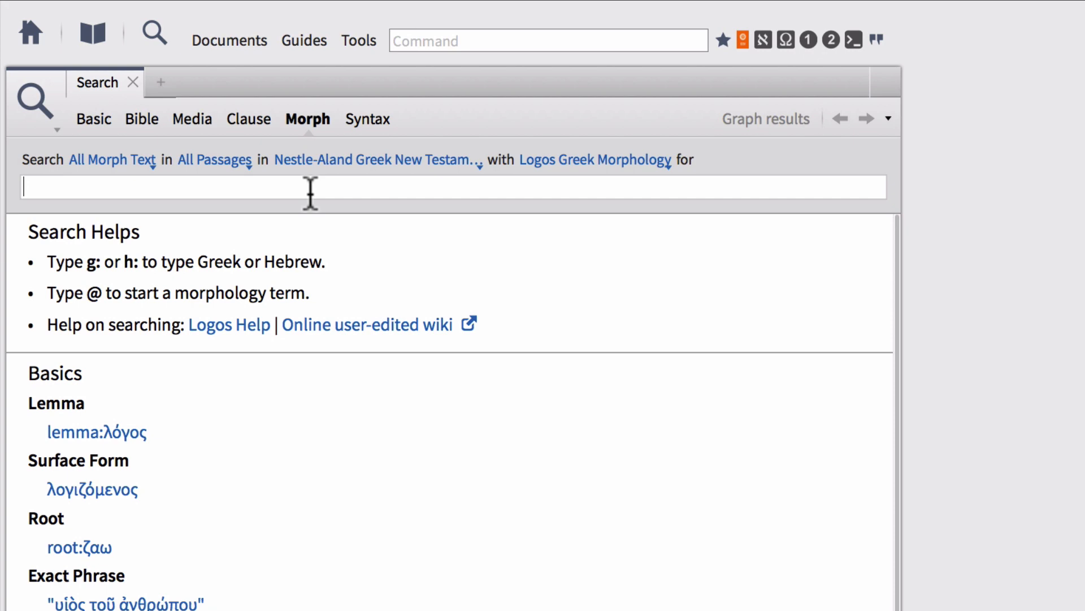
pyautogui.moveTo(135, 308)
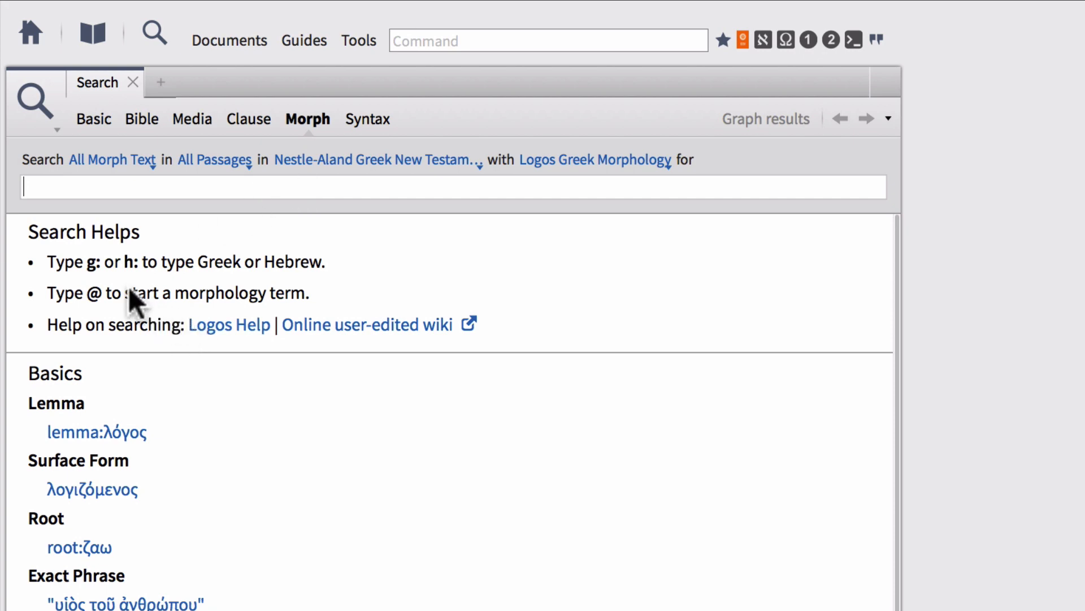
pyautogui.moveTo(69, 287)
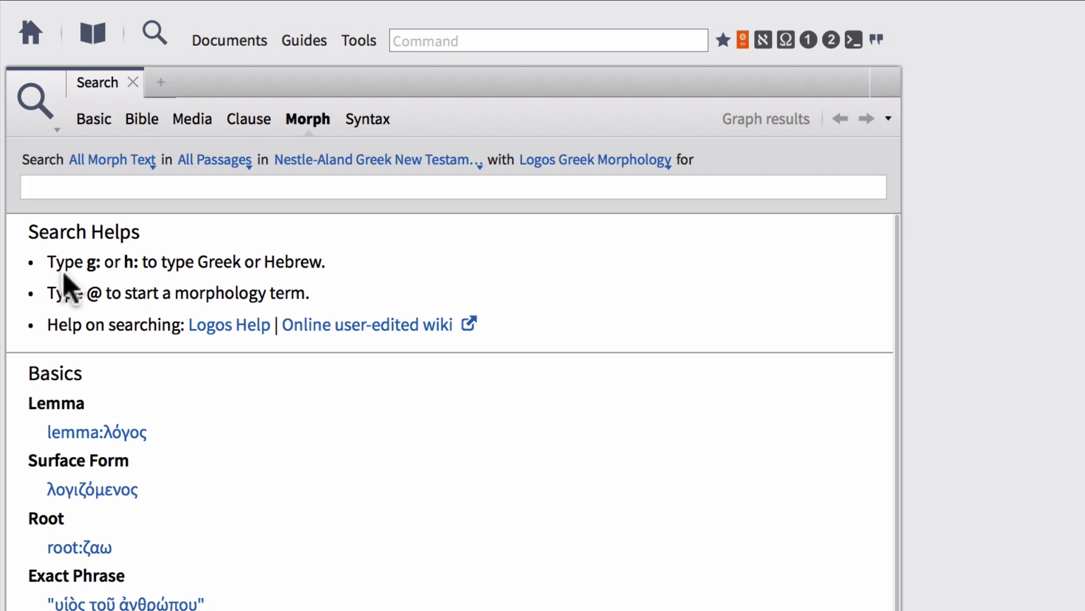
pyautogui.click(450, 187)
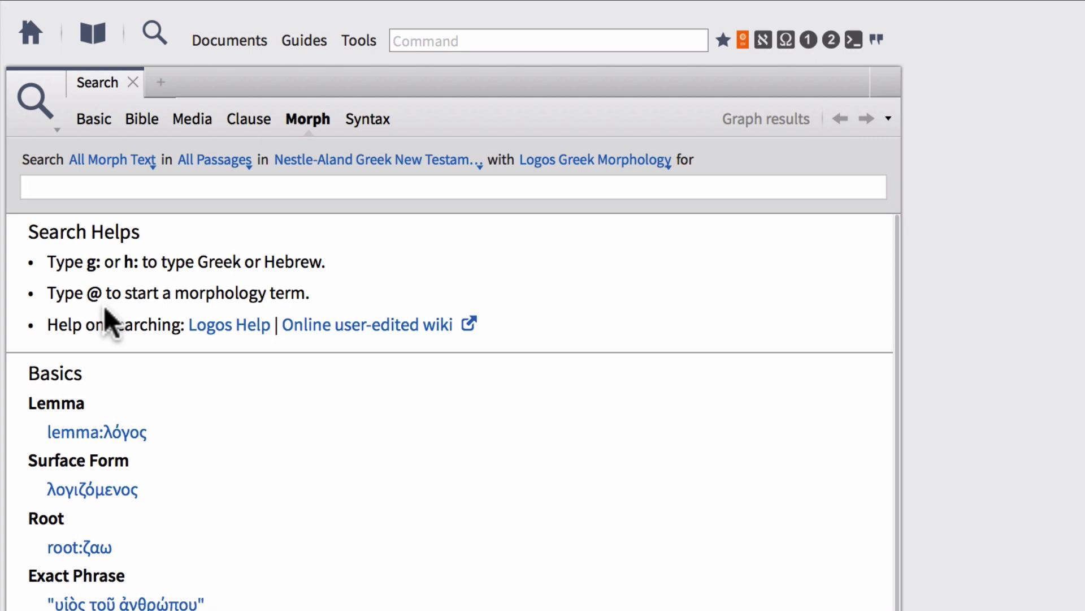
pyautogui.moveTo(281, 357)
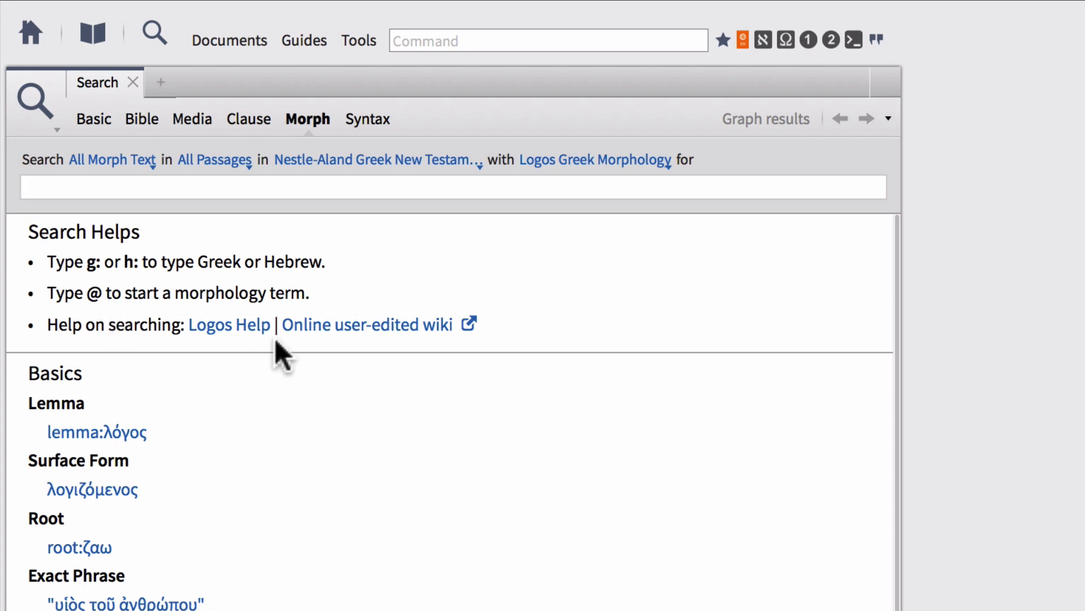
pyautogui.moveTo(243, 346)
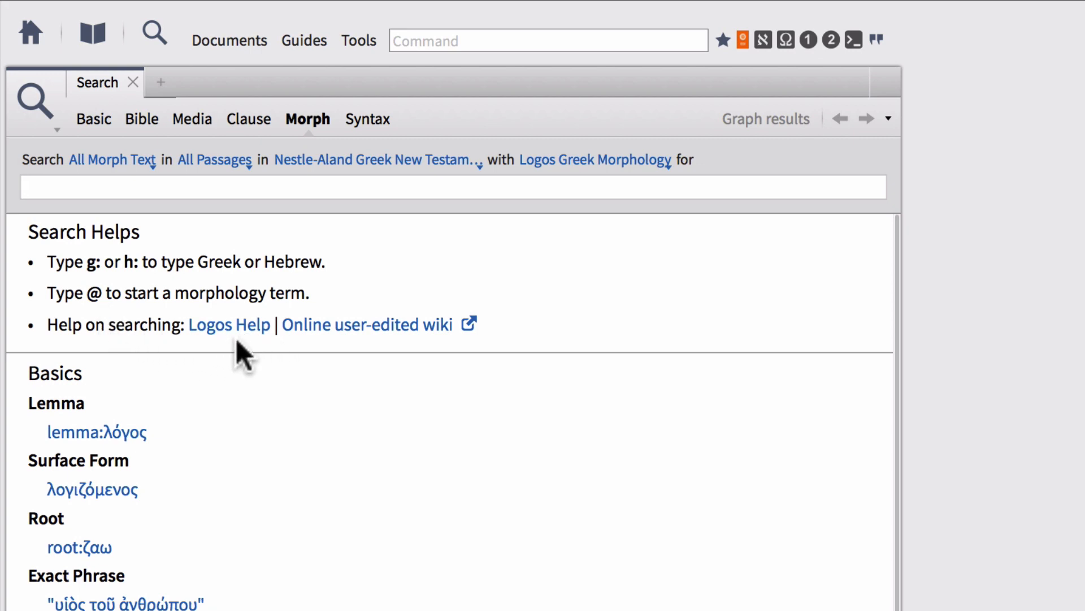
pyautogui.moveTo(330, 346)
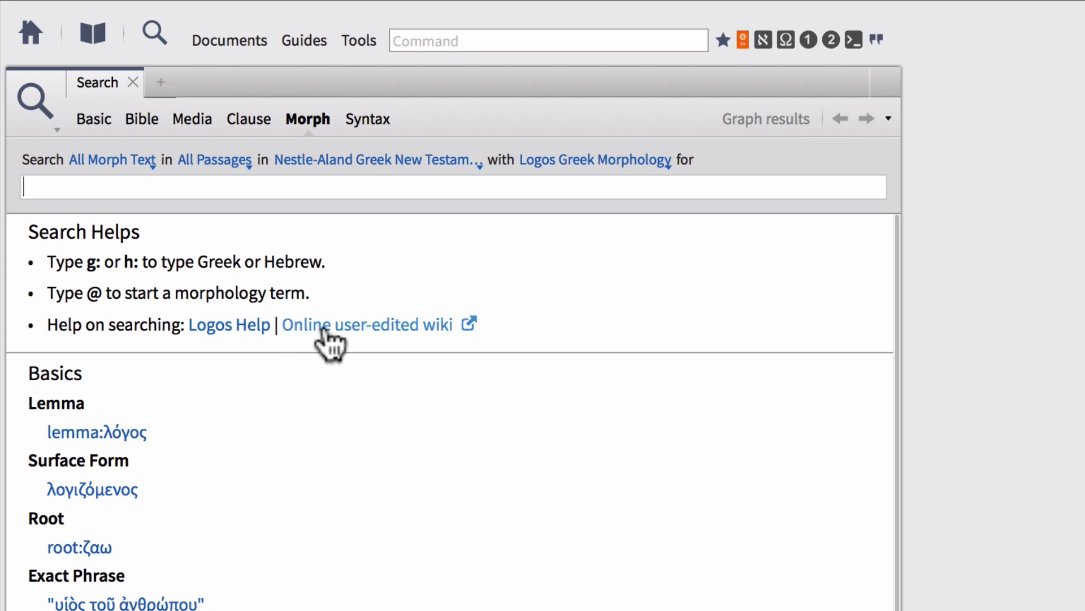
pyautogui.moveTo(340, 346)
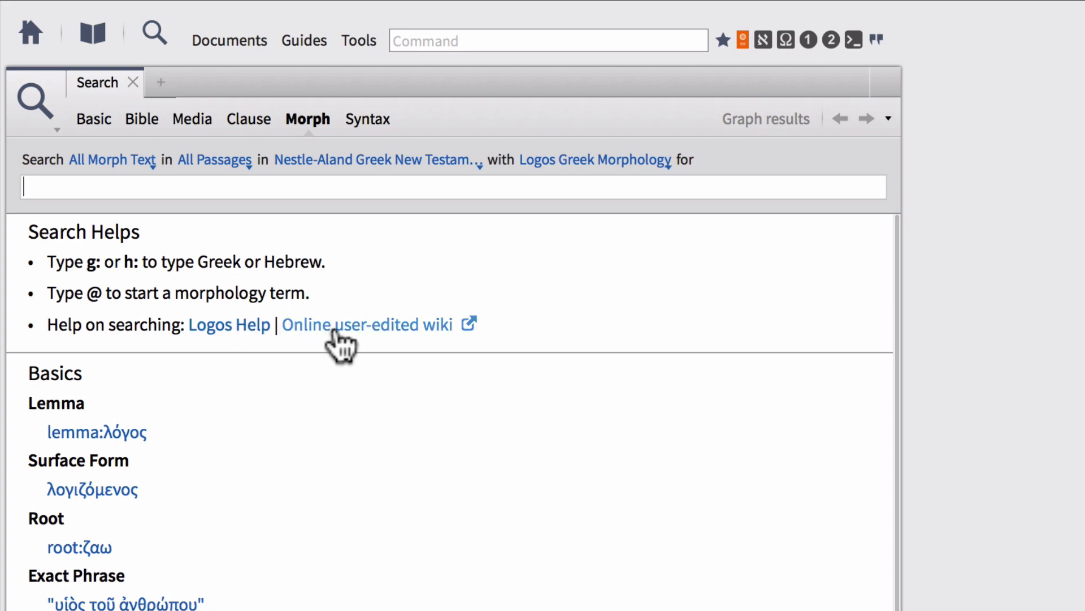
pyautogui.moveTo(397, 463)
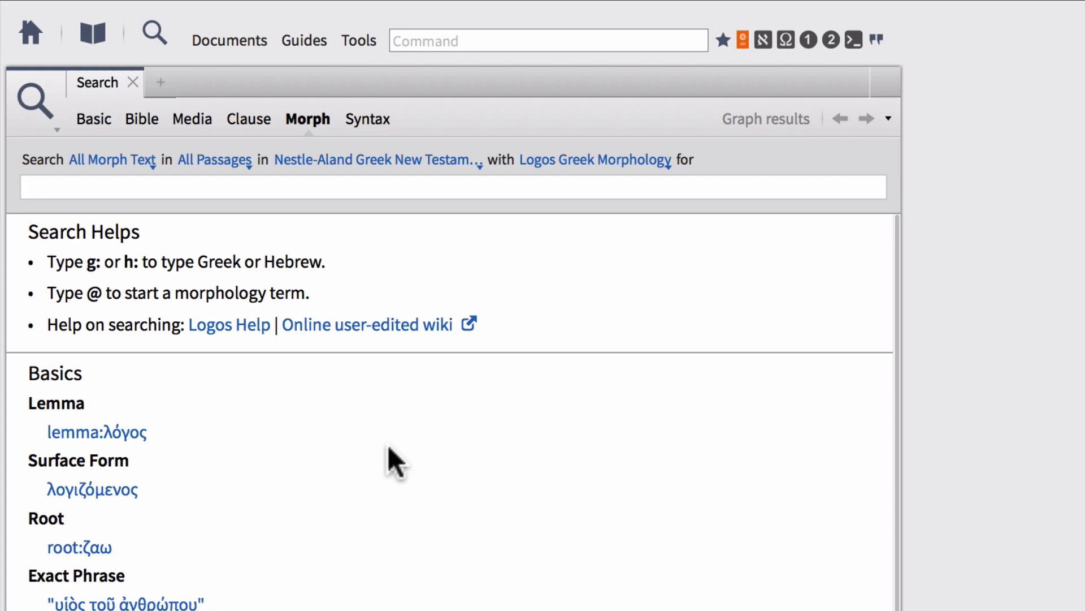
pyautogui.scroll(-3)
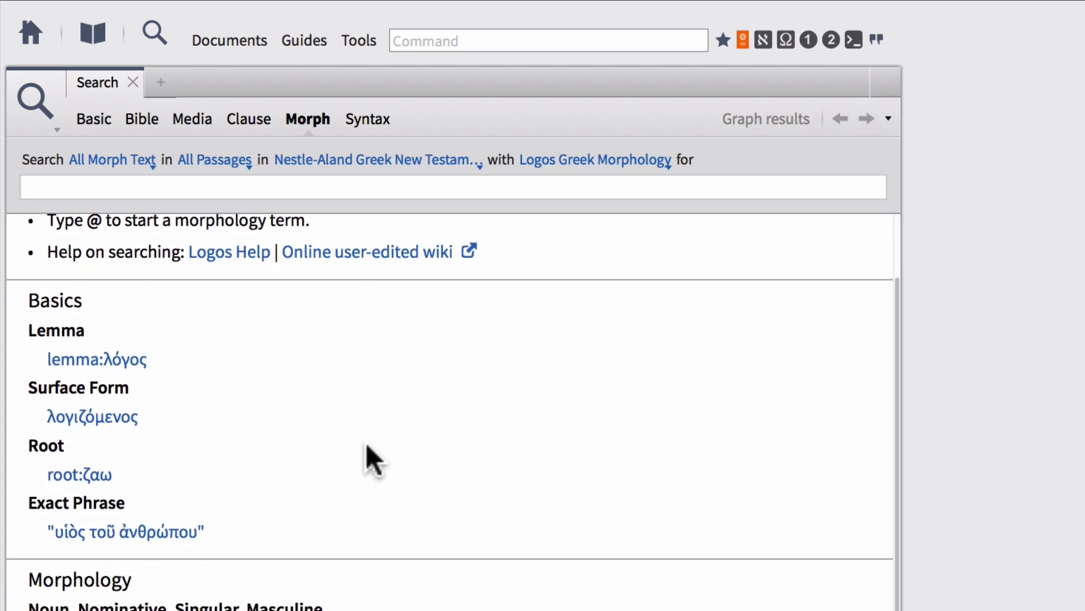
pyautogui.scroll(-3)
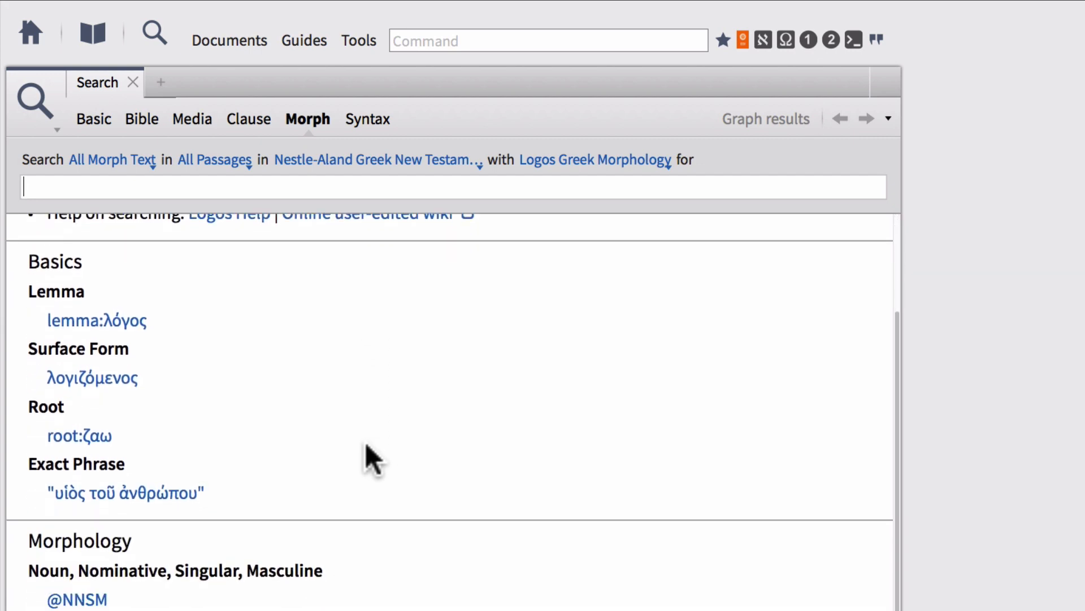
pyautogui.scroll(3)
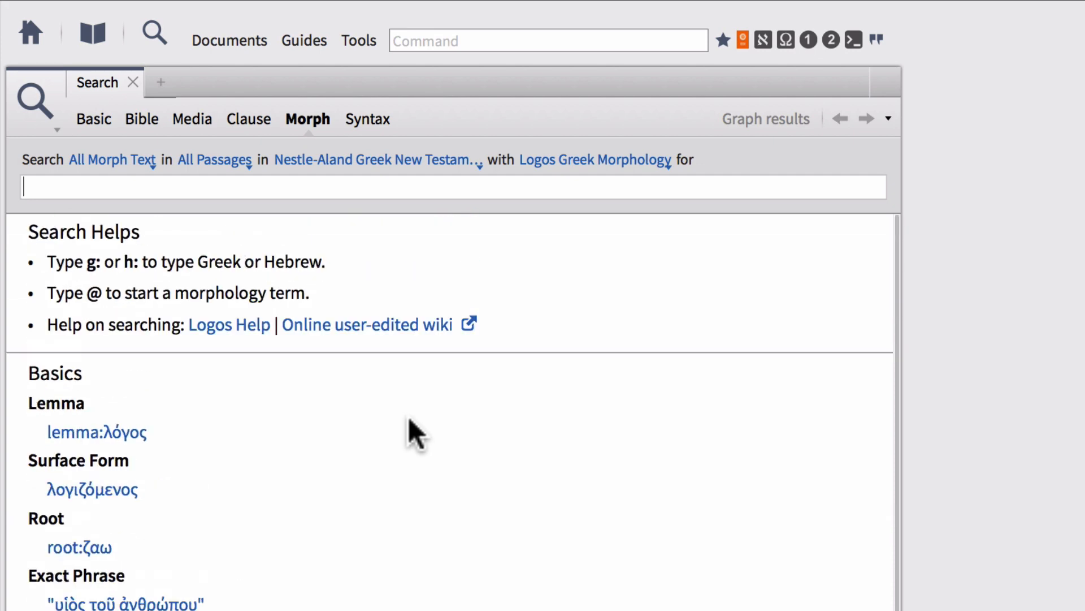
pyautogui.moveTo(409, 422)
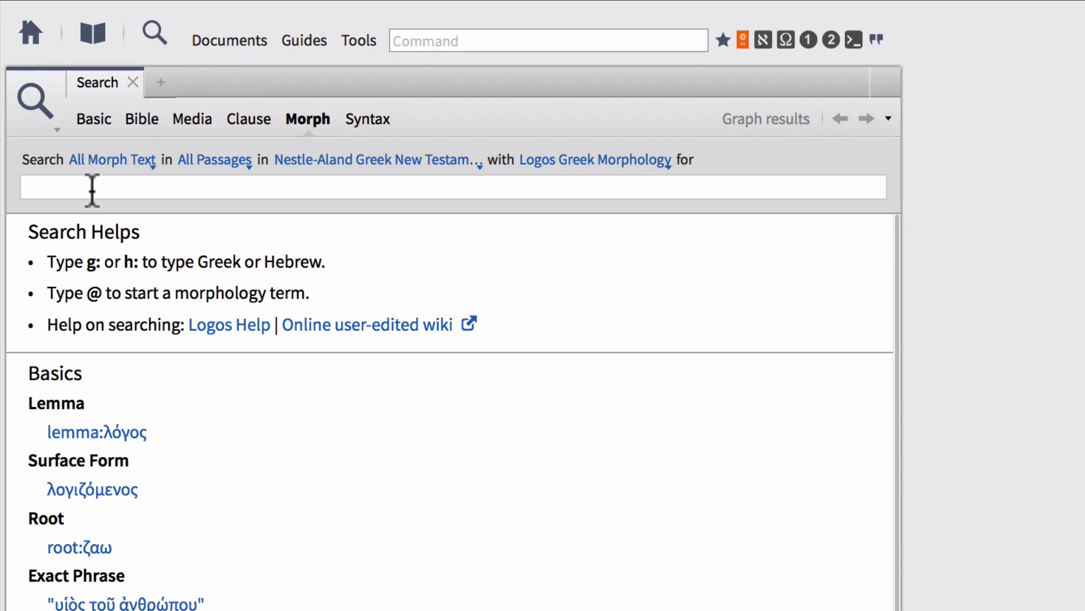
# Type 'kosmos' in the Nestle-Aland morph query to bring up κόσμος suggestions.
pyautogui.write('ko')
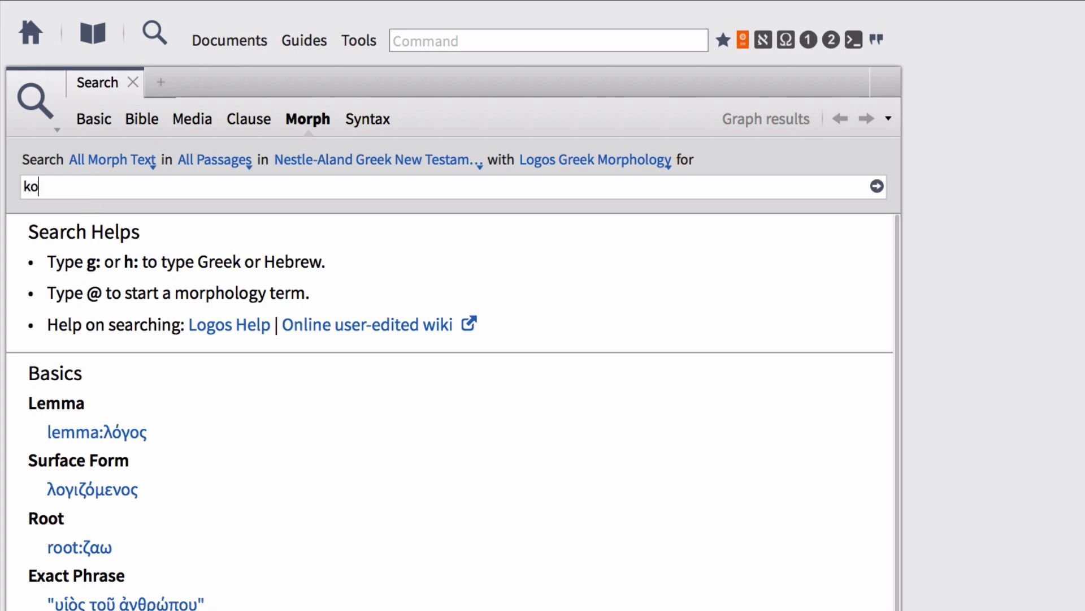
pyautogui.write('smos')
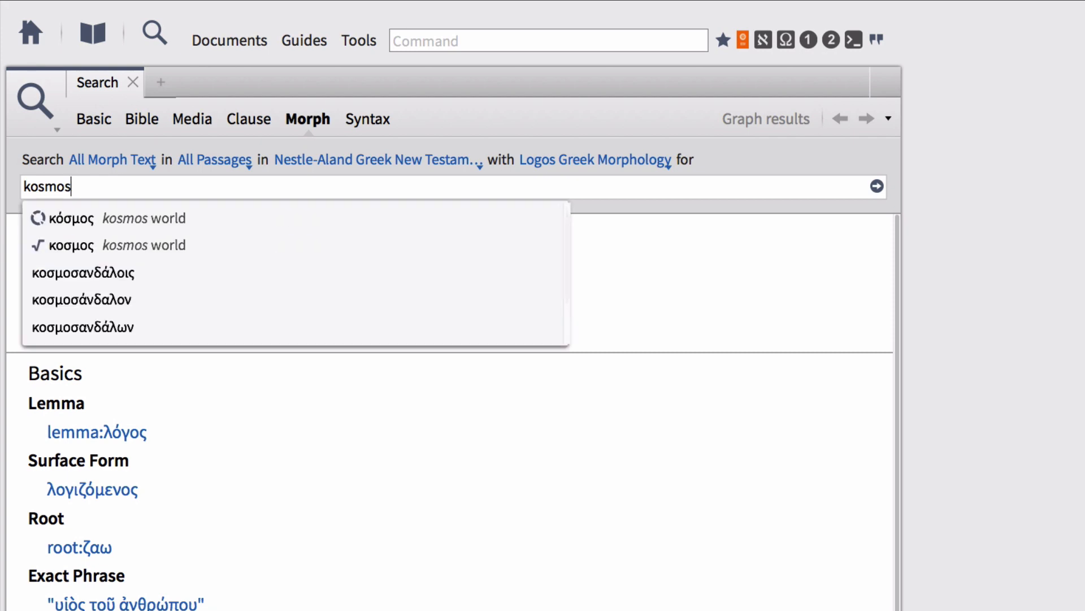
pyautogui.moveTo(157, 218)
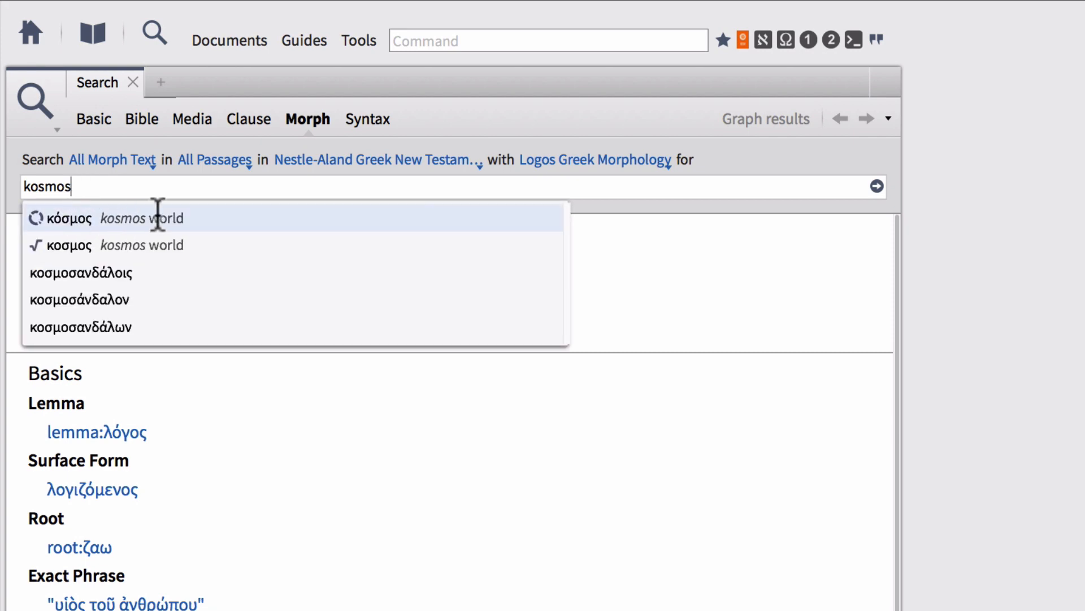
pyautogui.moveTo(93, 238)
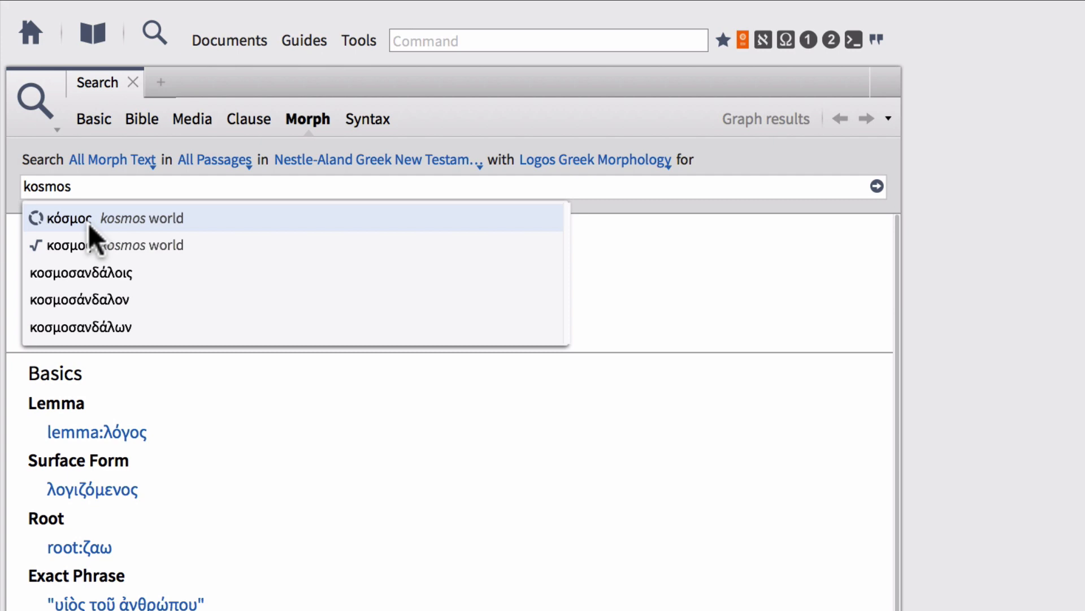
pyautogui.moveTo(90, 245)
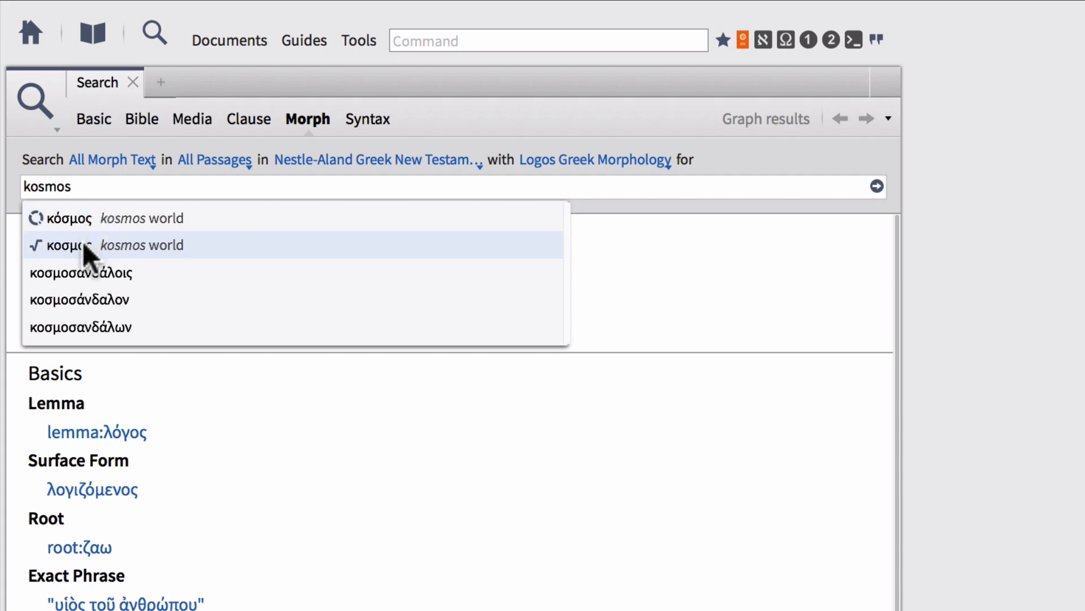
pyautogui.moveTo(63, 222)
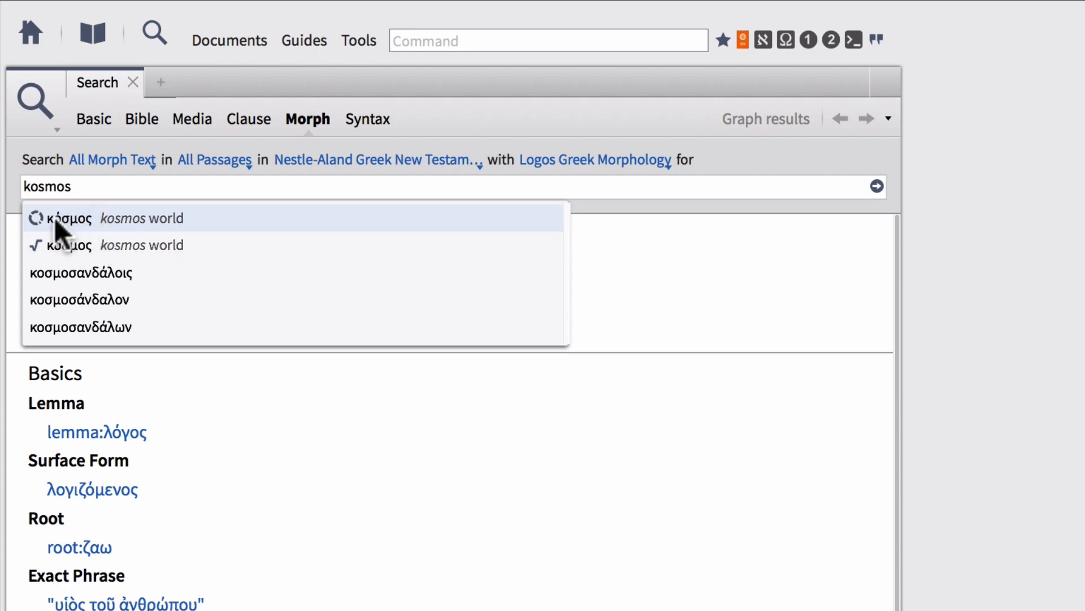
pyautogui.moveTo(65, 246)
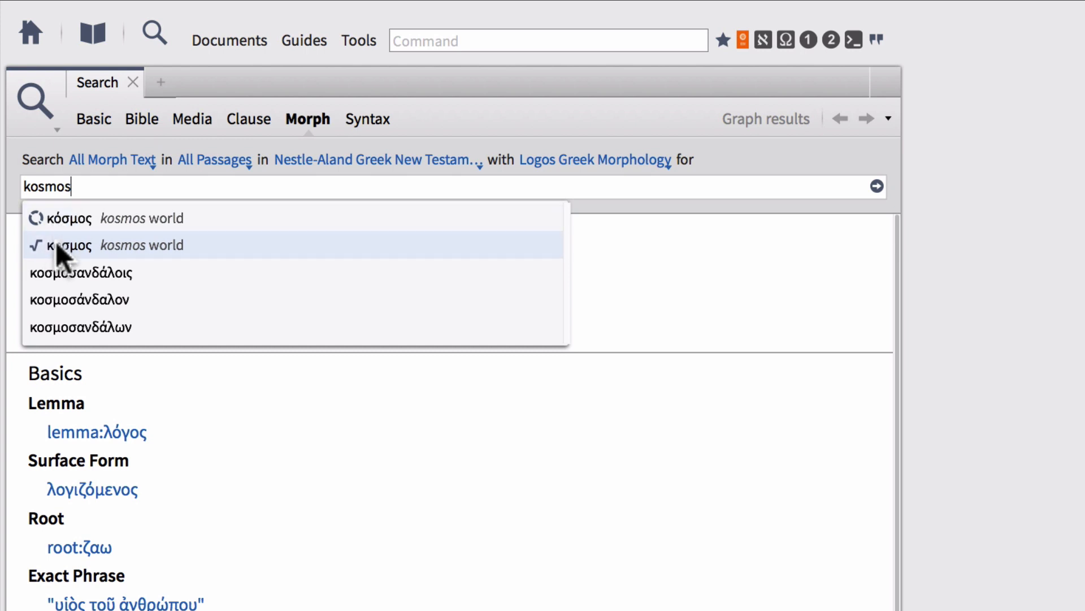
pyautogui.moveTo(38, 225)
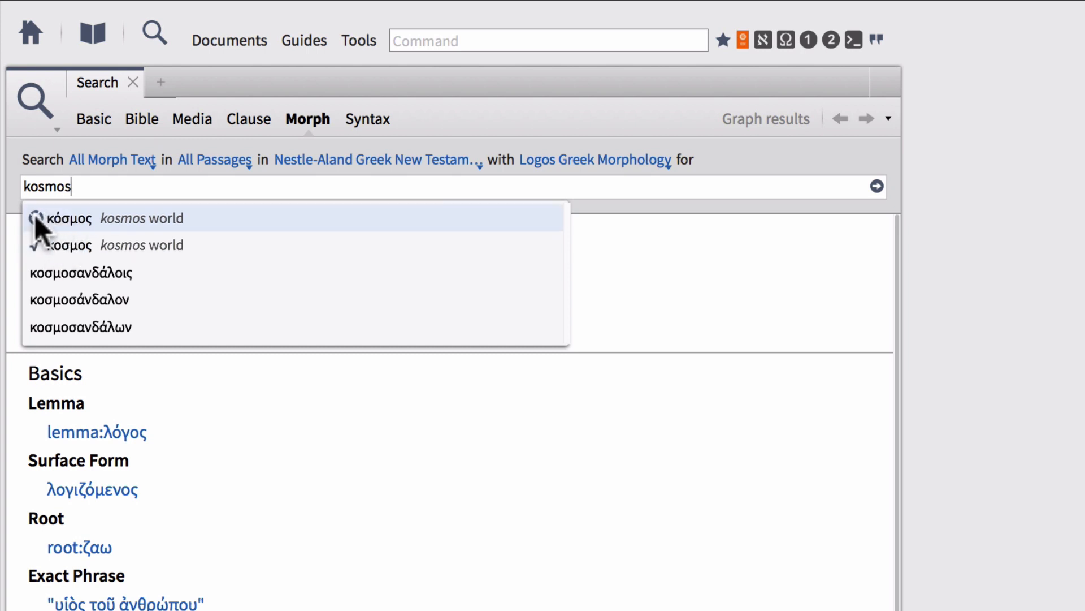
pyautogui.moveTo(77, 256)
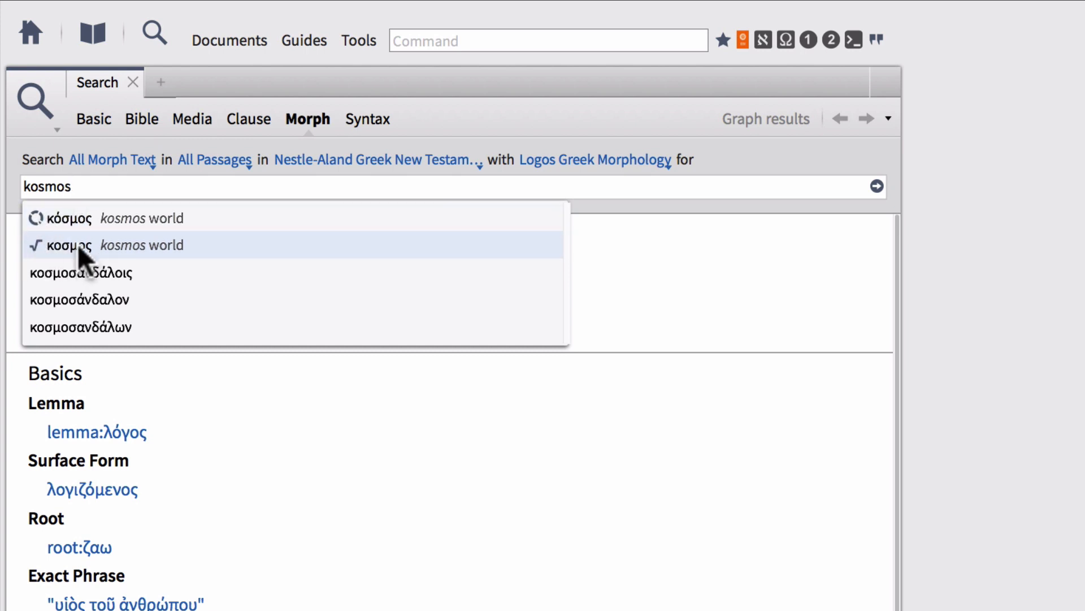
pyautogui.moveTo(104, 219)
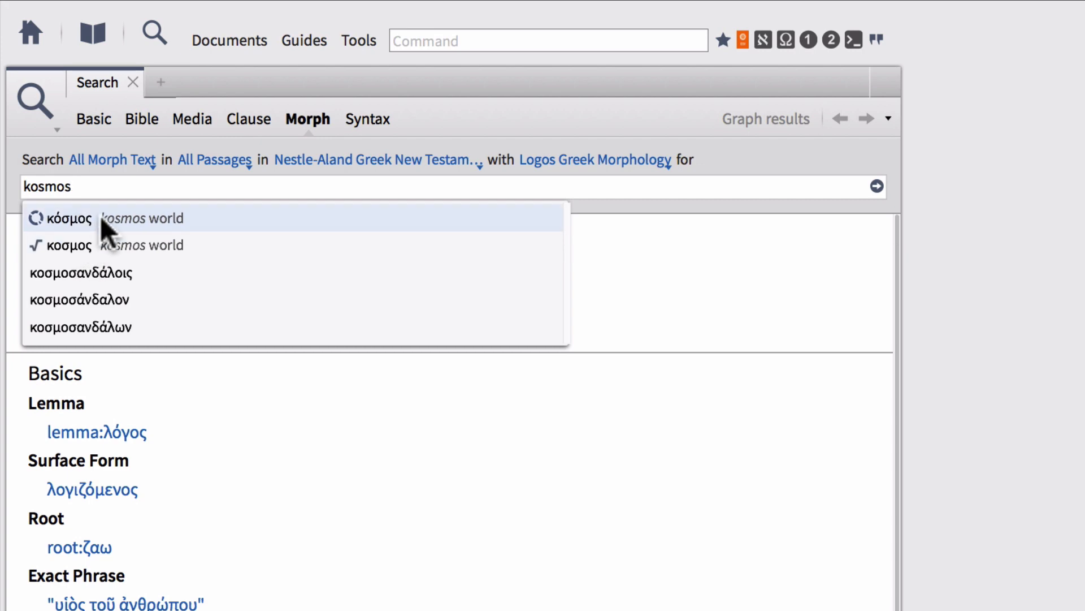
pyautogui.moveTo(46, 234)
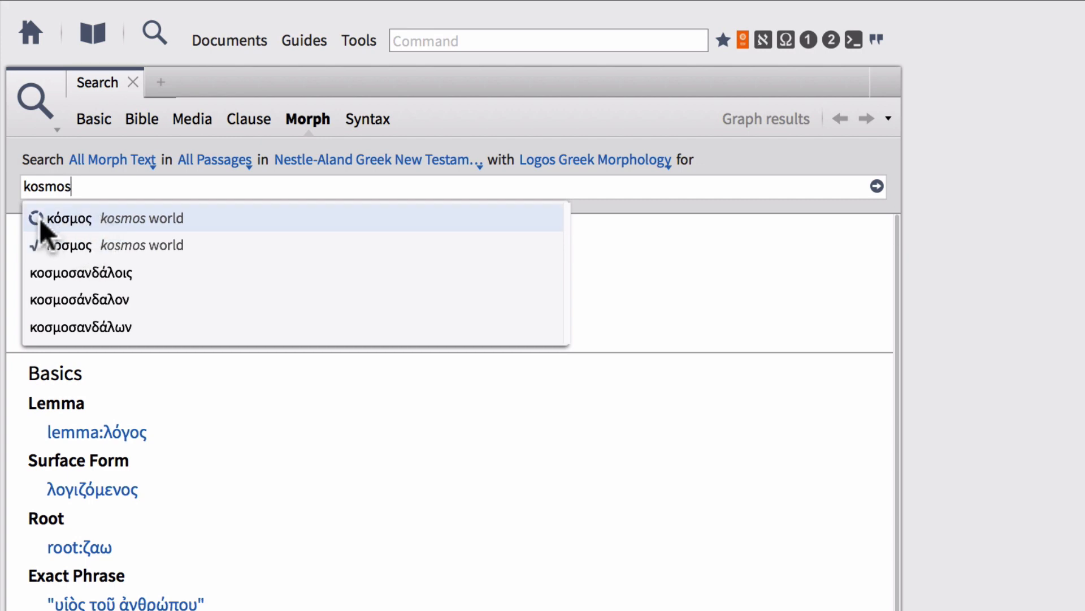
pyautogui.moveTo(115, 228)
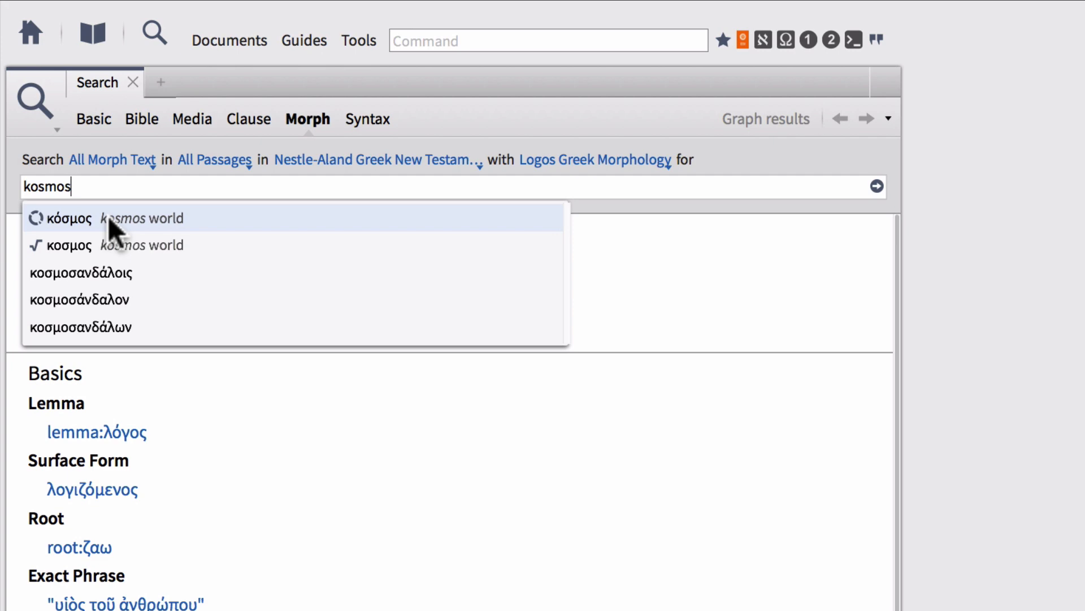
pyautogui.moveTo(65, 260)
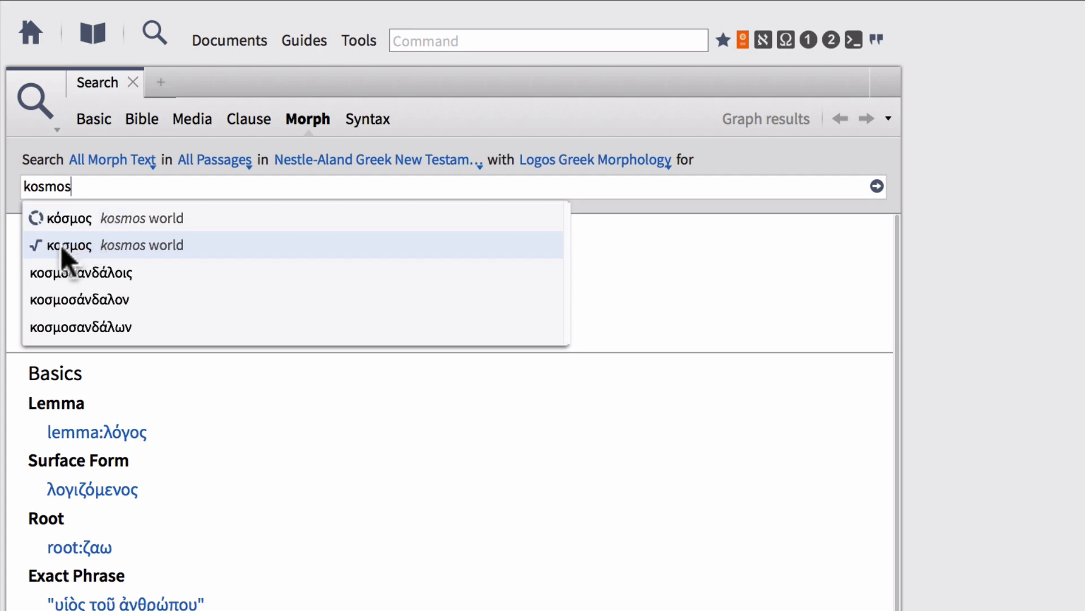
pyautogui.moveTo(104, 260)
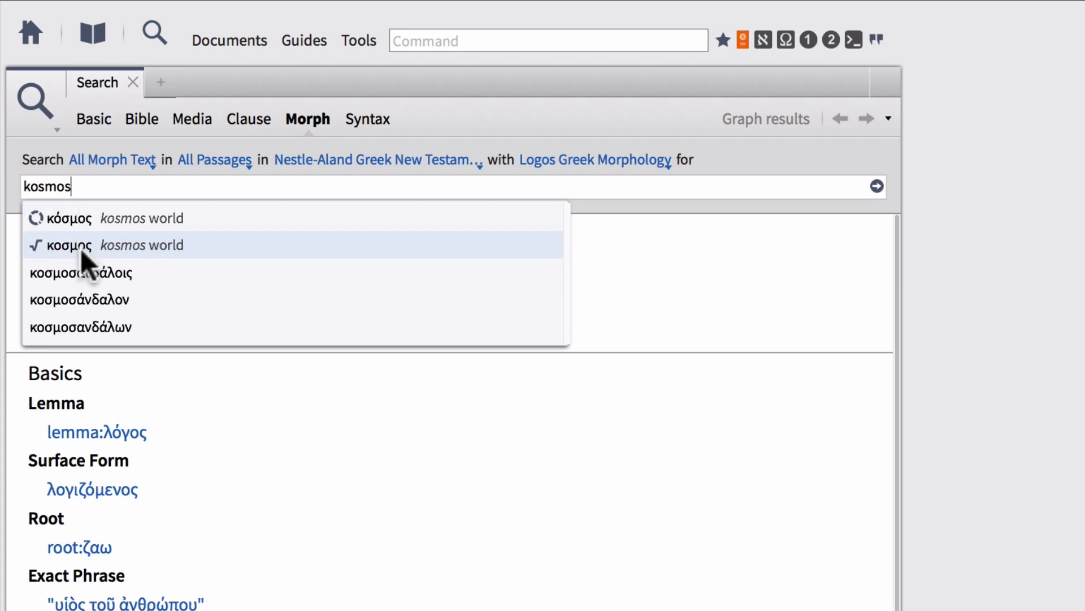
pyautogui.moveTo(69, 218)
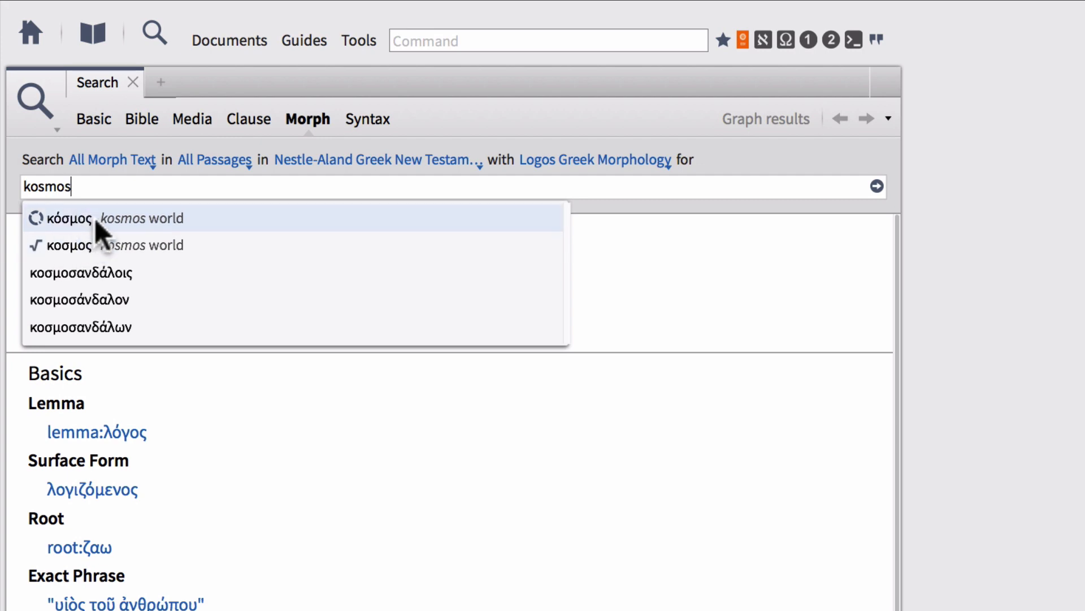
# Choose the κόσμος lemma suggestion so the query reads lemma:κόσμος.
pyautogui.click(76, 218)
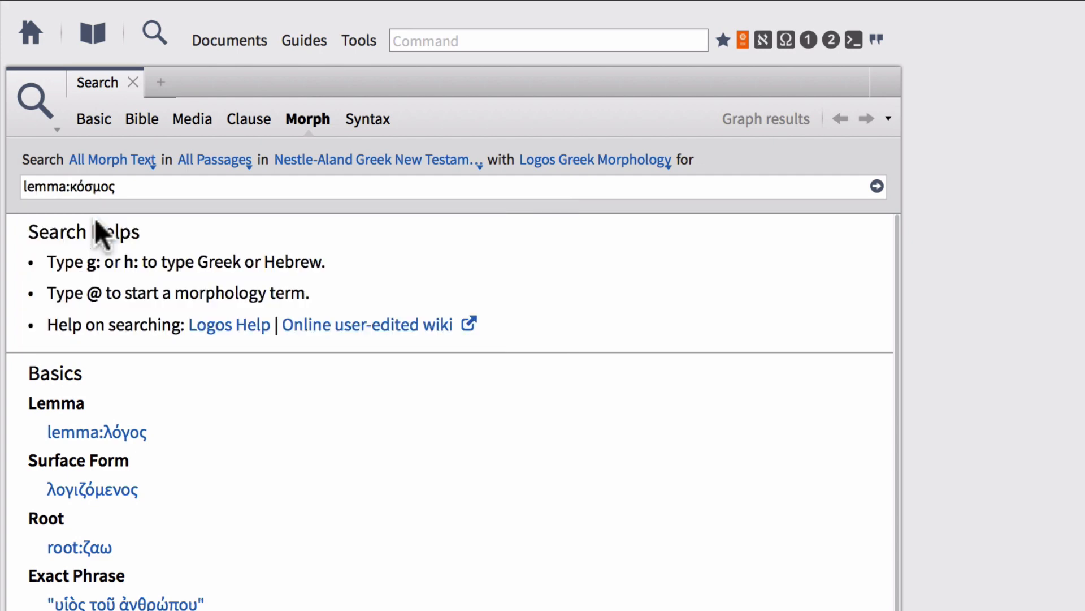
pyautogui.moveTo(38, 215)
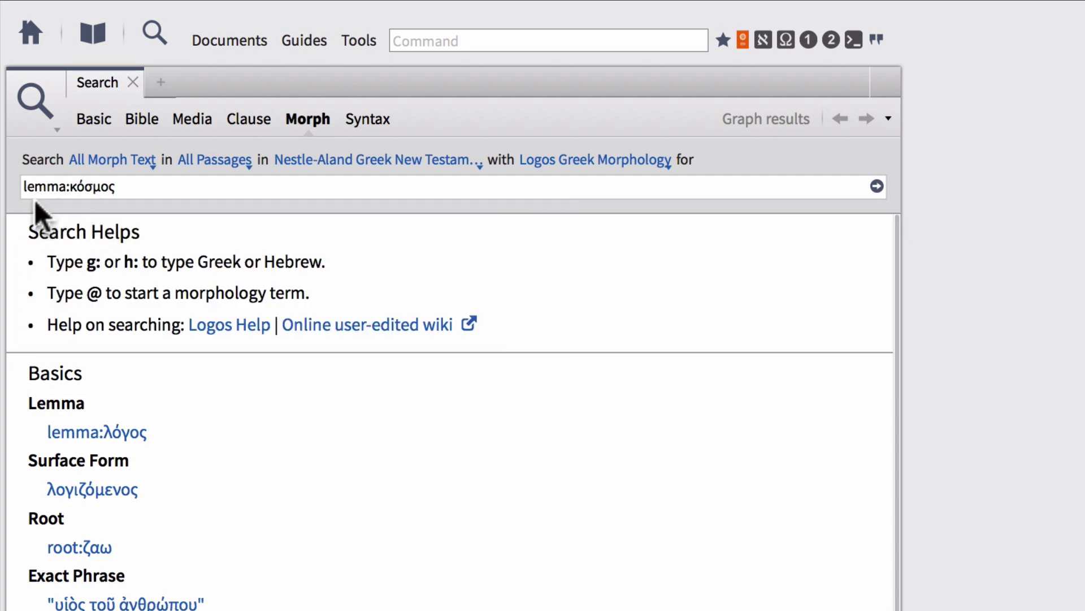
pyautogui.moveTo(97, 219)
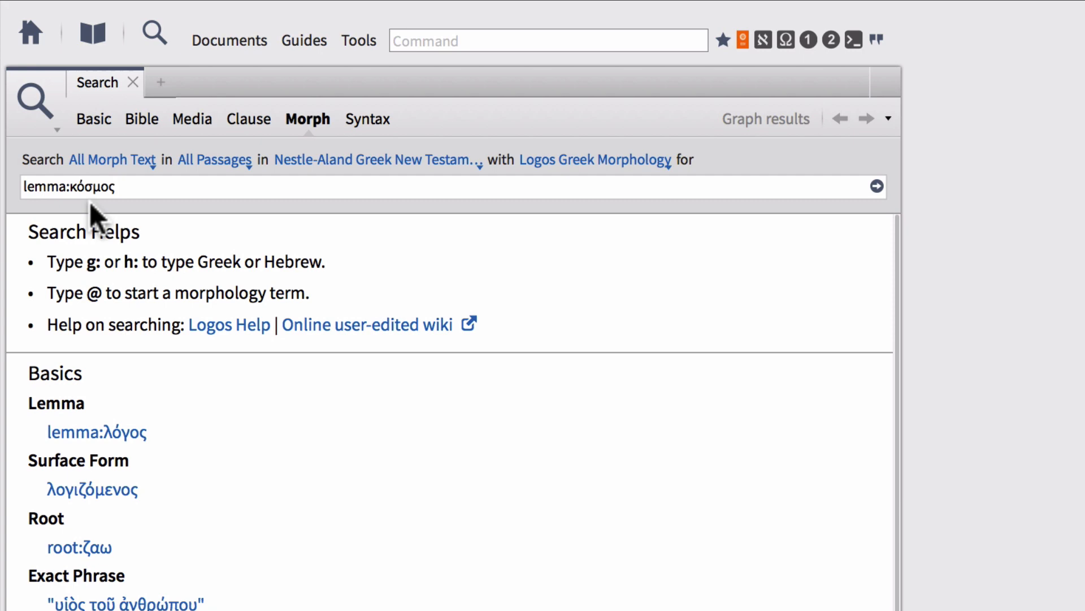
pyautogui.moveTo(194, 404)
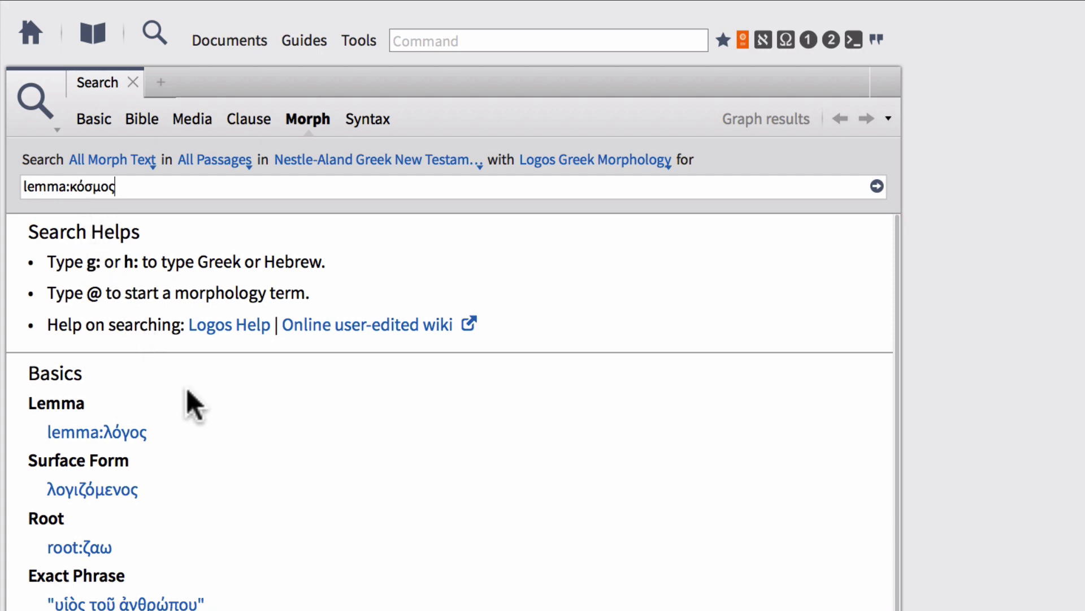
pyautogui.moveTo(191, 443)
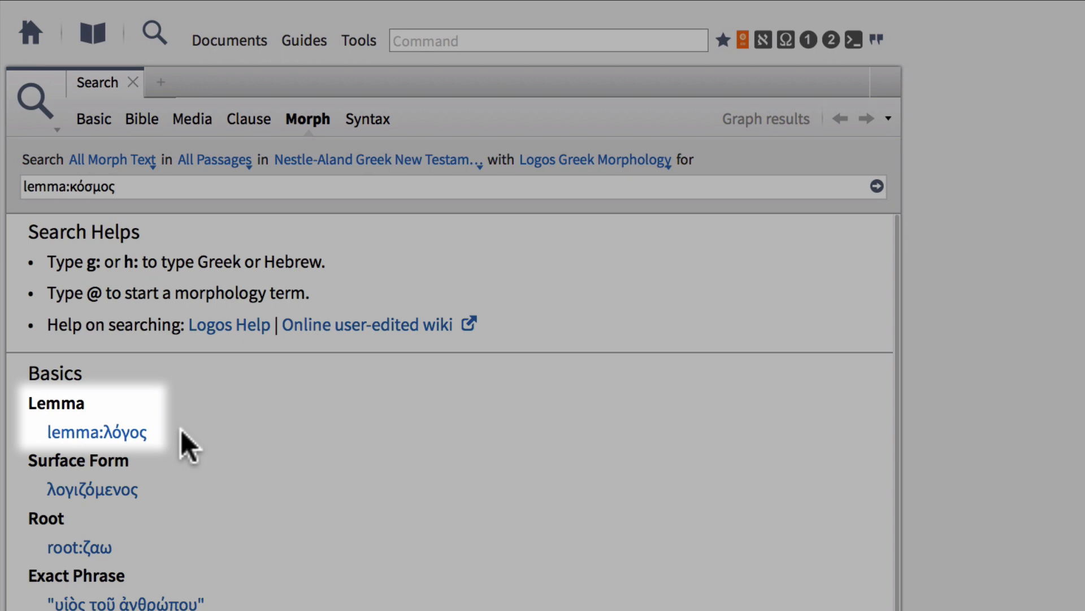
pyautogui.moveTo(875, 215)
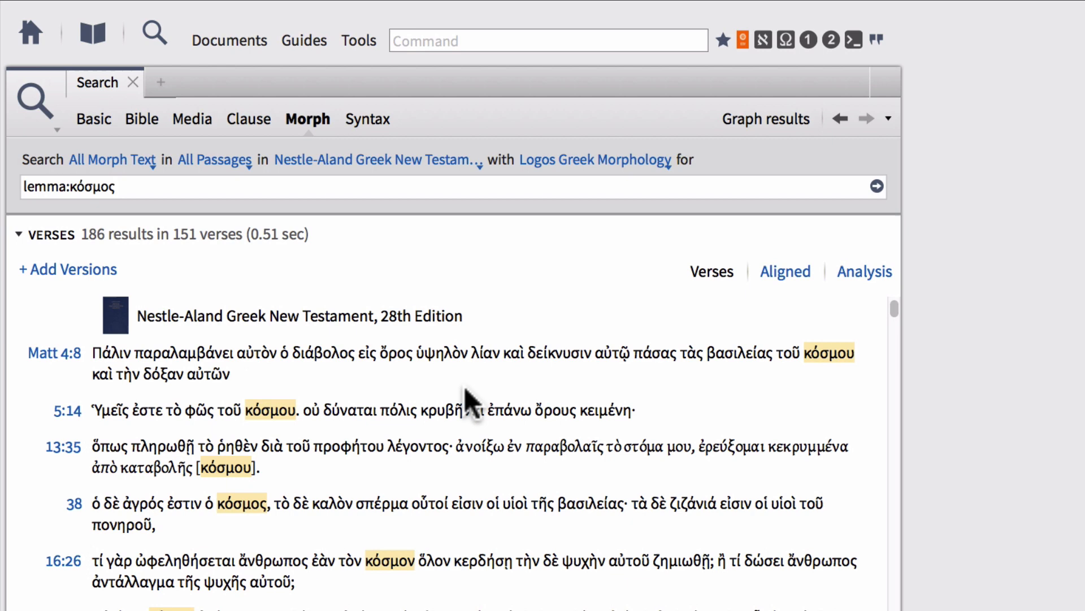
pyautogui.moveTo(758, 401)
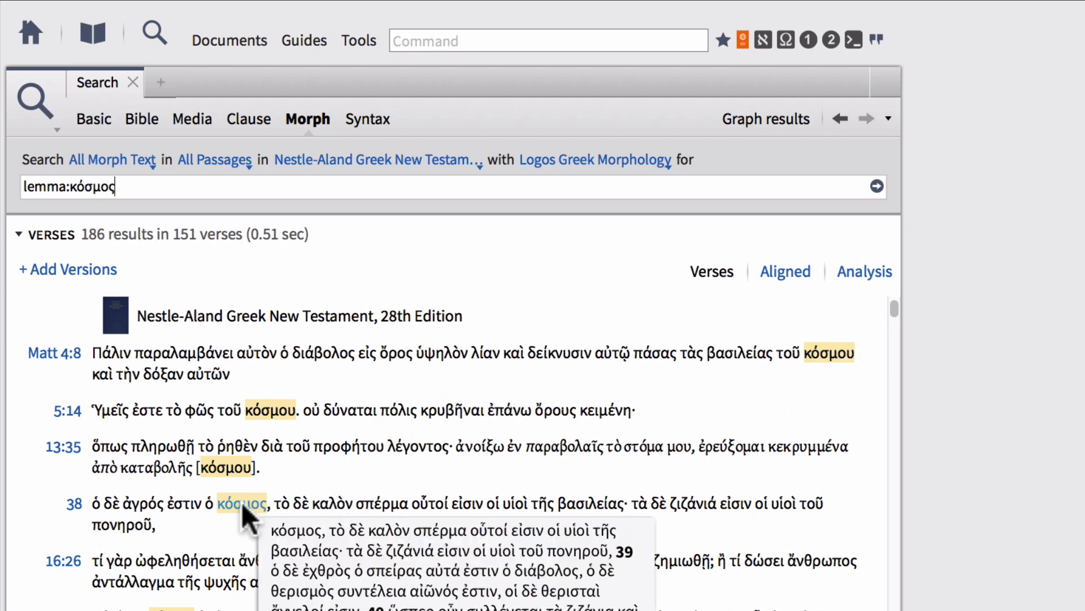
pyautogui.moveTo(262, 540)
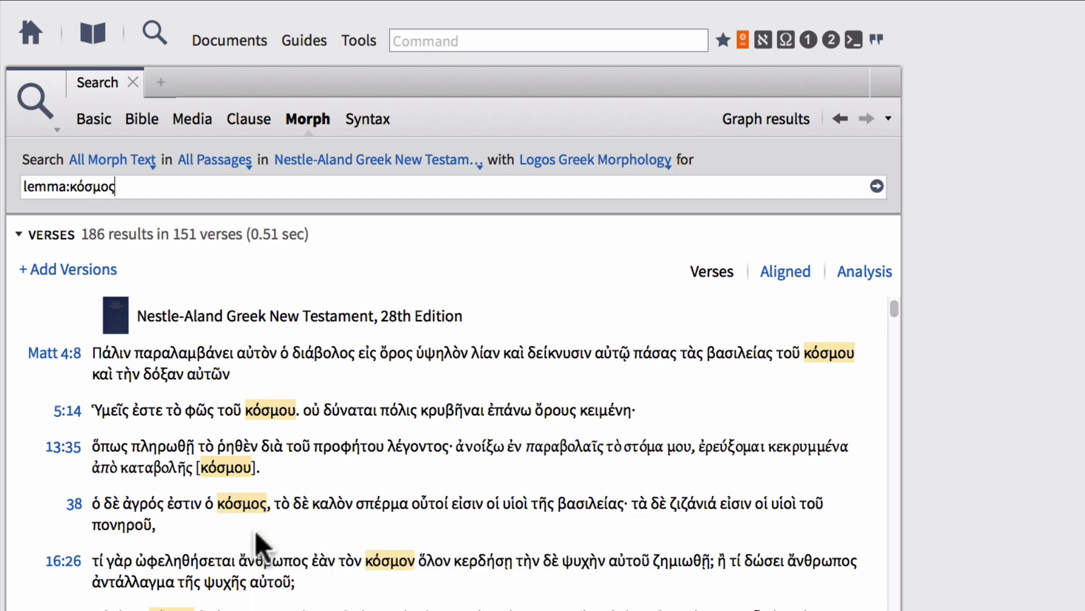
pyautogui.moveTo(678, 395)
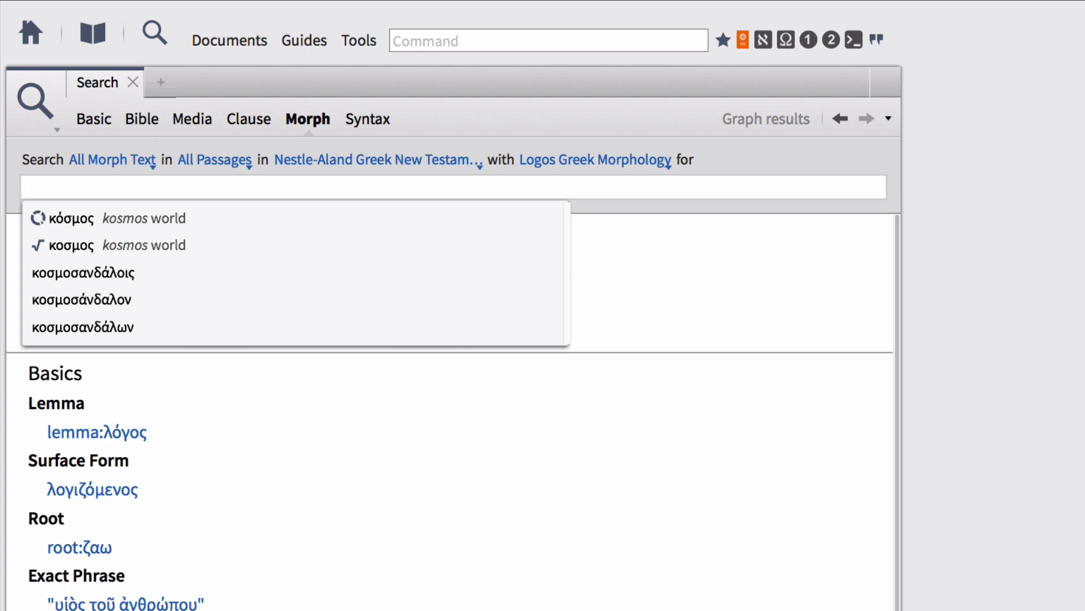
# Enter 'g:kosmos' and select the κόσμος lemma from the suggestions.
pyautogui.write('g')
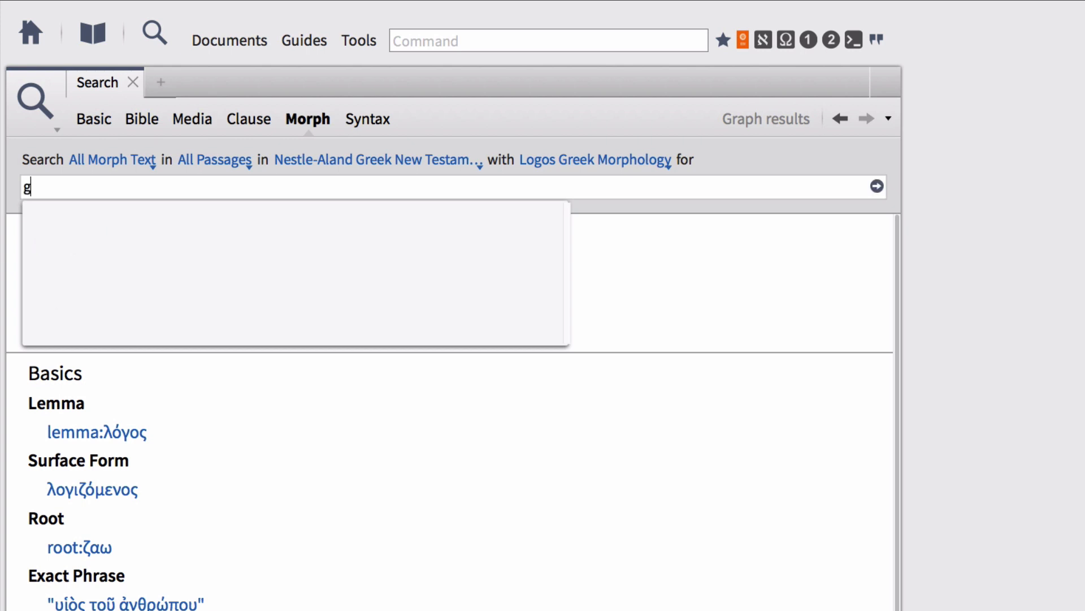
pyautogui.write(':')
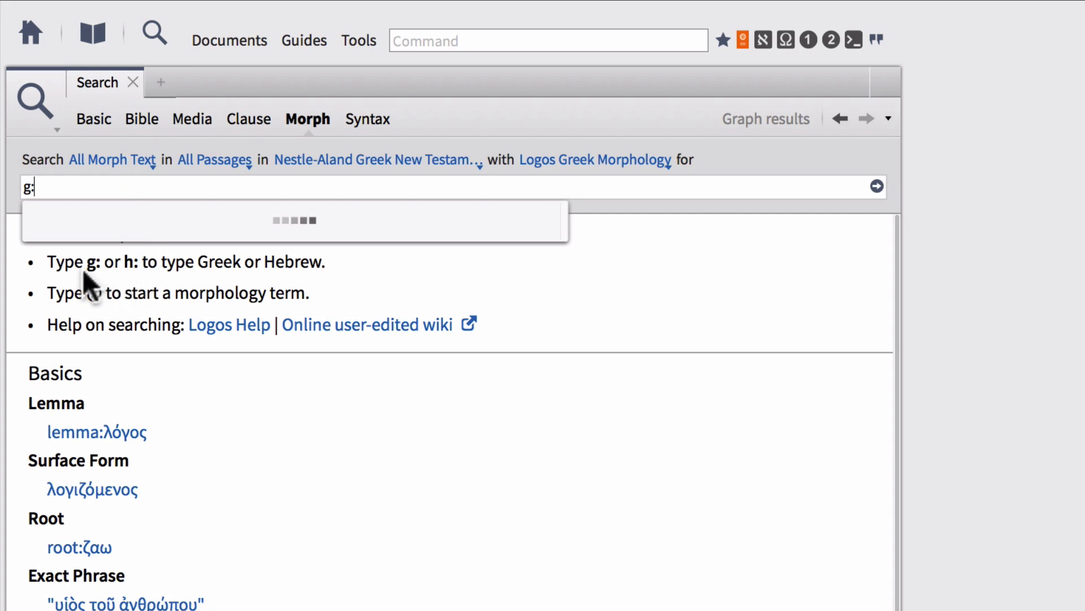
pyautogui.write('kosmos')
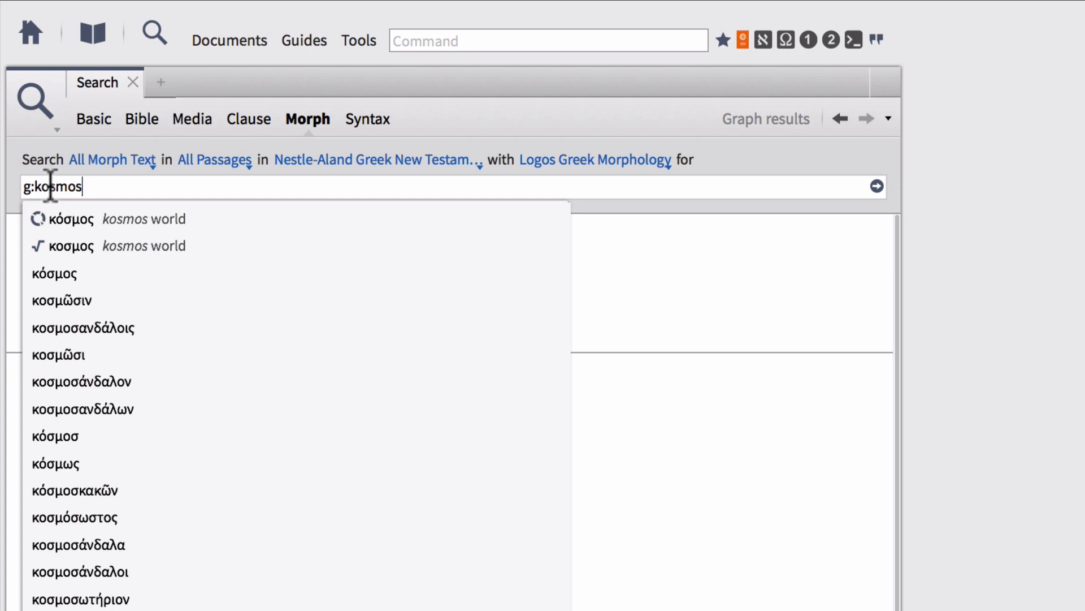
pyautogui.moveTo(90, 275)
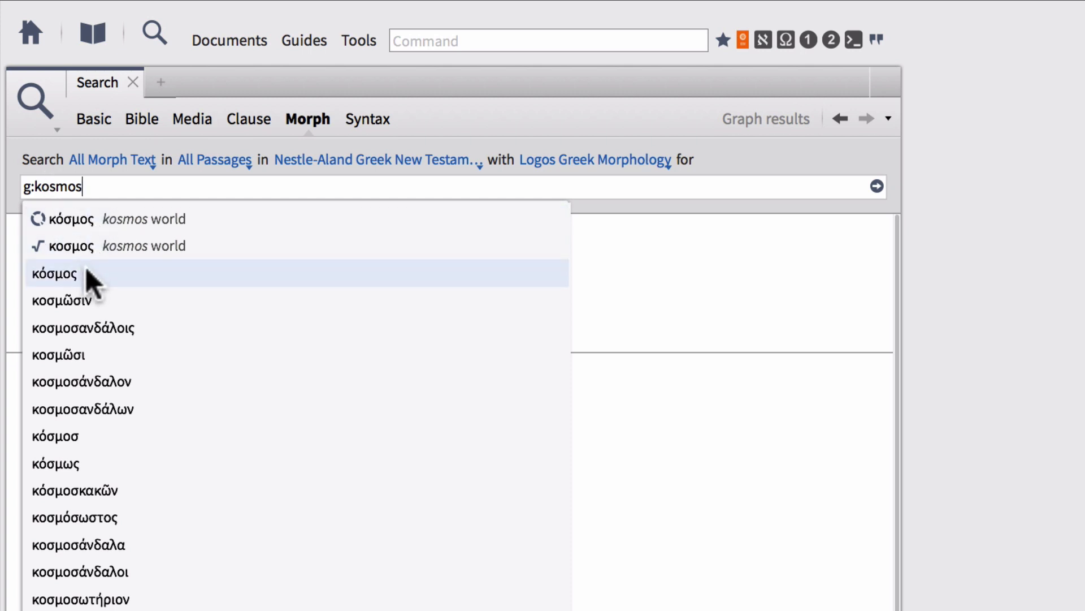
pyautogui.moveTo(83, 235)
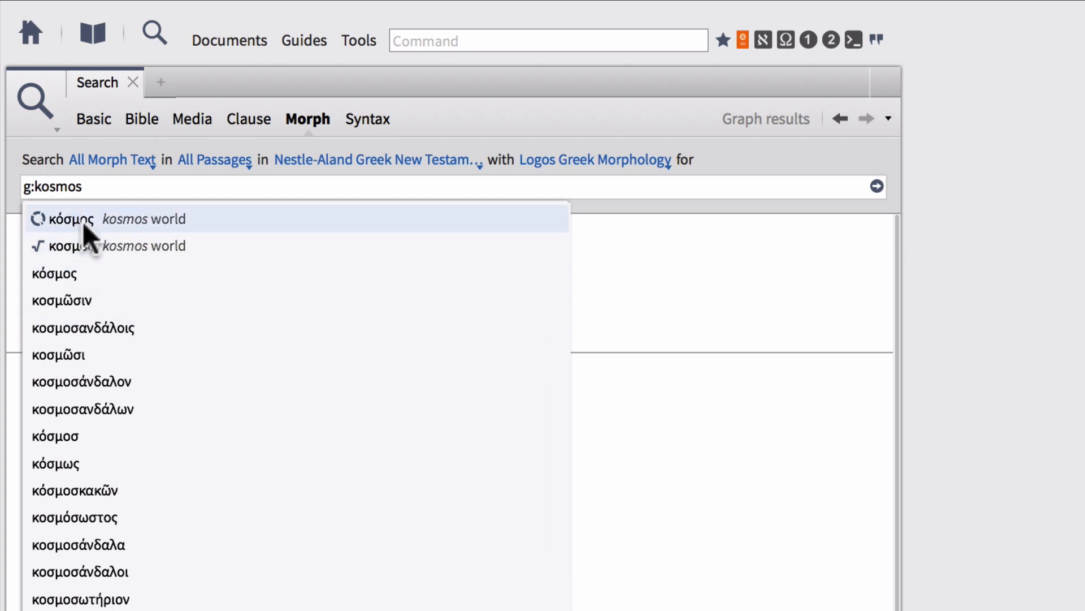
pyautogui.click(73, 218)
pyautogui.write('lemma:k')
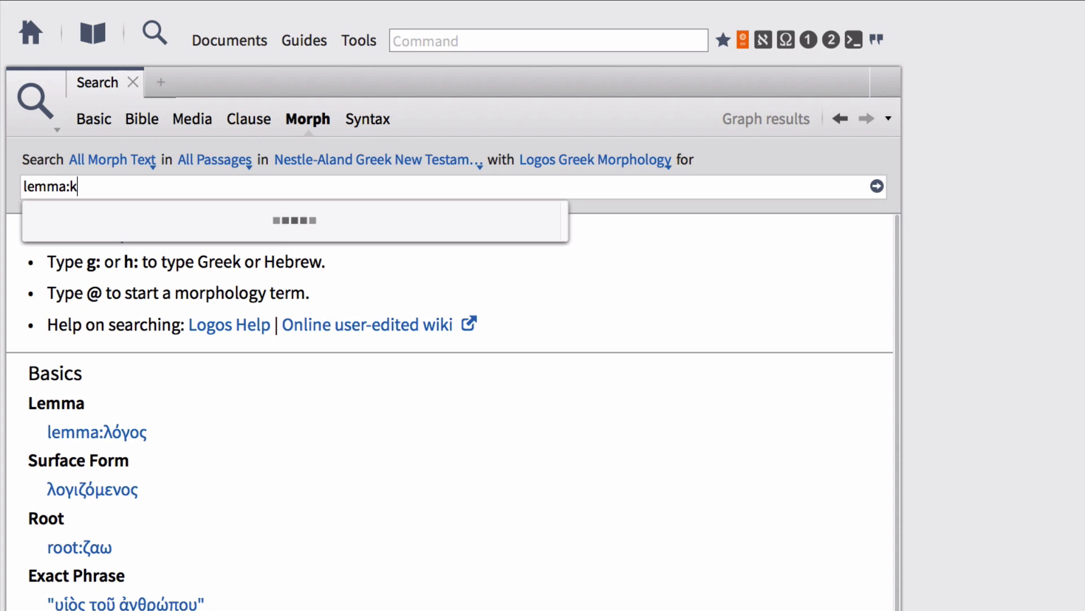
pyautogui.write('osmos')
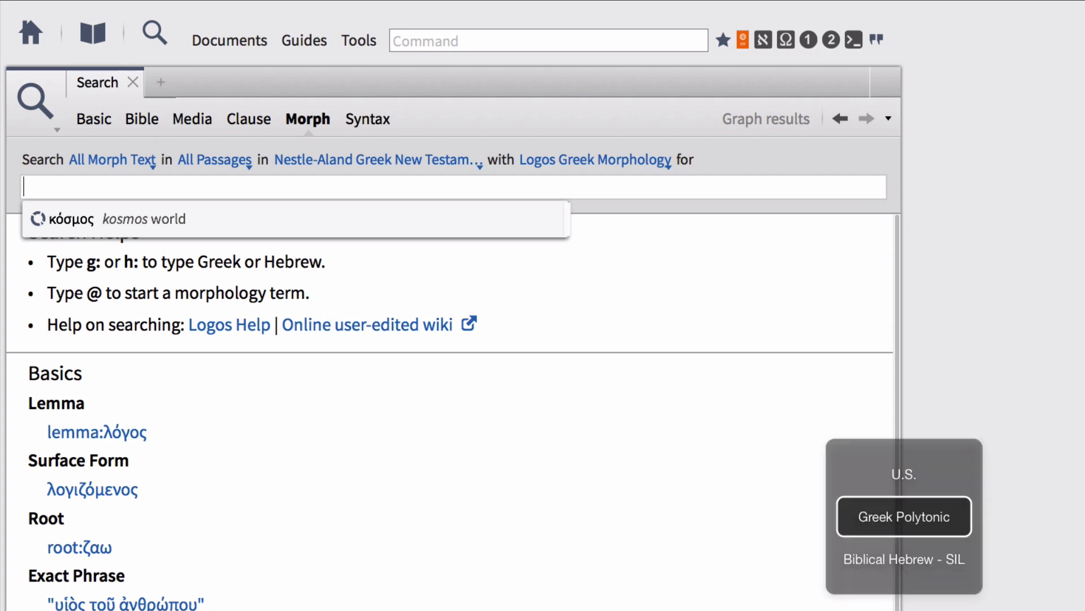
# Type κοσμοσ in Greek and choose the κόσμος lemma, giving 186 results in 151 verses.
pyautogui.write('κοσμοσ')
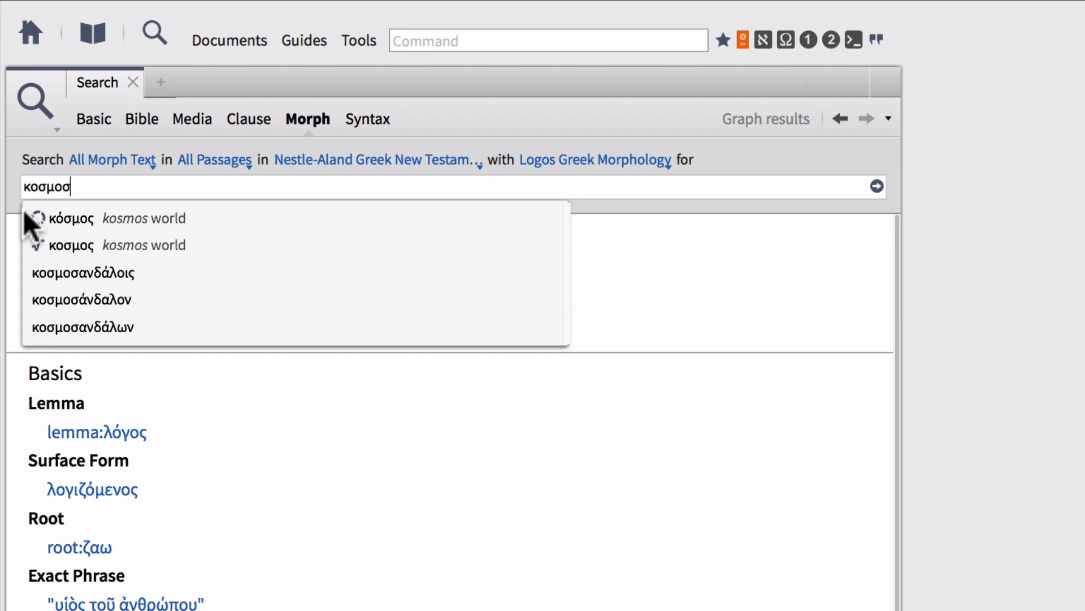
pyautogui.click(72, 219)
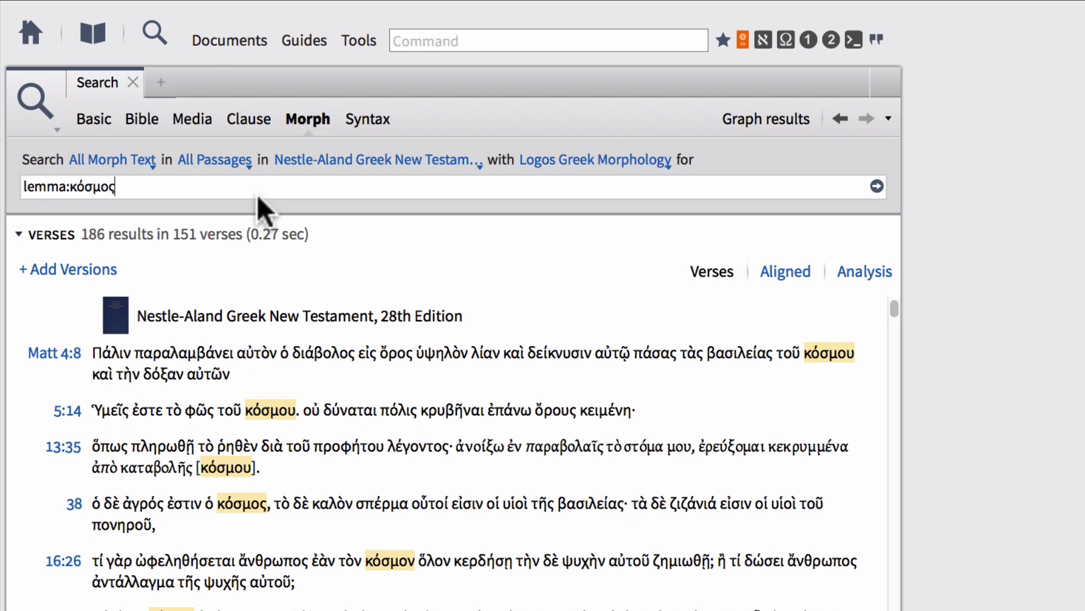
pyautogui.moveTo(845, 385)
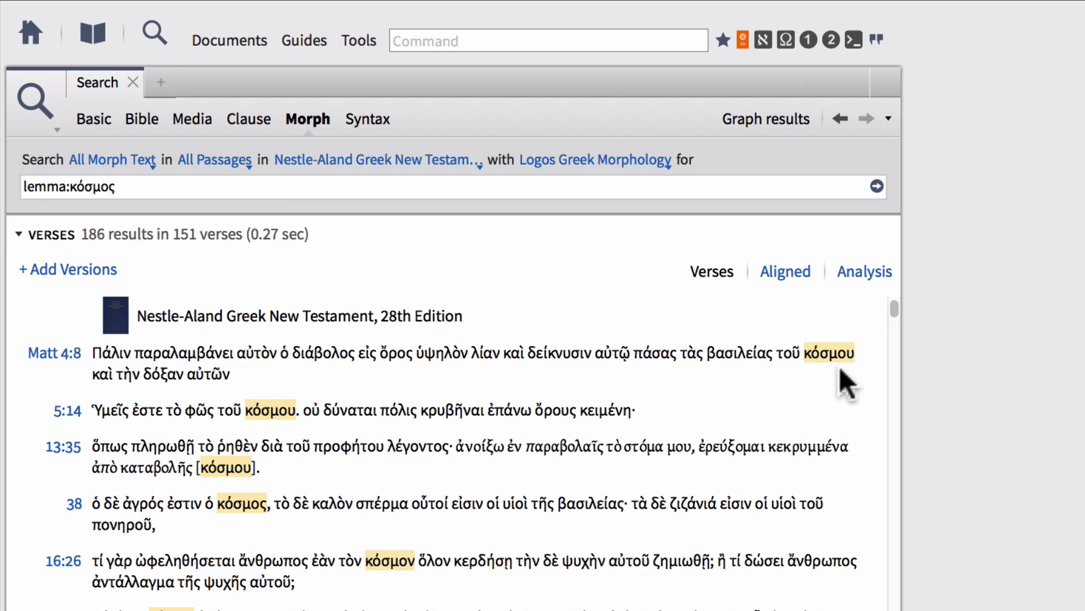
pyautogui.moveTo(817, 392)
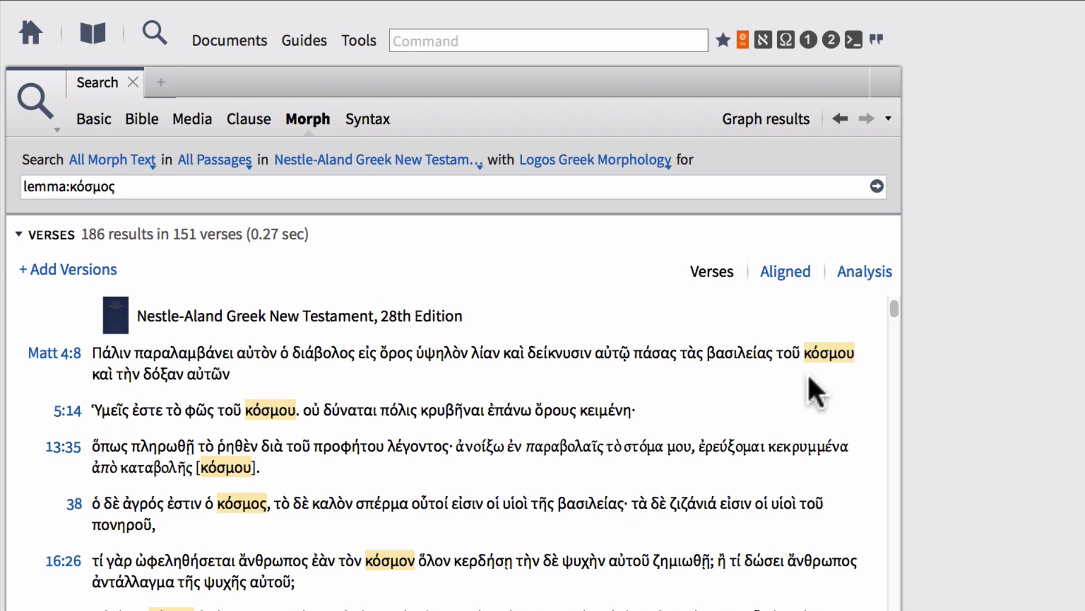
pyautogui.moveTo(503, 391)
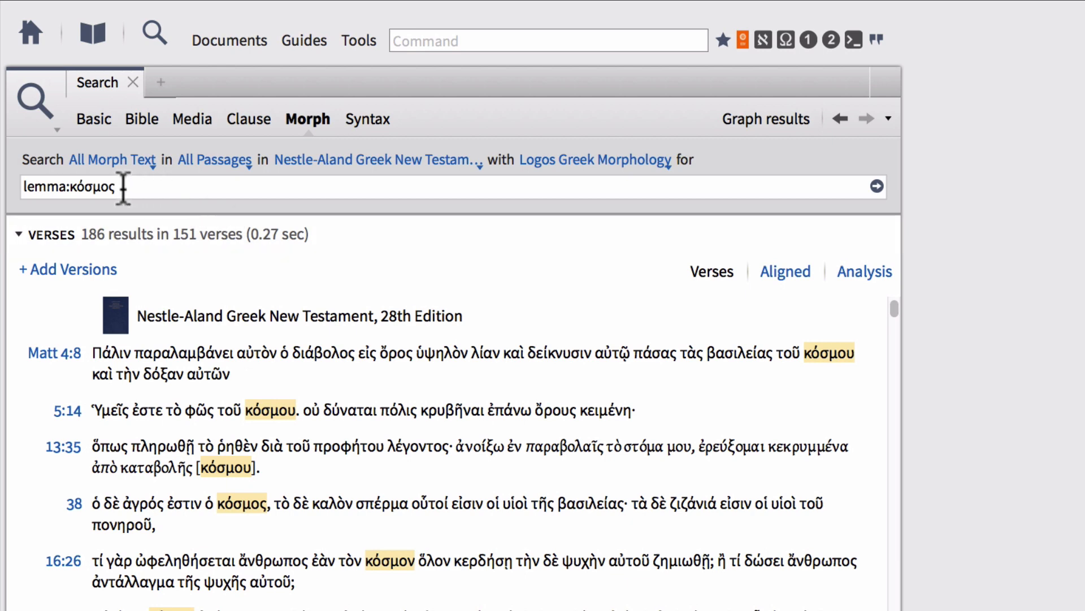
pyautogui.moveTo(104, 213)
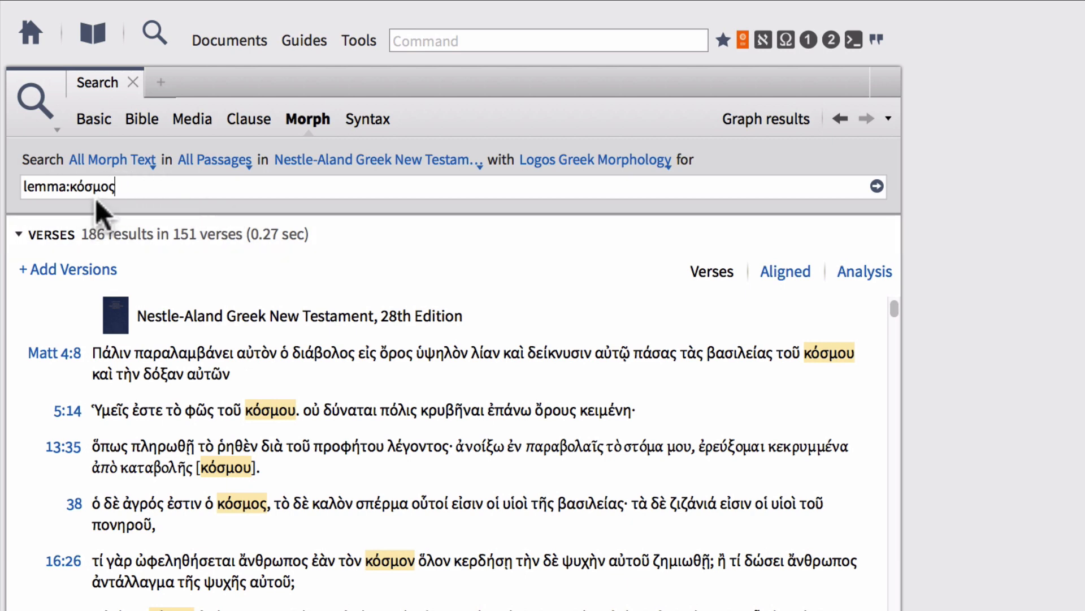
pyautogui.moveTo(537, 516)
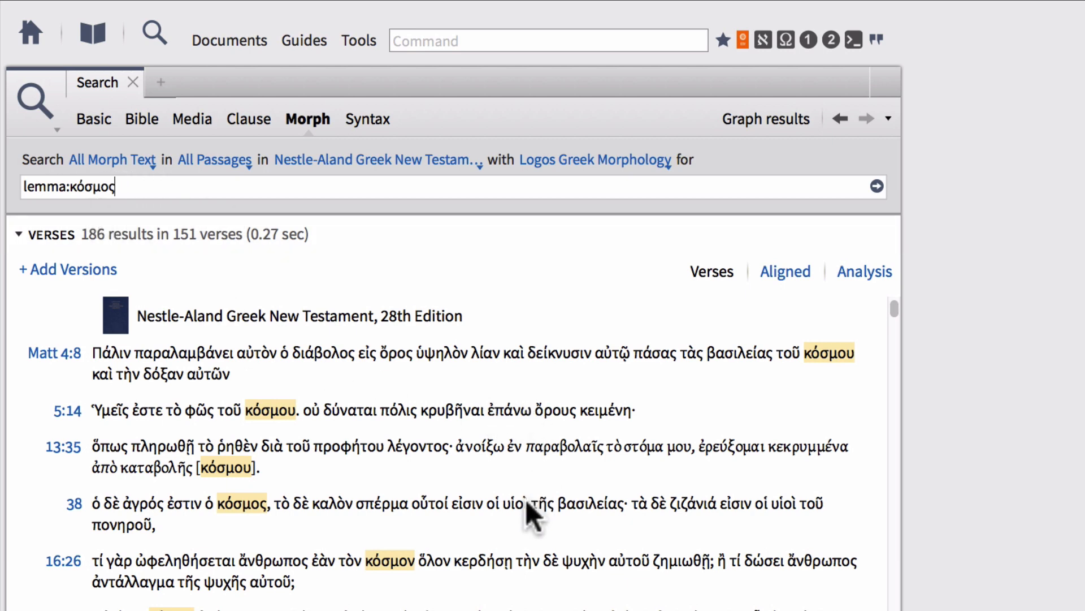
pyautogui.moveTo(129, 204)
pyautogui.write('@')
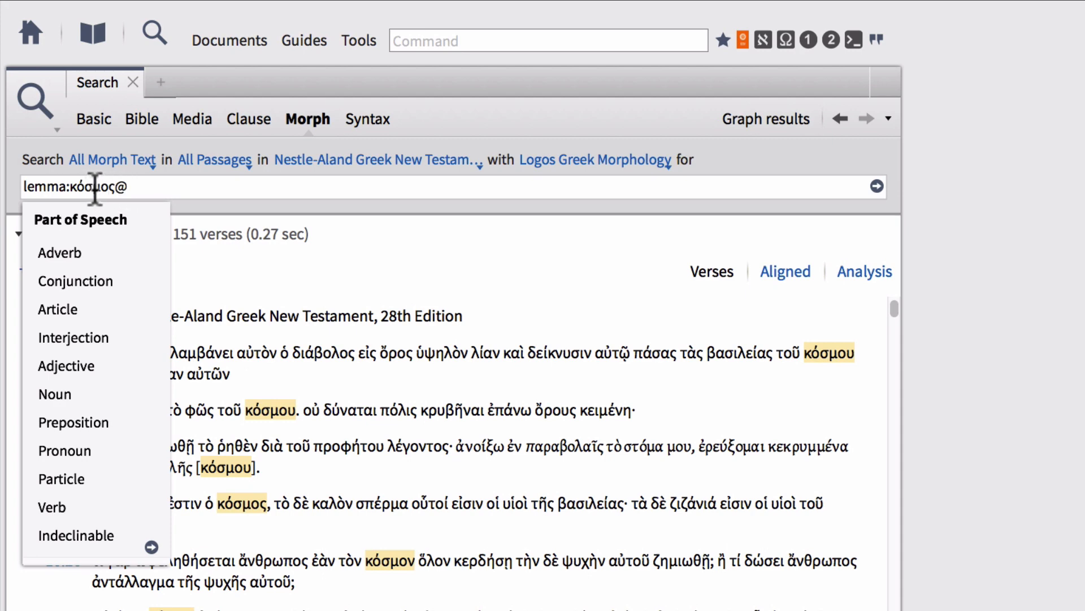
pyautogui.moveTo(74, 280)
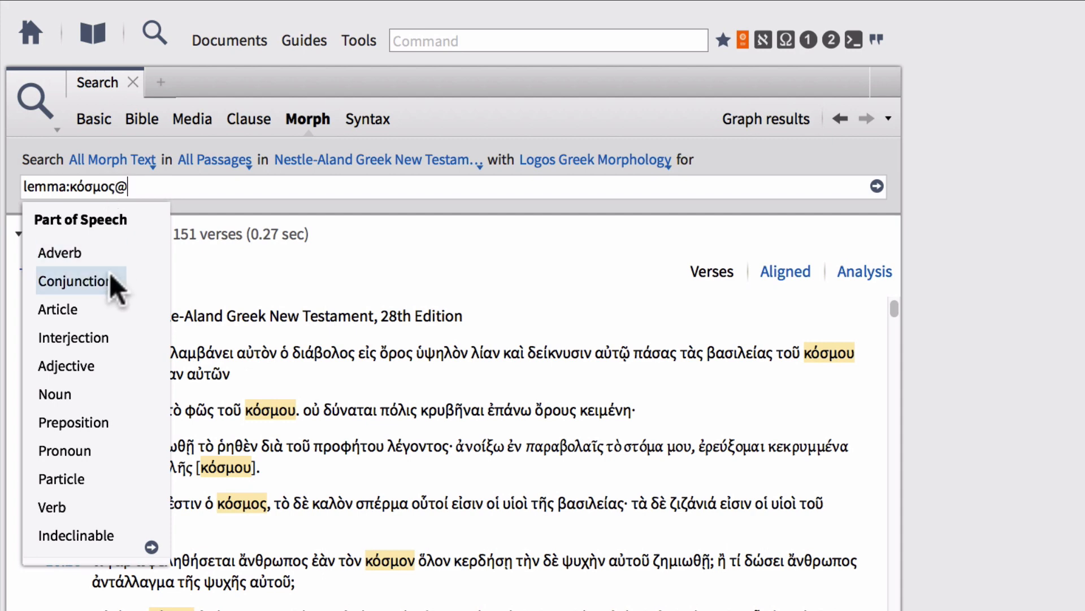
pyautogui.moveTo(81, 394)
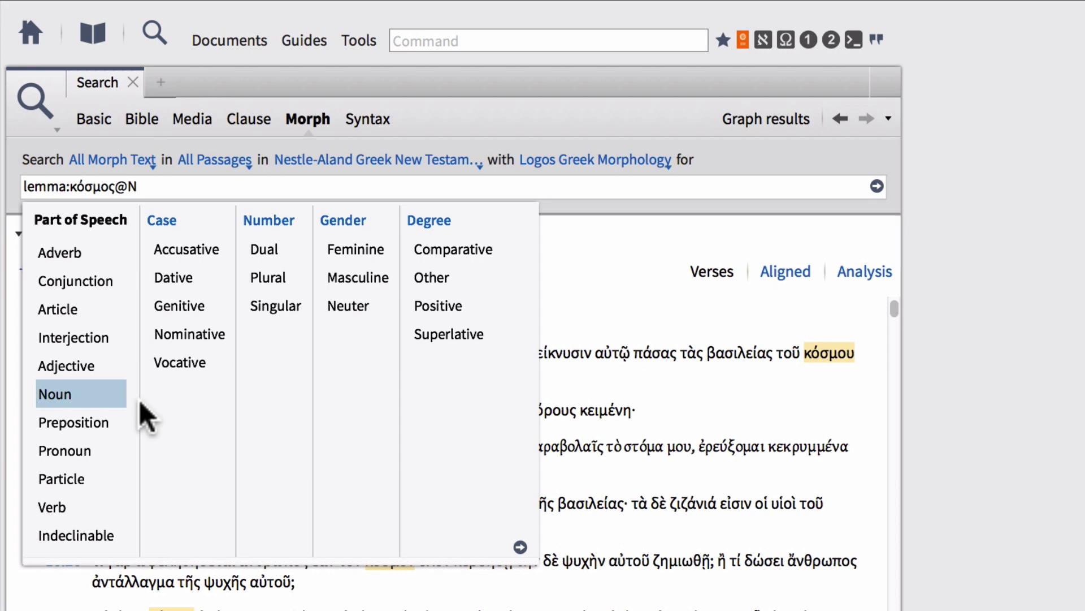
pyautogui.moveTo(374, 422)
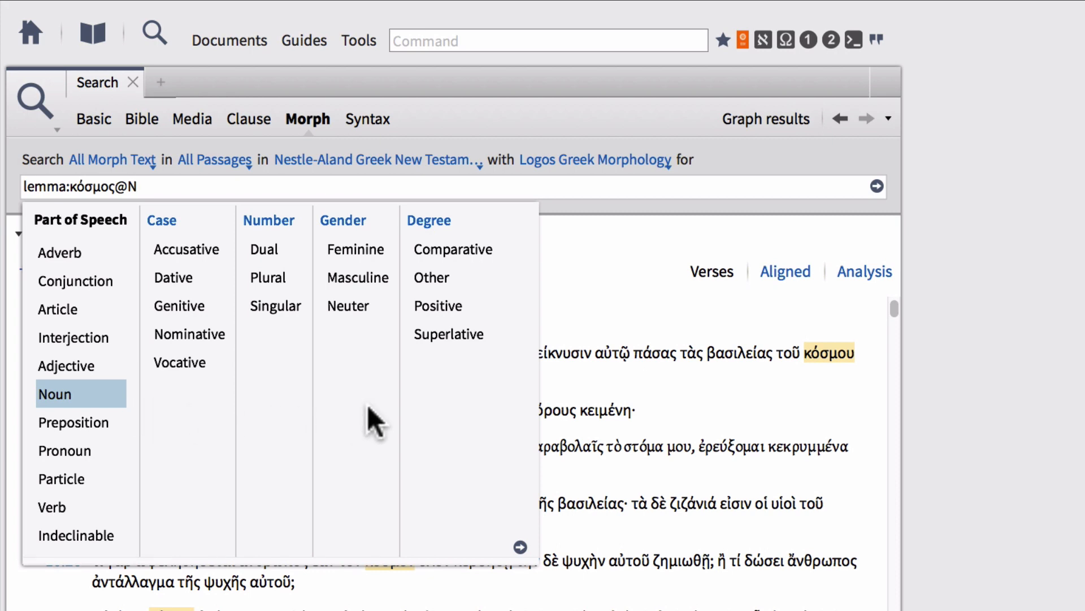
pyautogui.moveTo(261, 339)
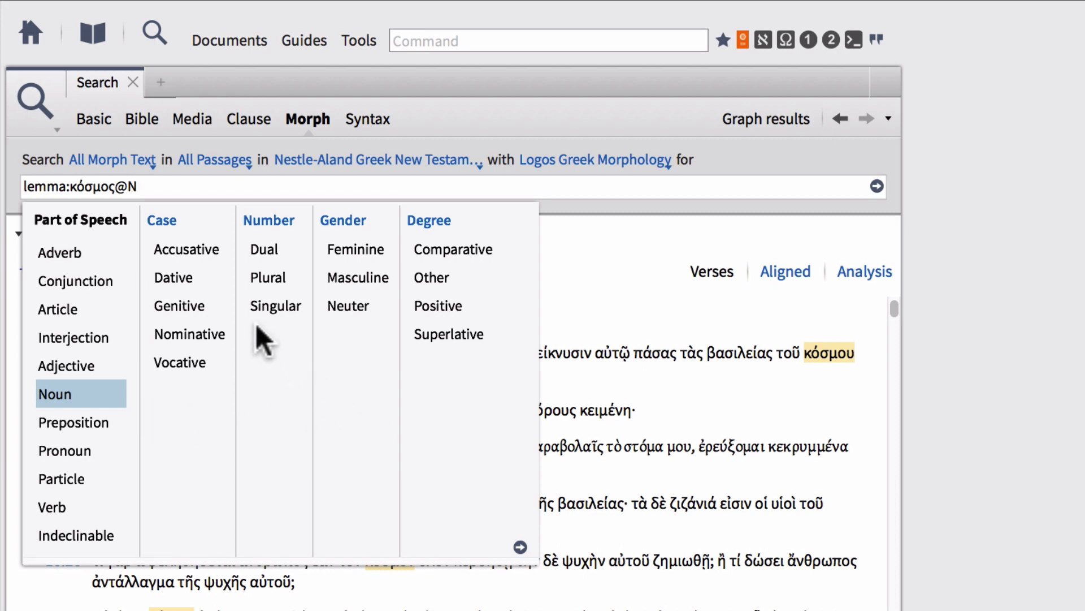
pyautogui.click(179, 305)
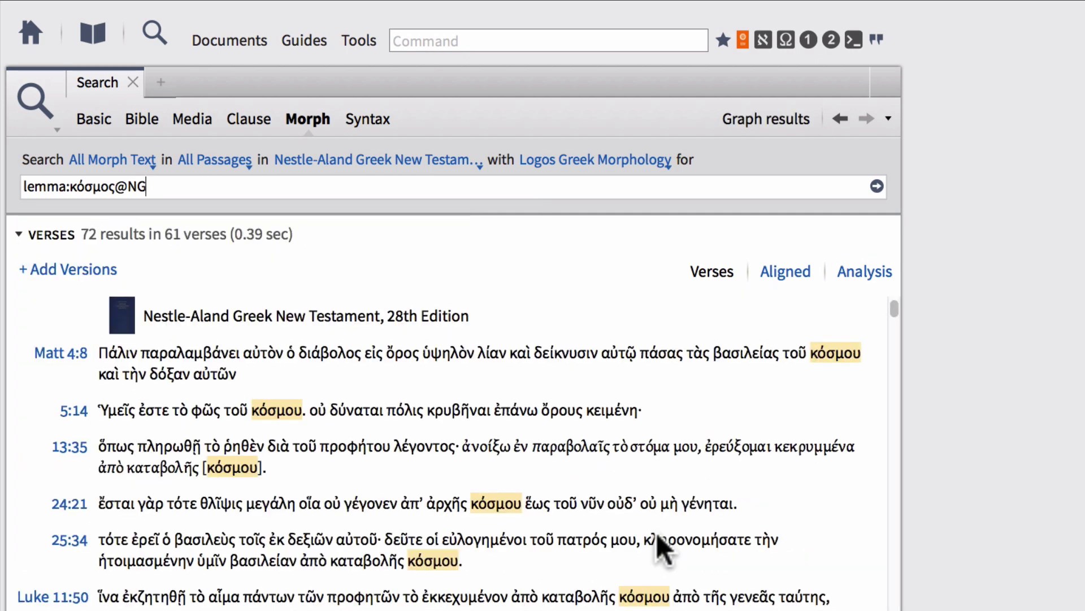
pyautogui.moveTo(573, 366)
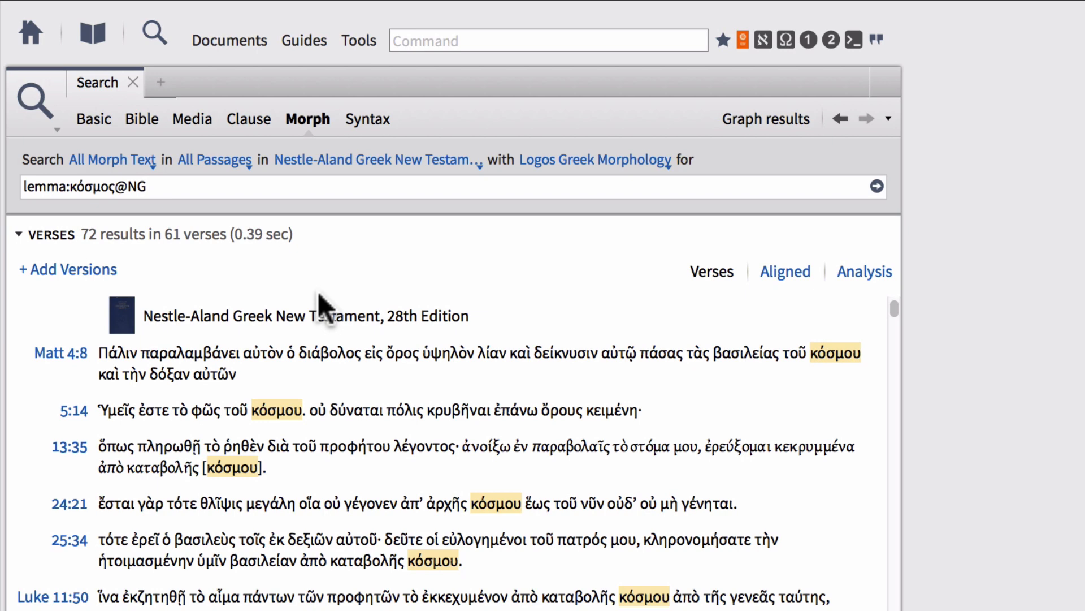
pyautogui.moveTo(509, 387)
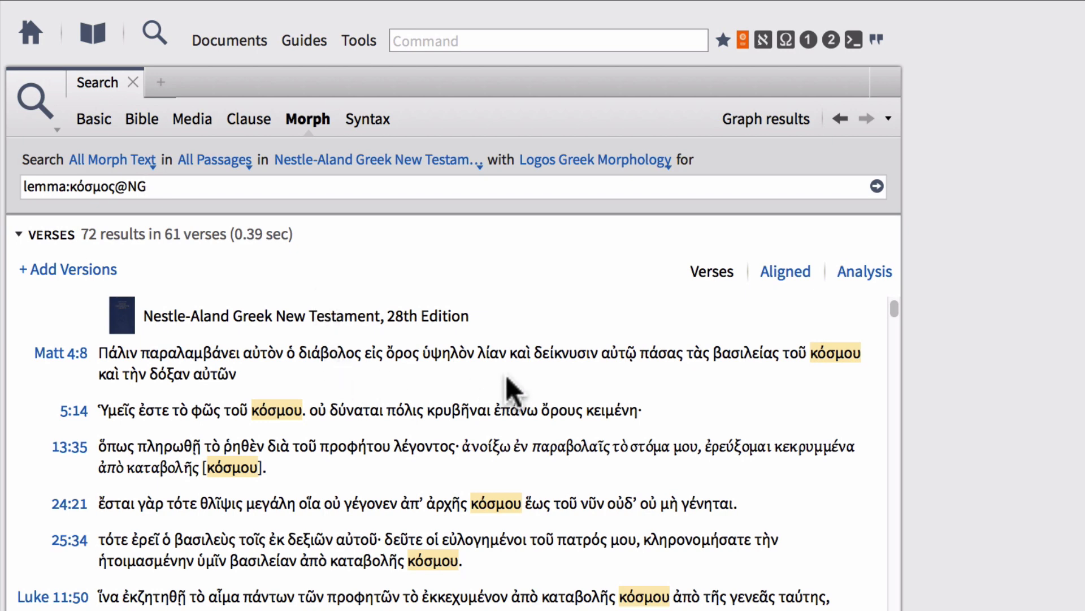
pyautogui.moveTo(694, 308)
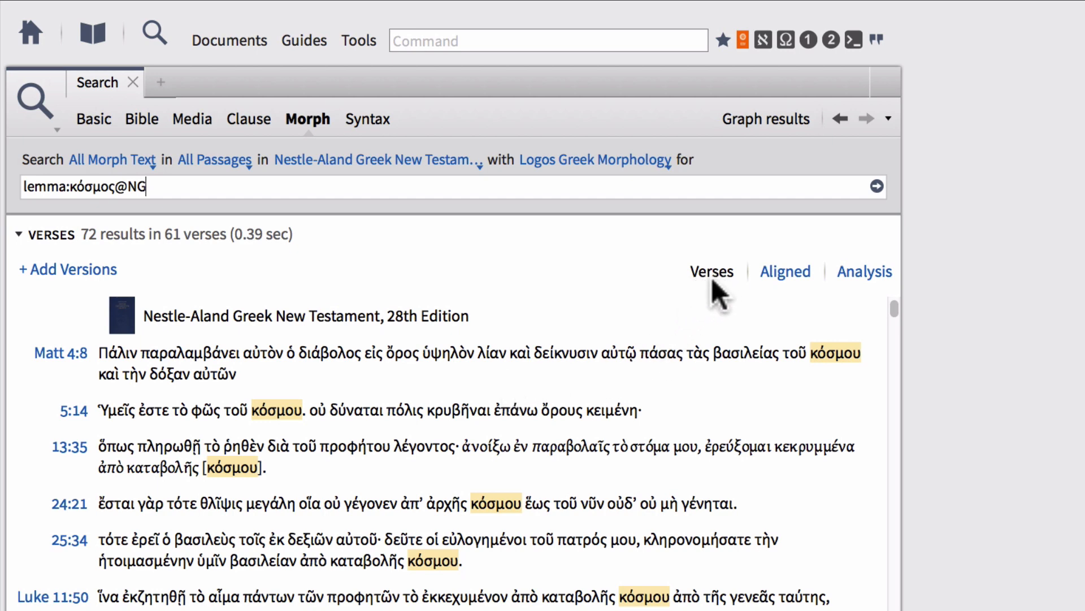
pyautogui.moveTo(76, 283)
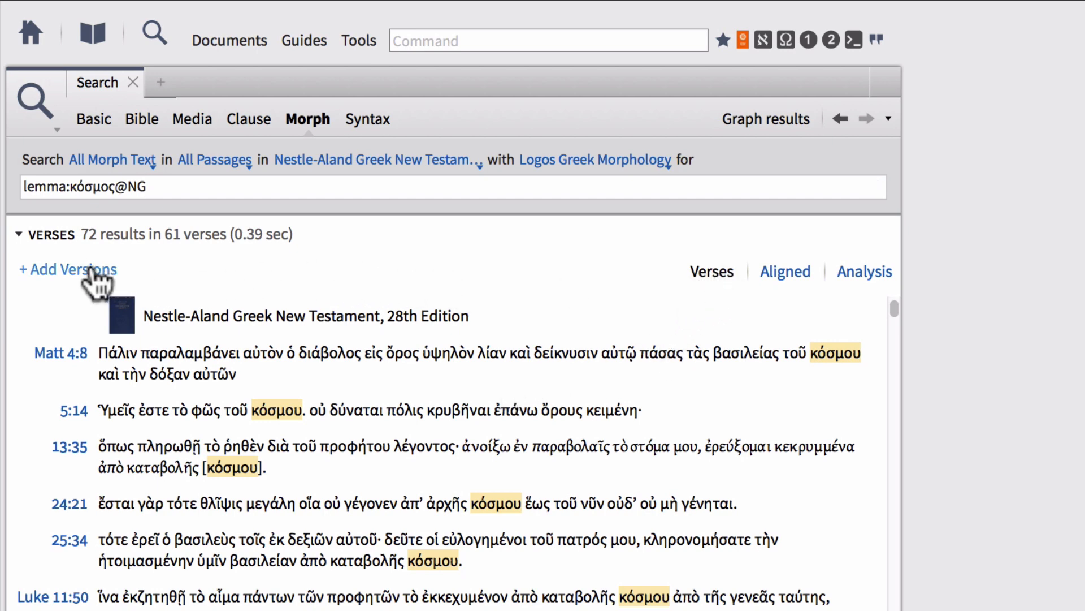
# Add The Lexham English Bible (LEB) as a parallel version column.
pyautogui.click(67, 269)
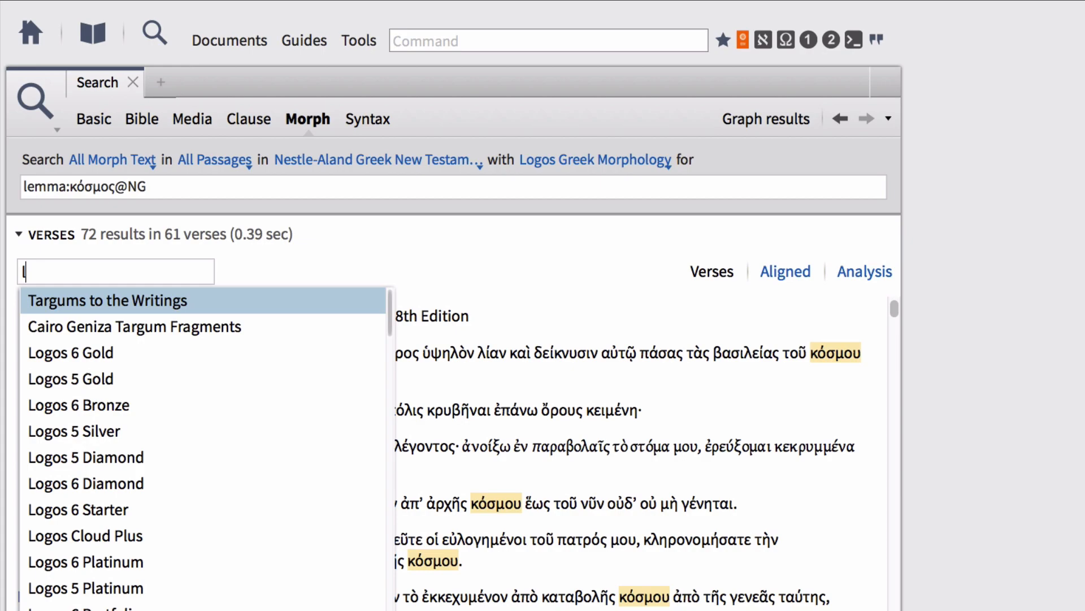
pyautogui.write('EB')
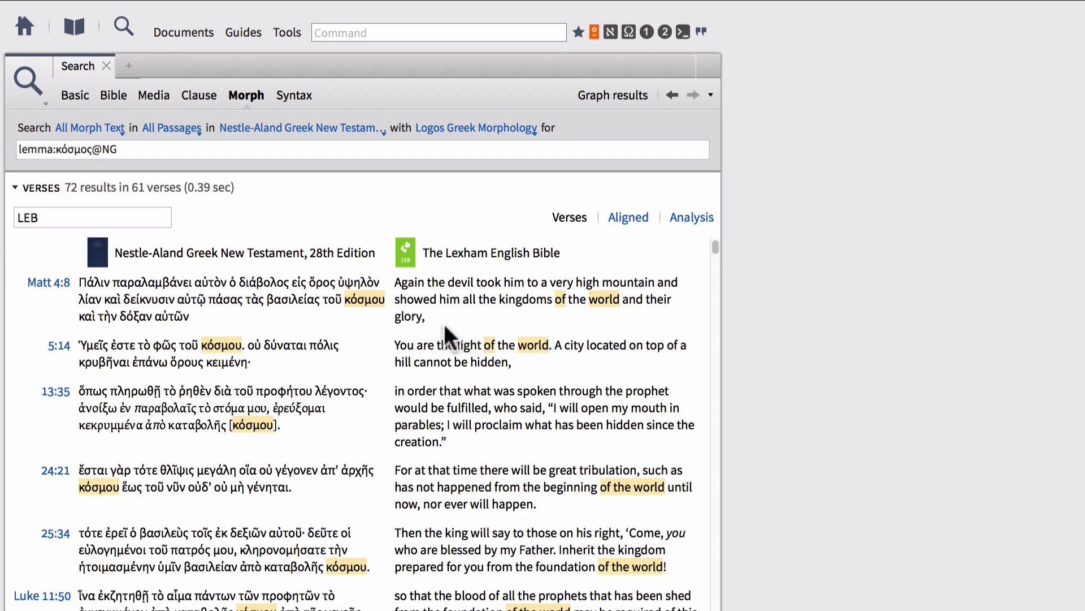
pyautogui.moveTo(603, 299)
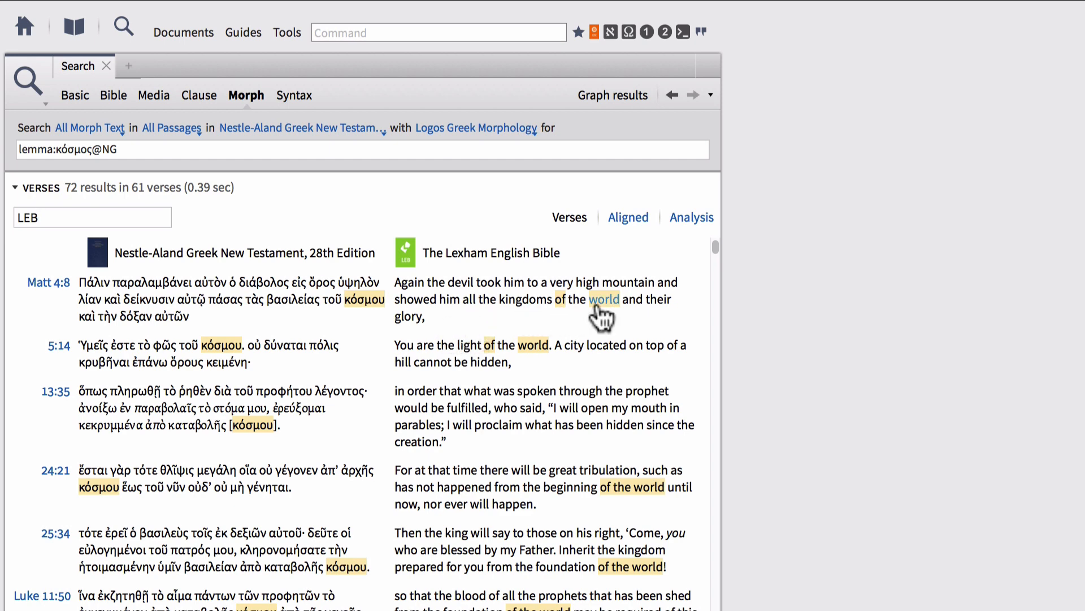
pyautogui.moveTo(357, 382)
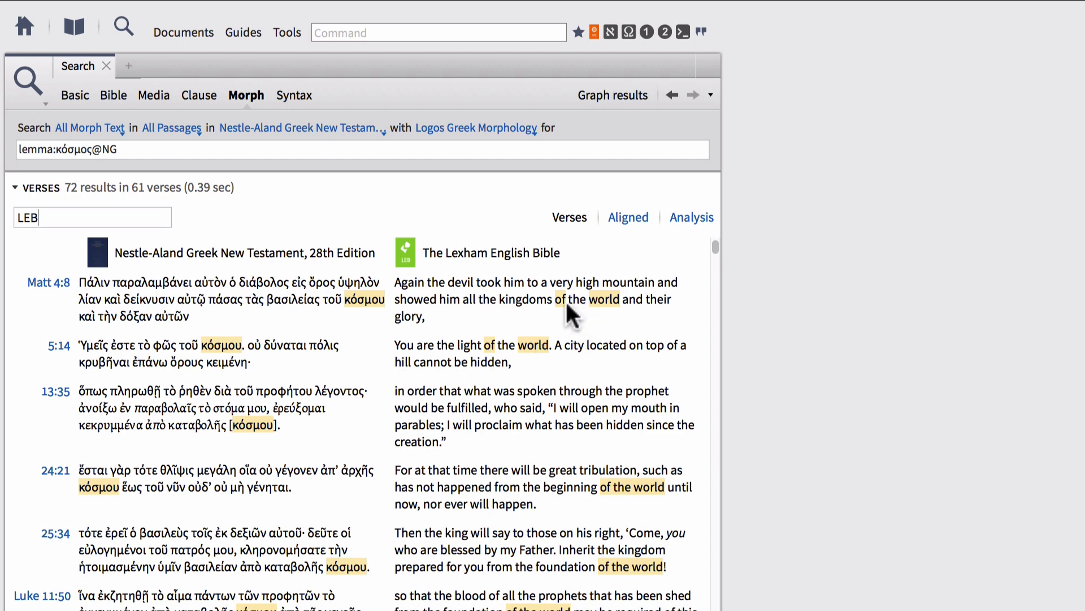
pyautogui.moveTo(593, 326)
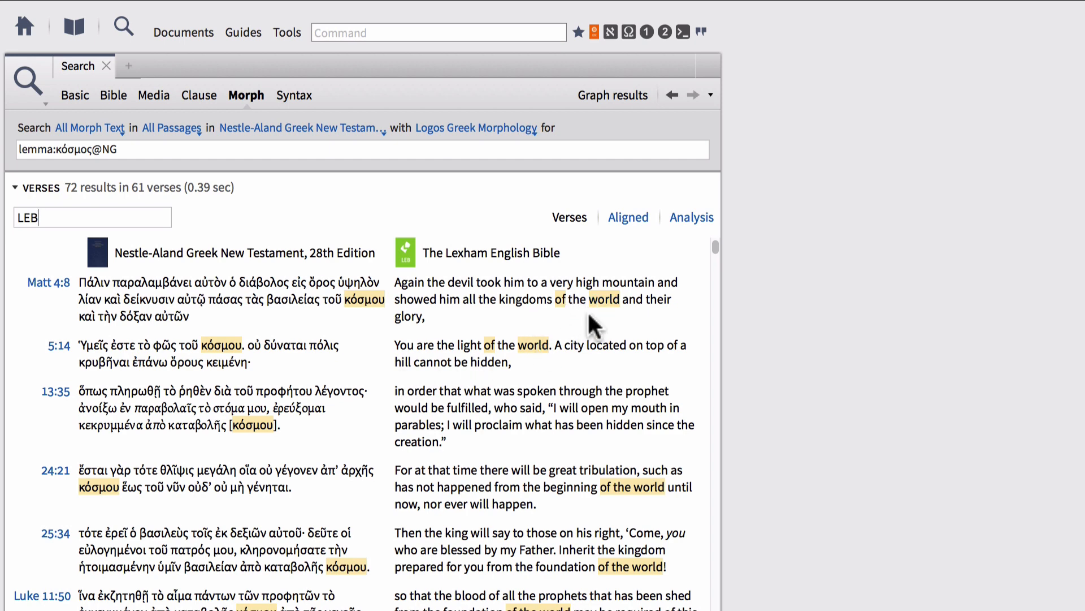
pyautogui.moveTo(365, 325)
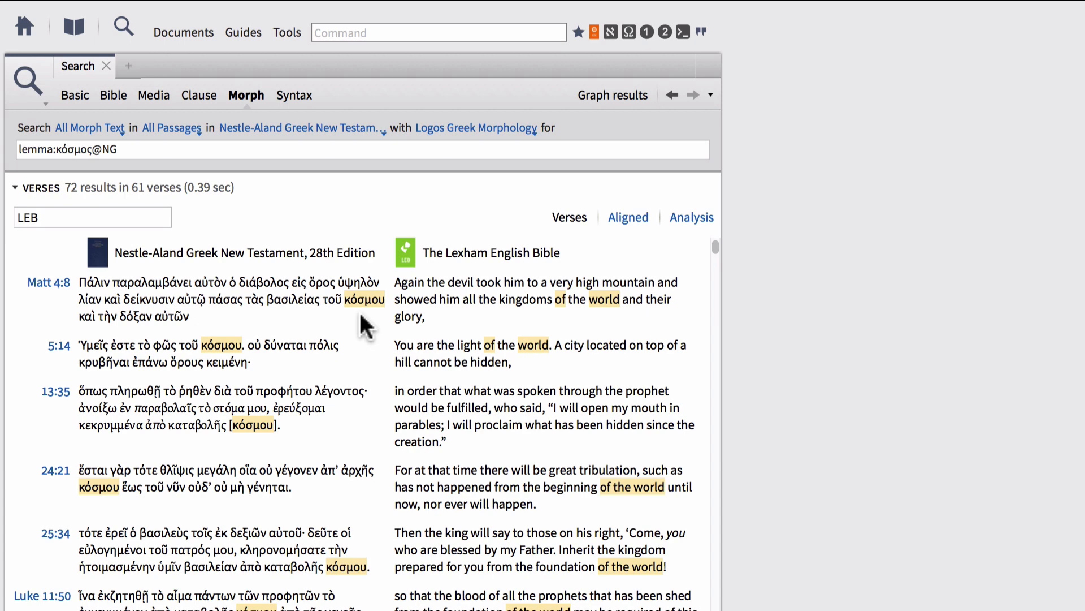
pyautogui.moveTo(387, 388)
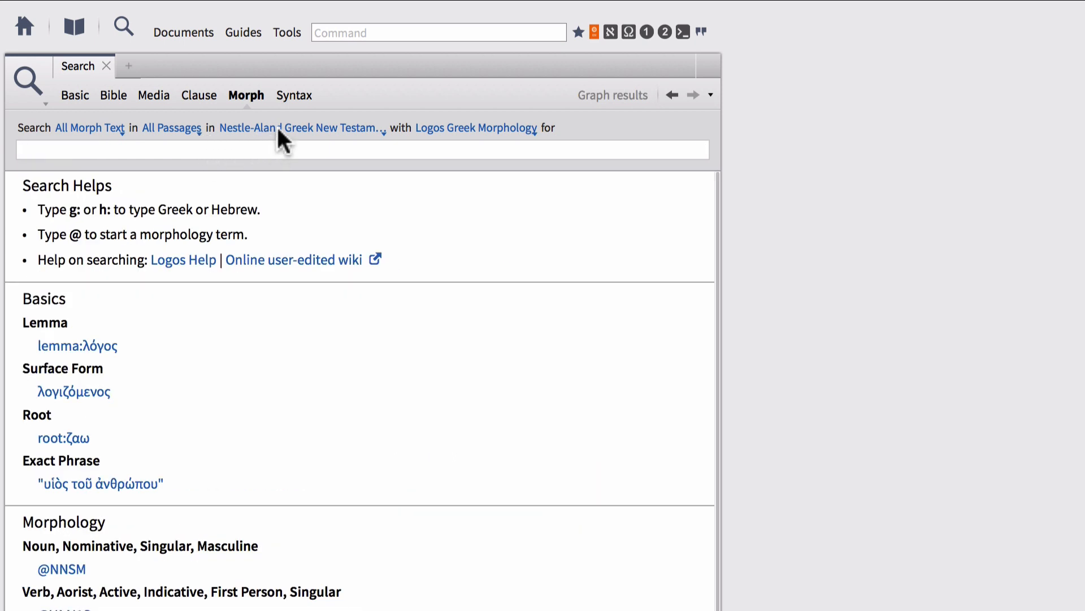
# Switch the searched resource from Nestle-Aland to LHB Lexham Hebrew Bible.
pyautogui.click(301, 127)
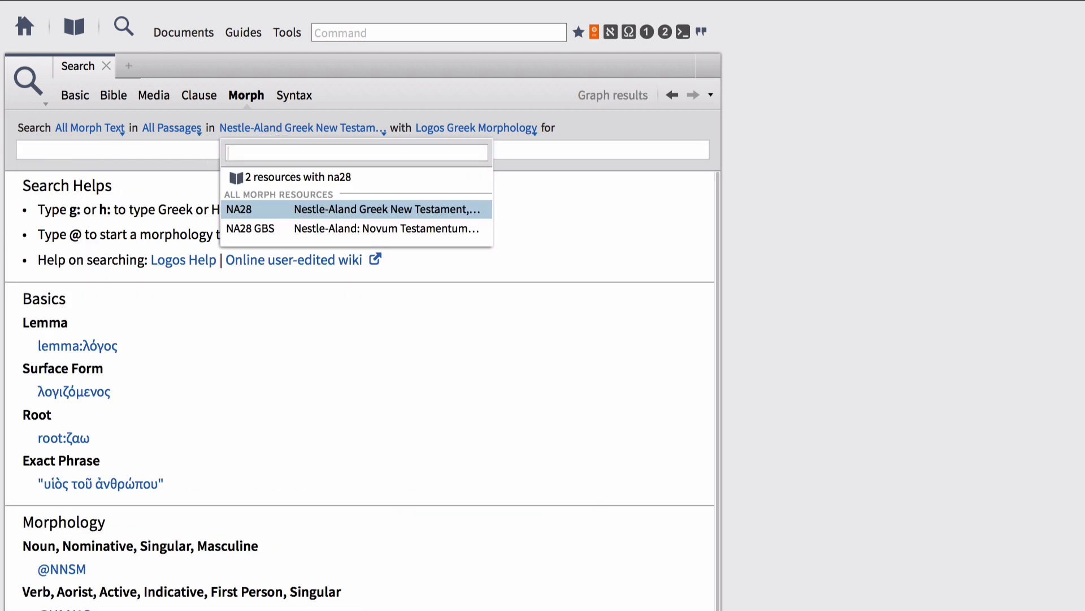
pyautogui.write('lhb')
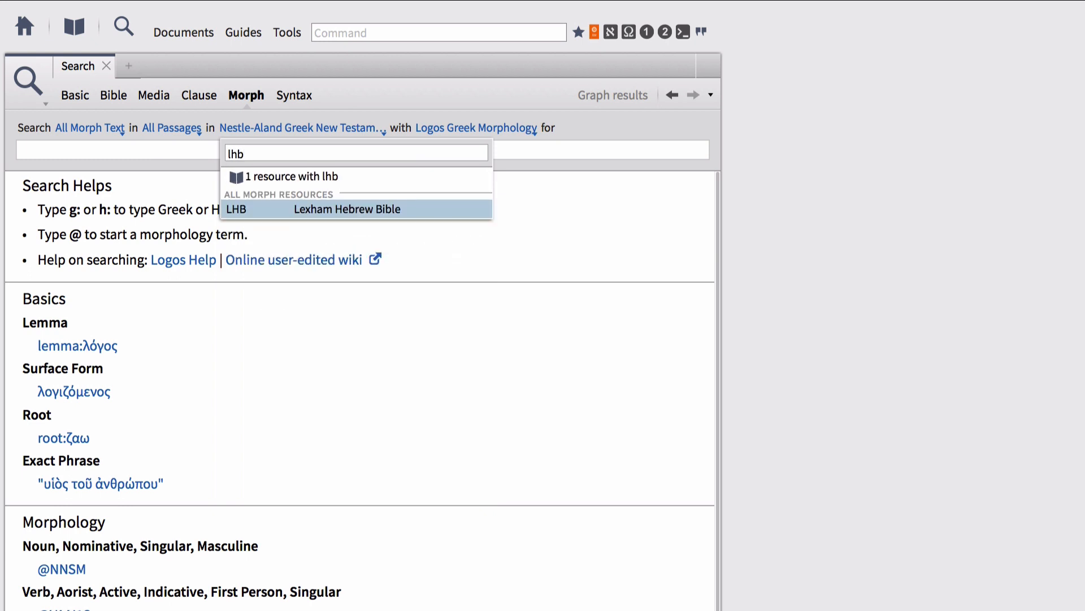
pyautogui.click(348, 209)
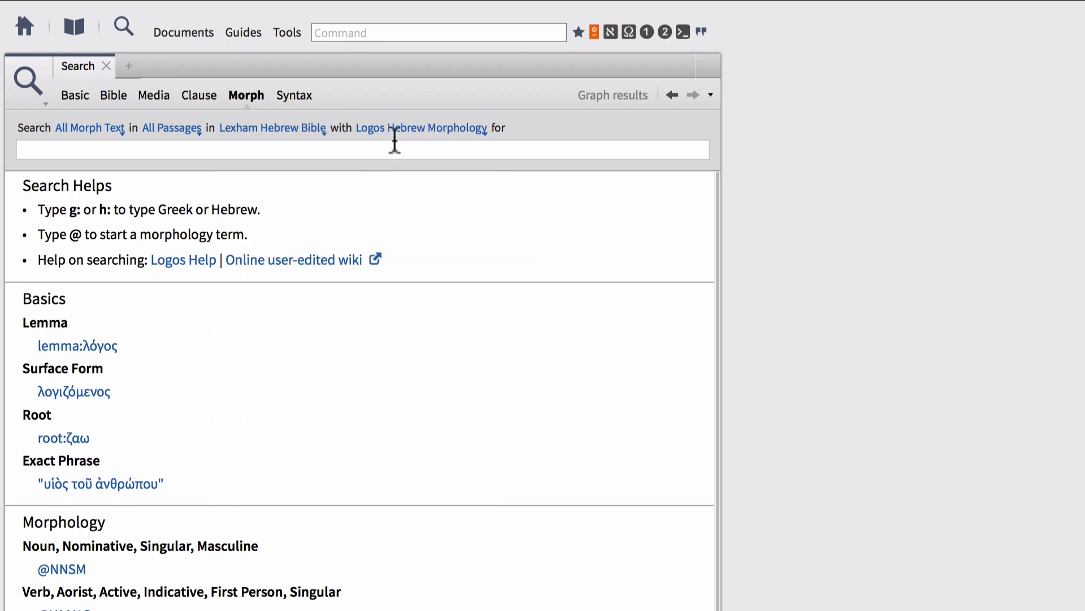
pyautogui.moveTo(431, 143)
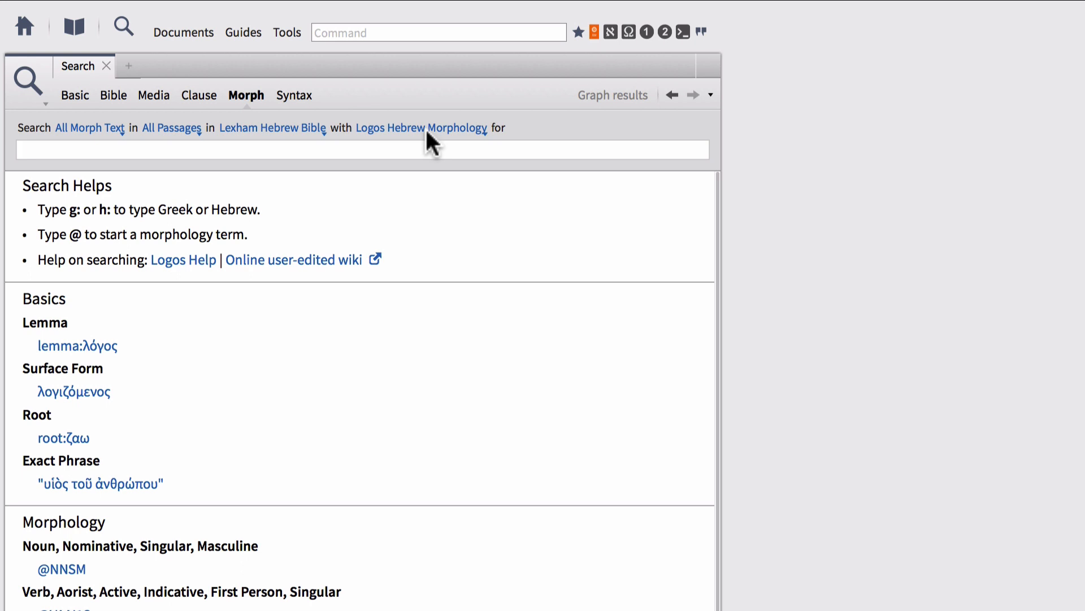
pyautogui.moveTo(277, 150)
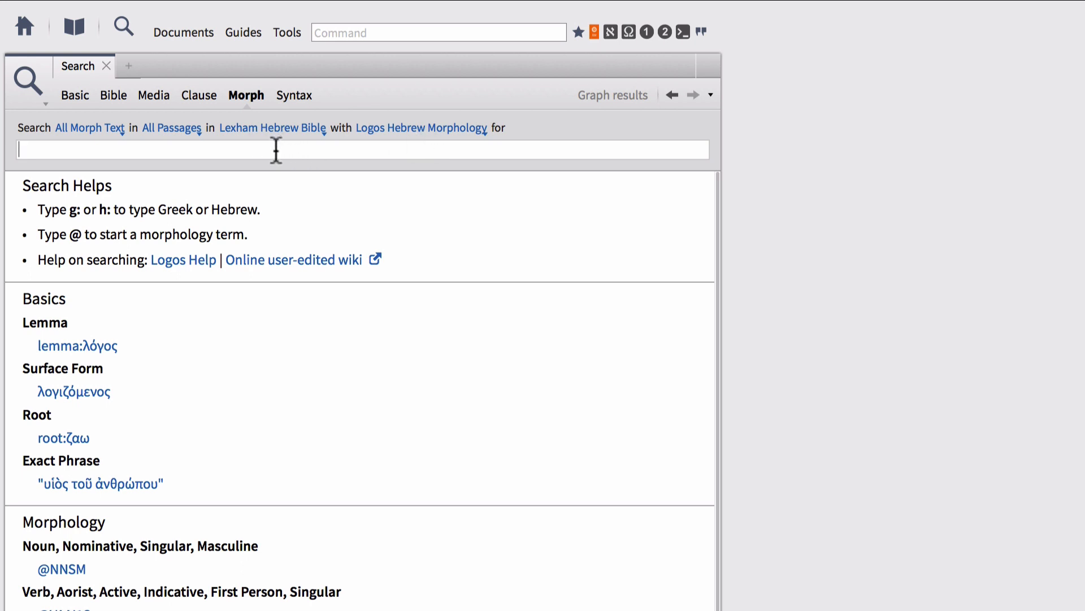
# Search the Lexham Hebrew Bible for lemma ברך 2 (to praise; to bless), giving 327 results.
pyautogui.write('brk')
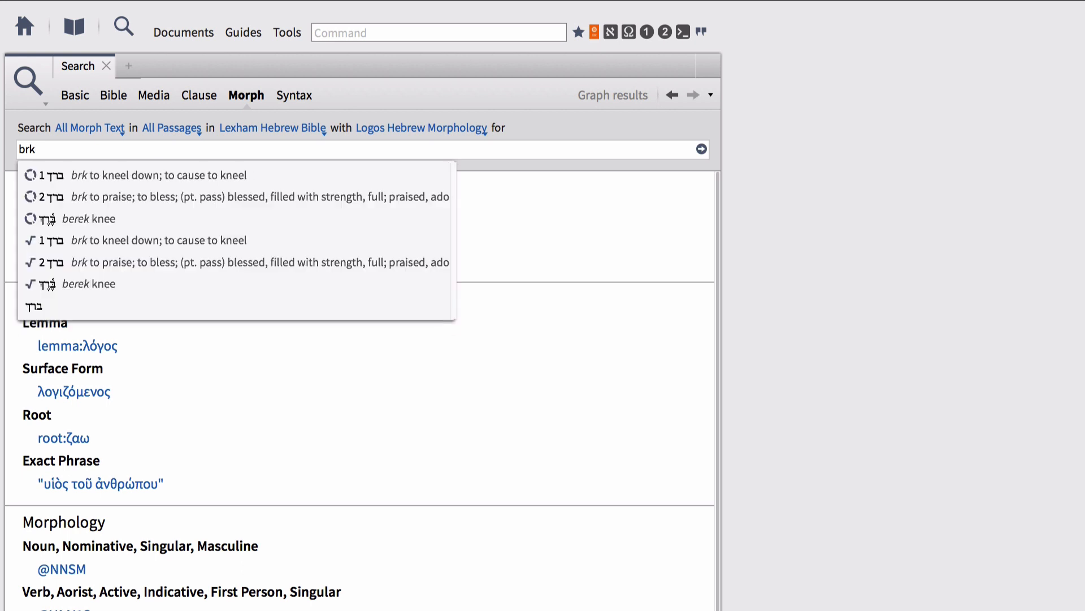
pyautogui.moveTo(166, 197)
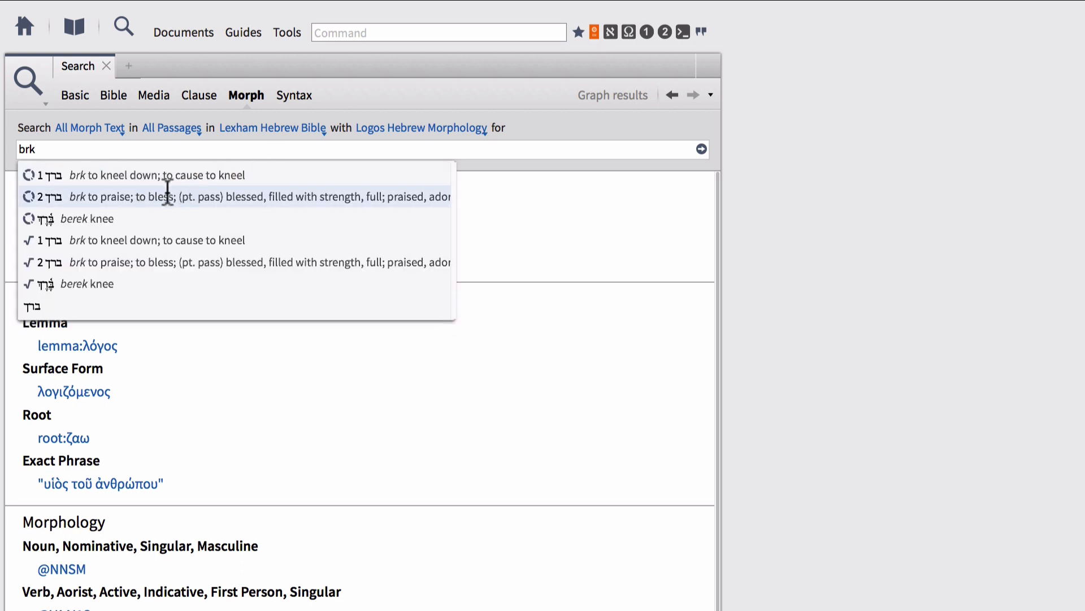
pyautogui.moveTo(208, 201)
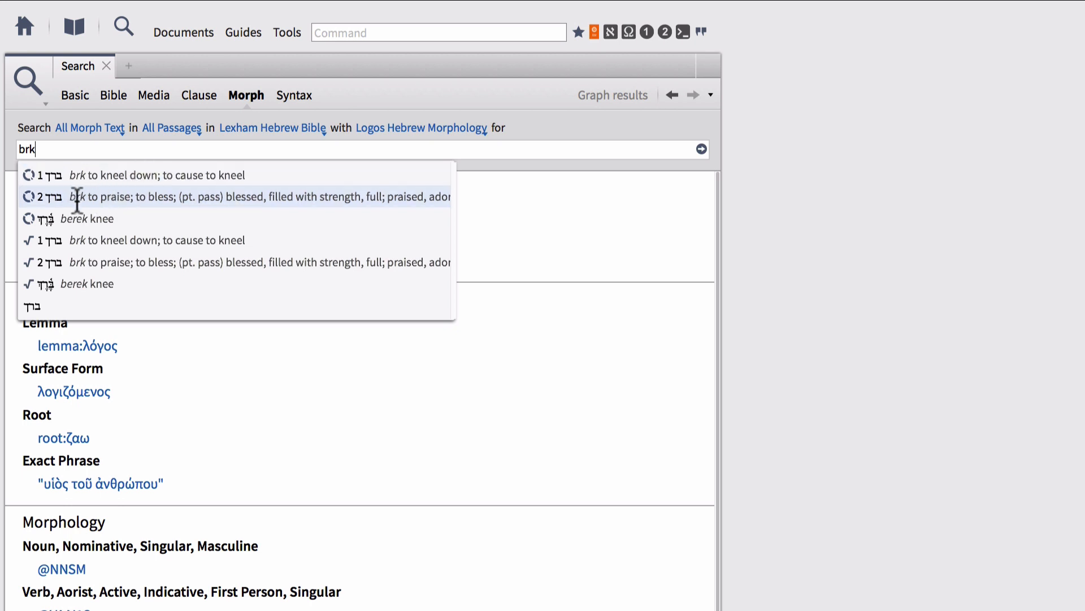
pyautogui.moveTo(59, 201)
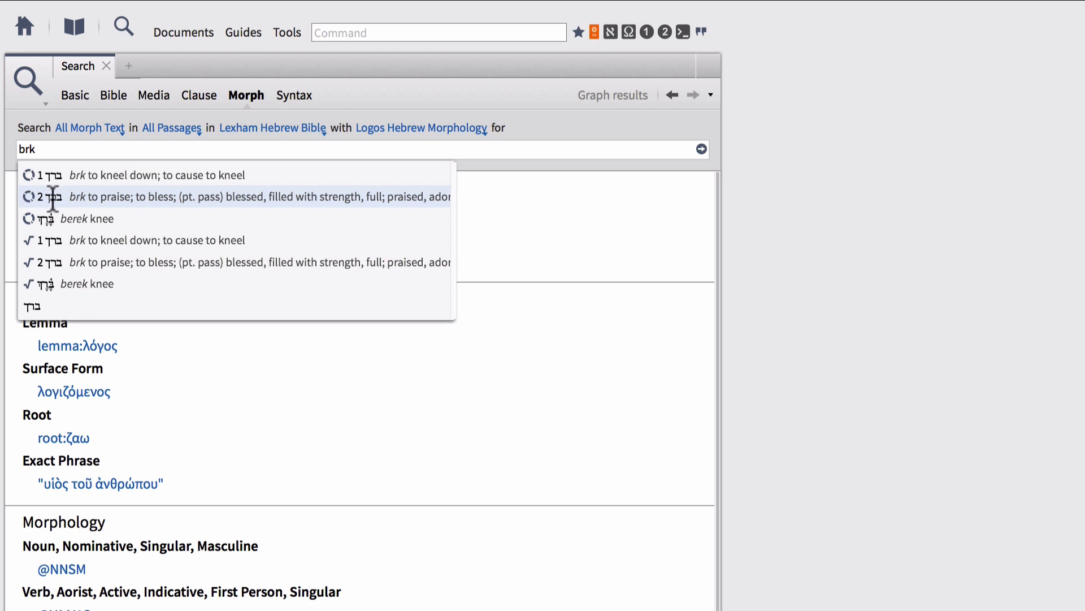
pyautogui.click(243, 197)
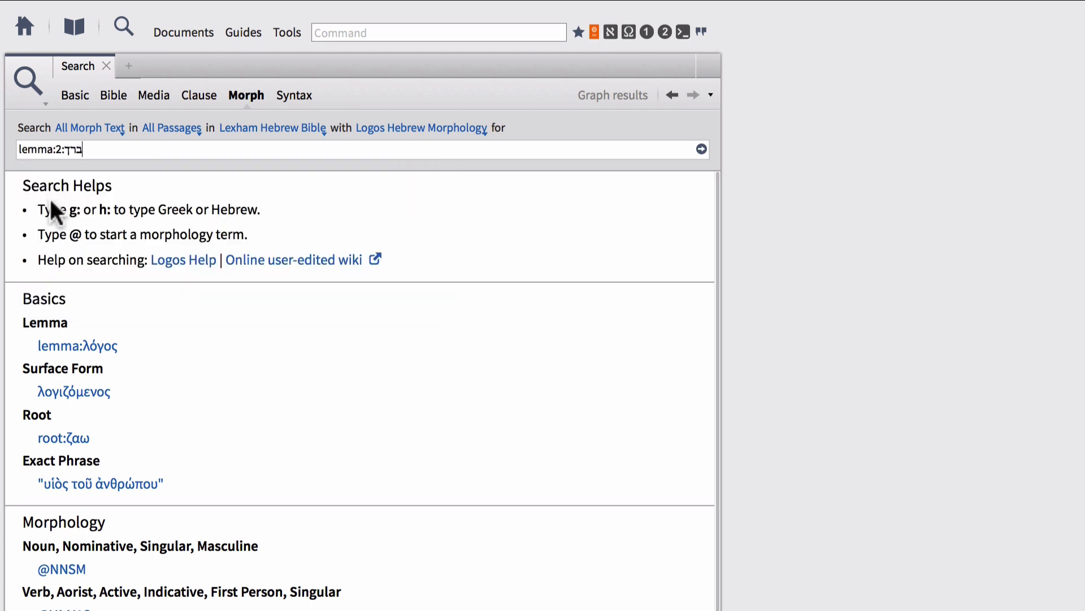
pyautogui.moveTo(568, 183)
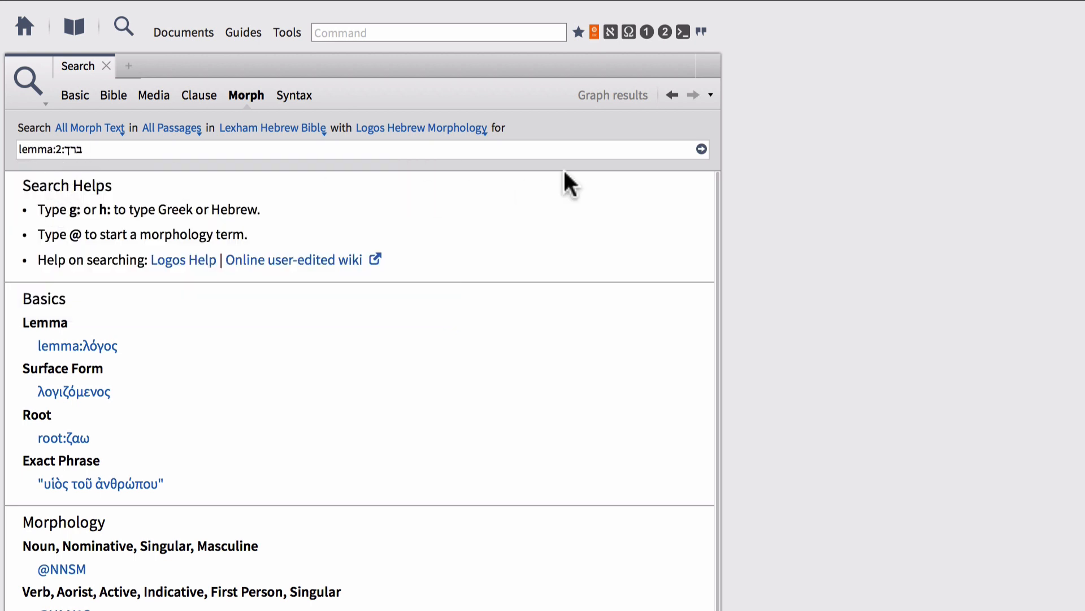
pyautogui.press('Return')
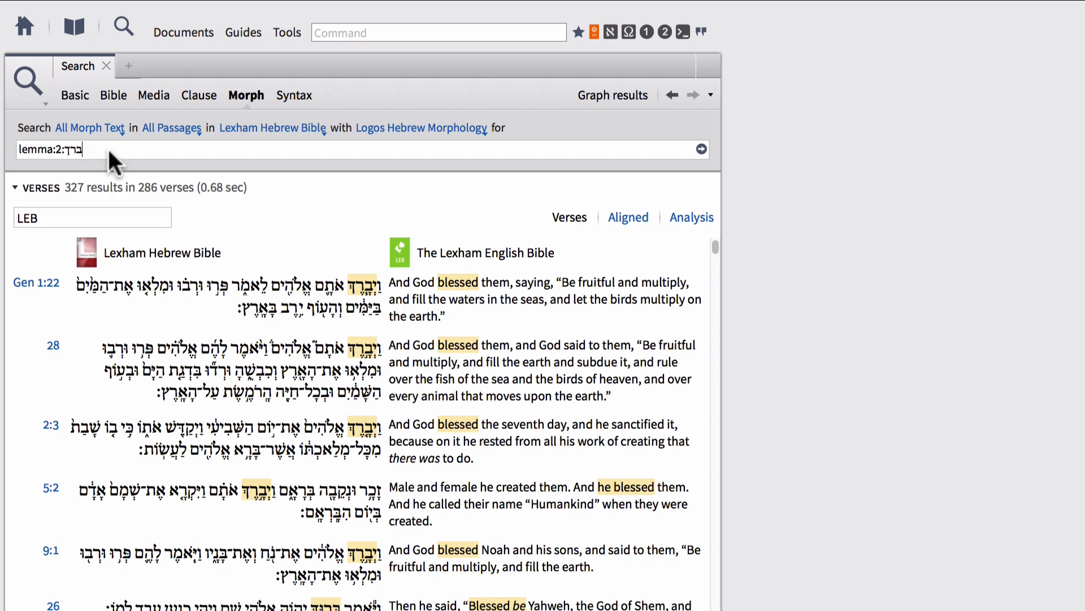
pyautogui.write('@')
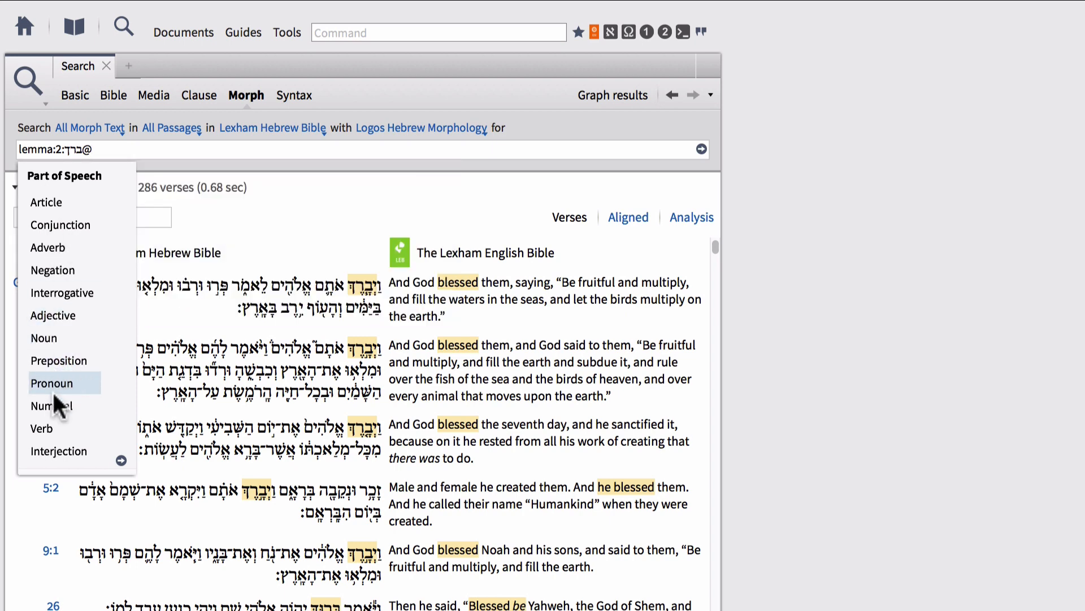
# Add the imperative verb morphology term @V?M, narrowing to 30 results in 27 verses.
pyautogui.click(41, 428)
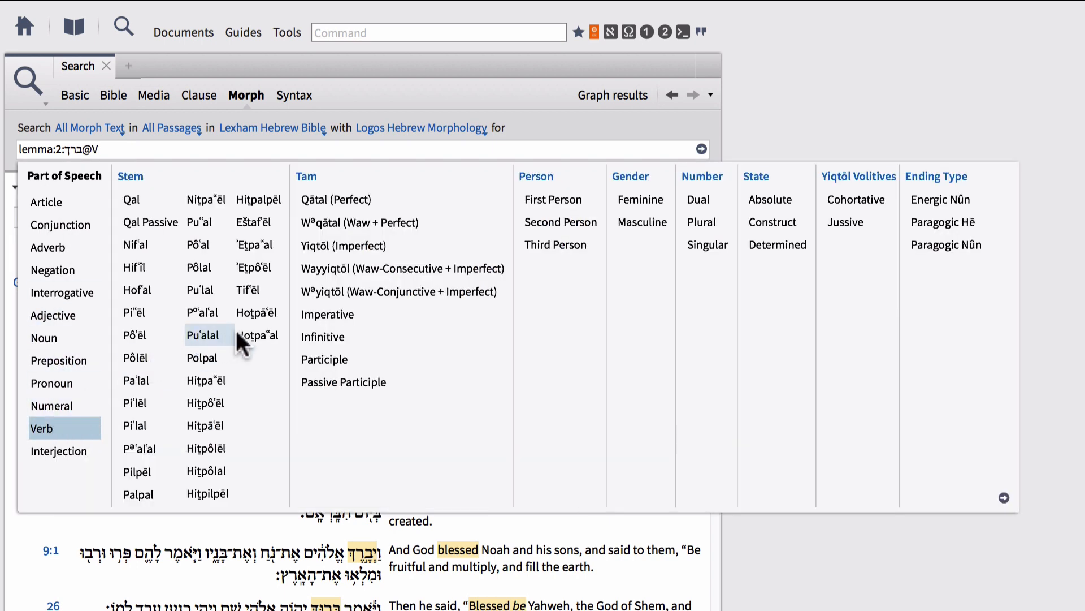
pyautogui.click(326, 314)
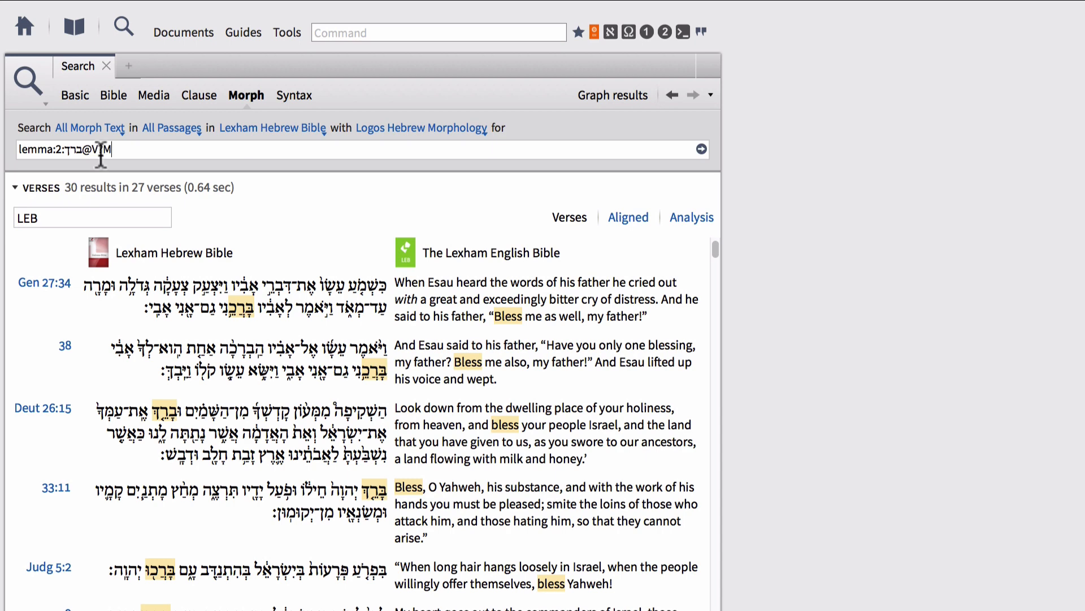
pyautogui.write('?')
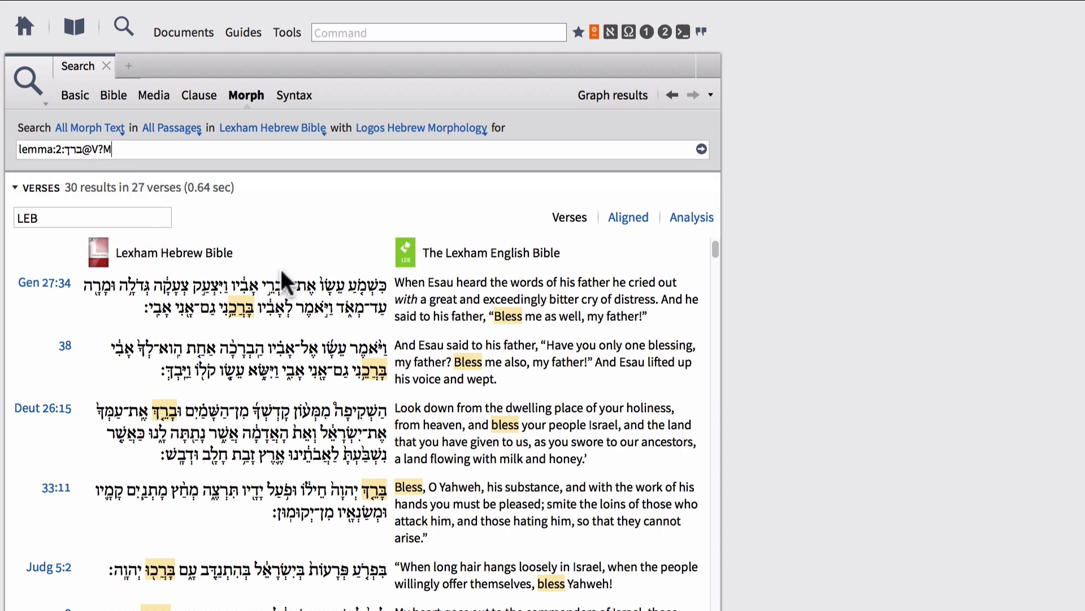
pyautogui.moveTo(382, 270)
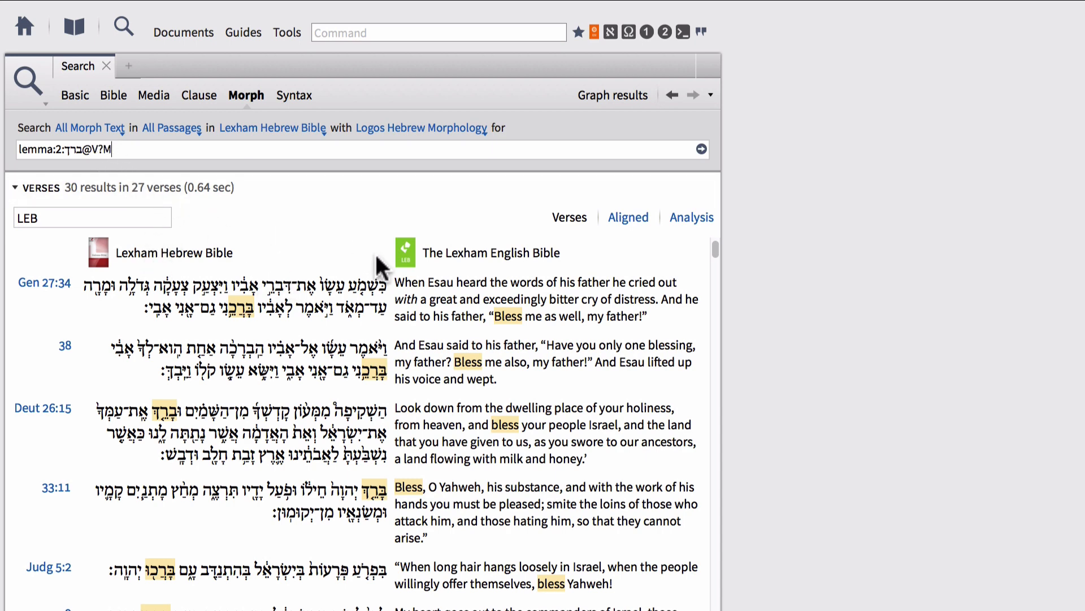
pyautogui.moveTo(365, 260)
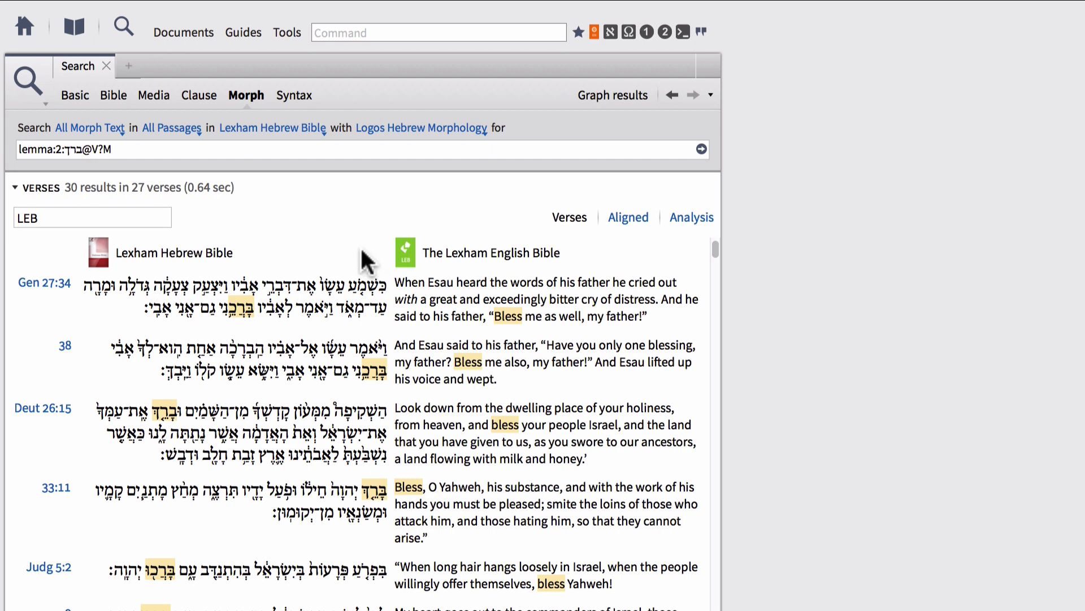